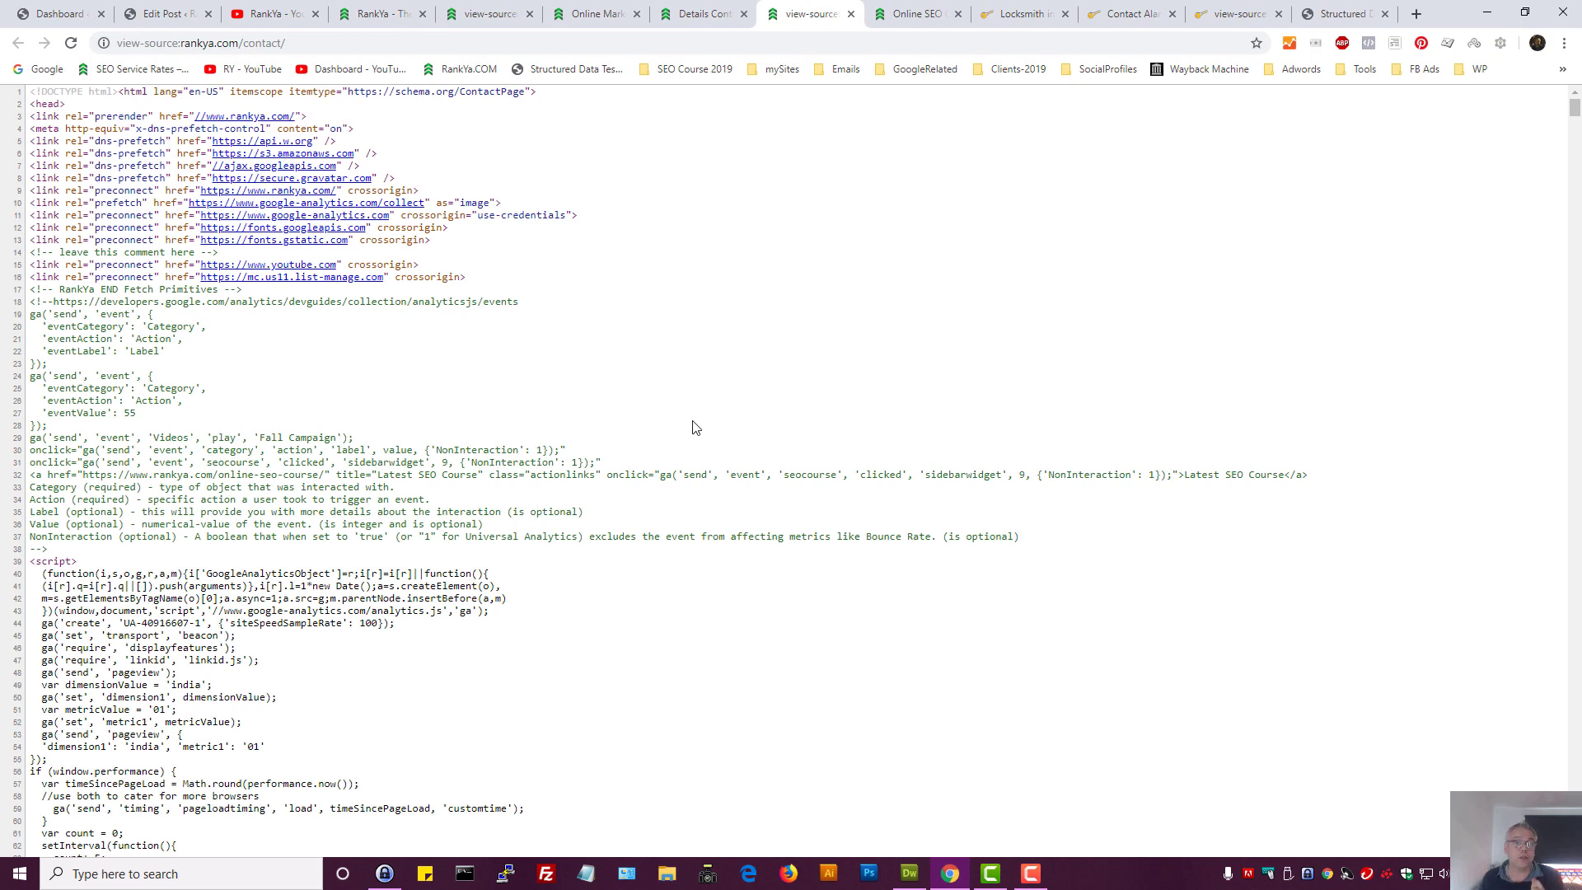
Highlight the html itemscope itemtype ContactPage declaration in the RankYa contact page source
{"action": "double_click", "coordinate": [491, 90]}
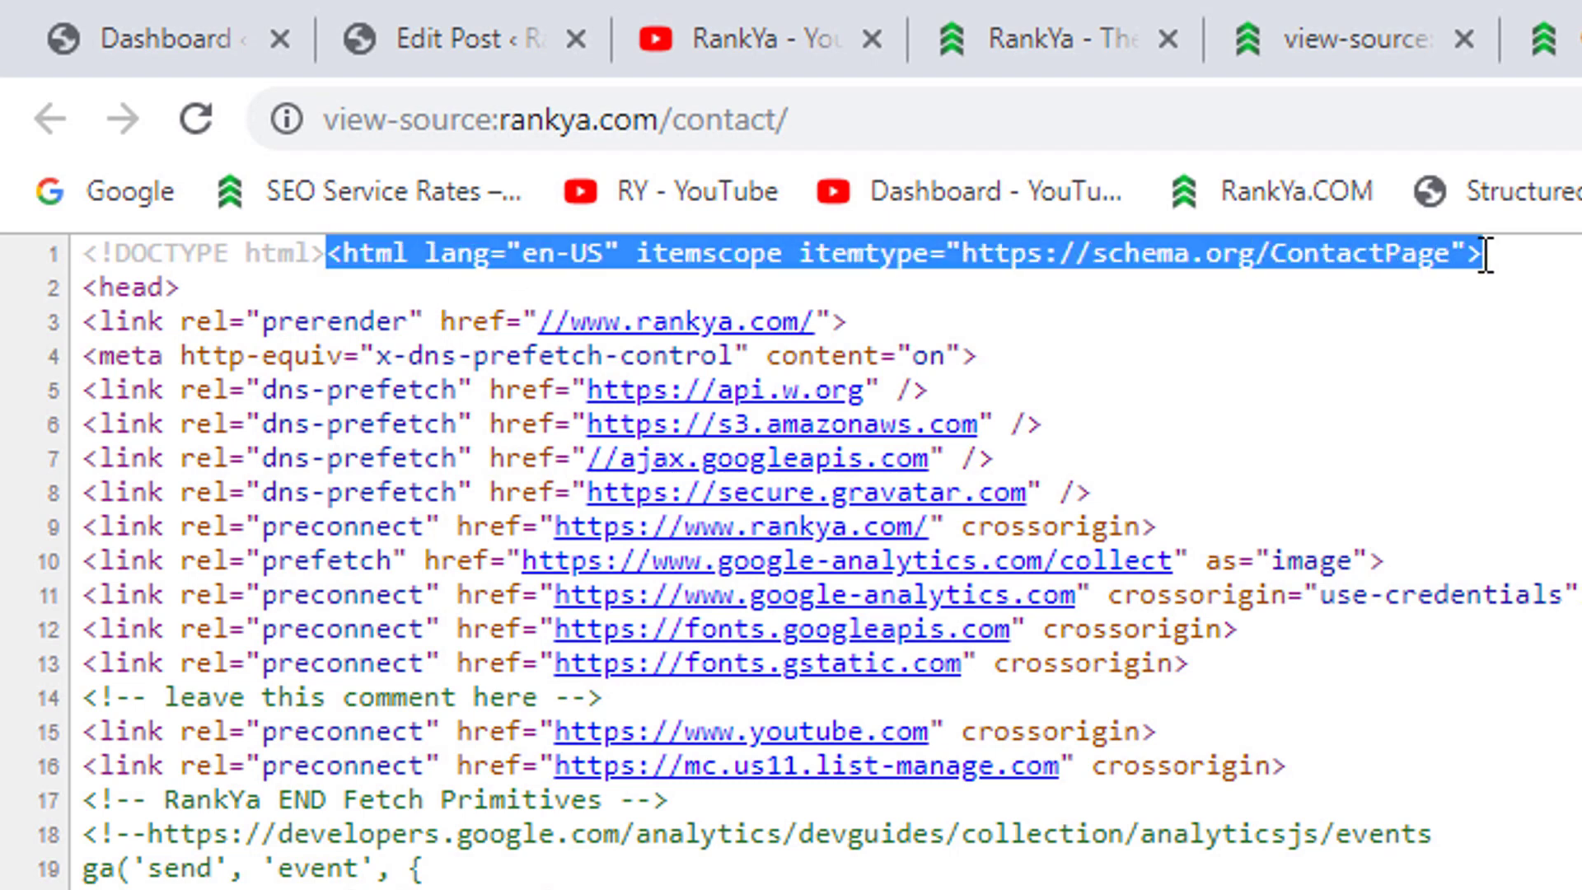
{"action": "left_click", "coordinate": [788, 230]}
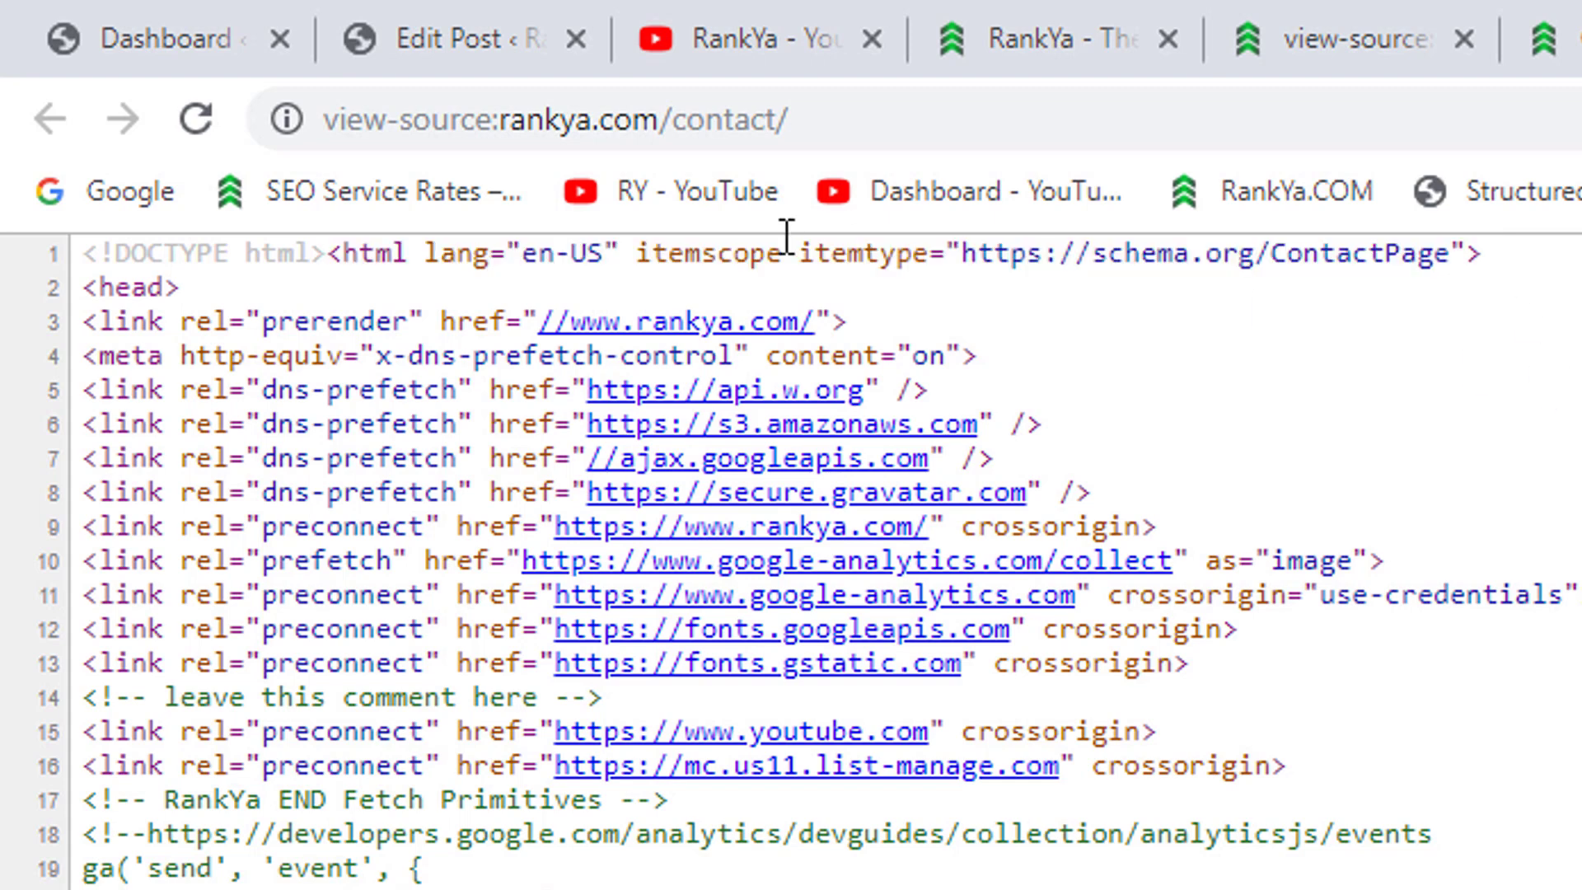
{"action": "double_click", "coordinate": [707, 253]}
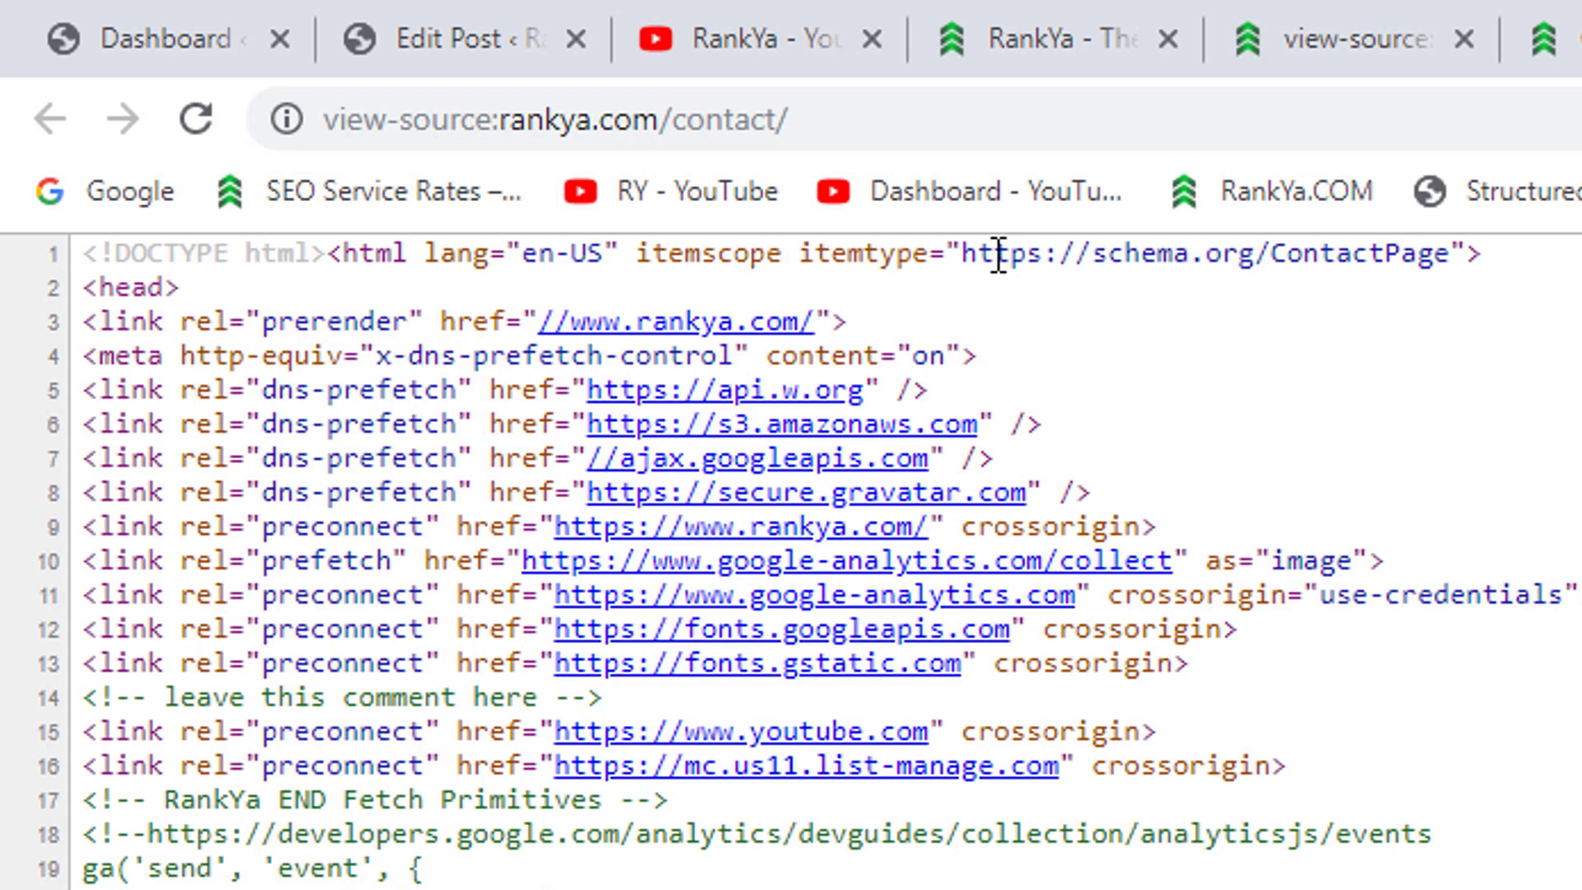
{"action": "double_click", "coordinate": [1360, 254]}
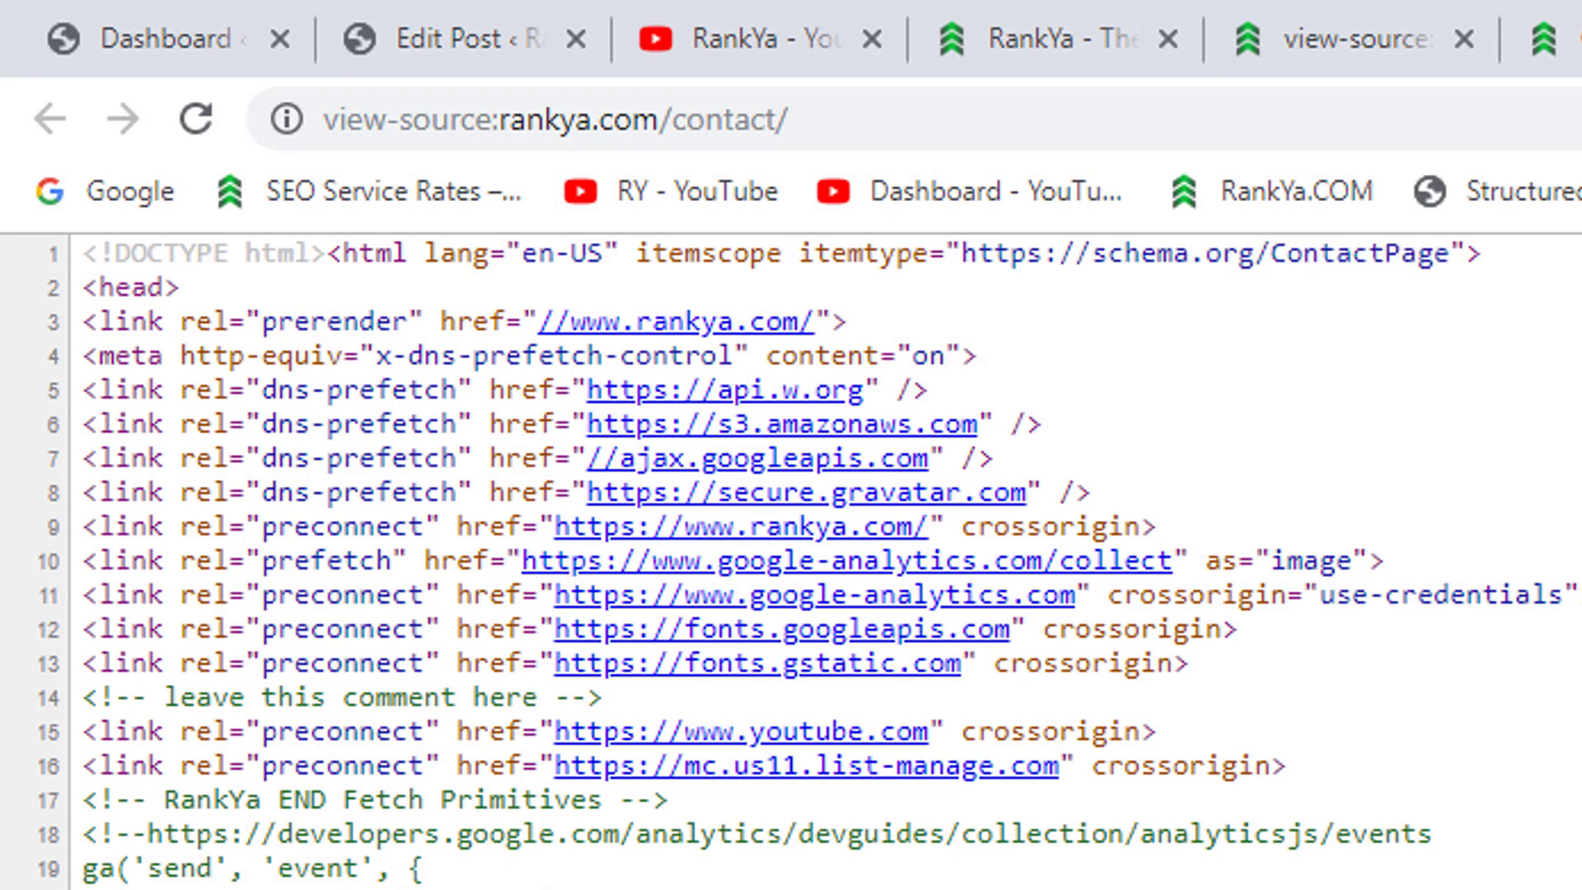
{"action": "mouse_move", "coordinate": [1337, 362]}
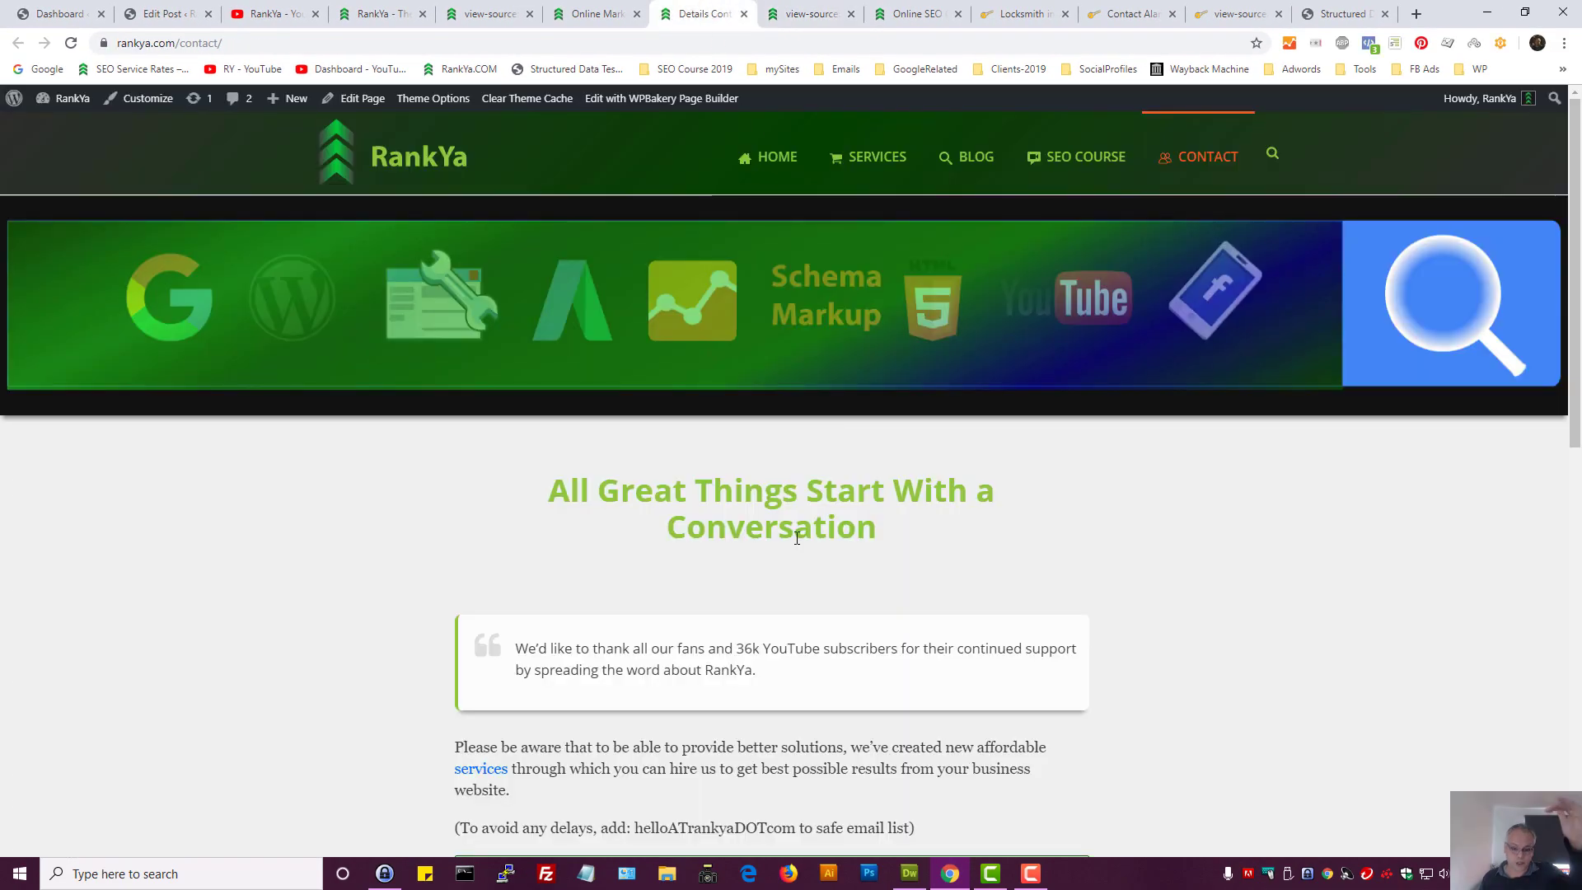
{"action": "mouse_move", "coordinate": [1174, 674]}
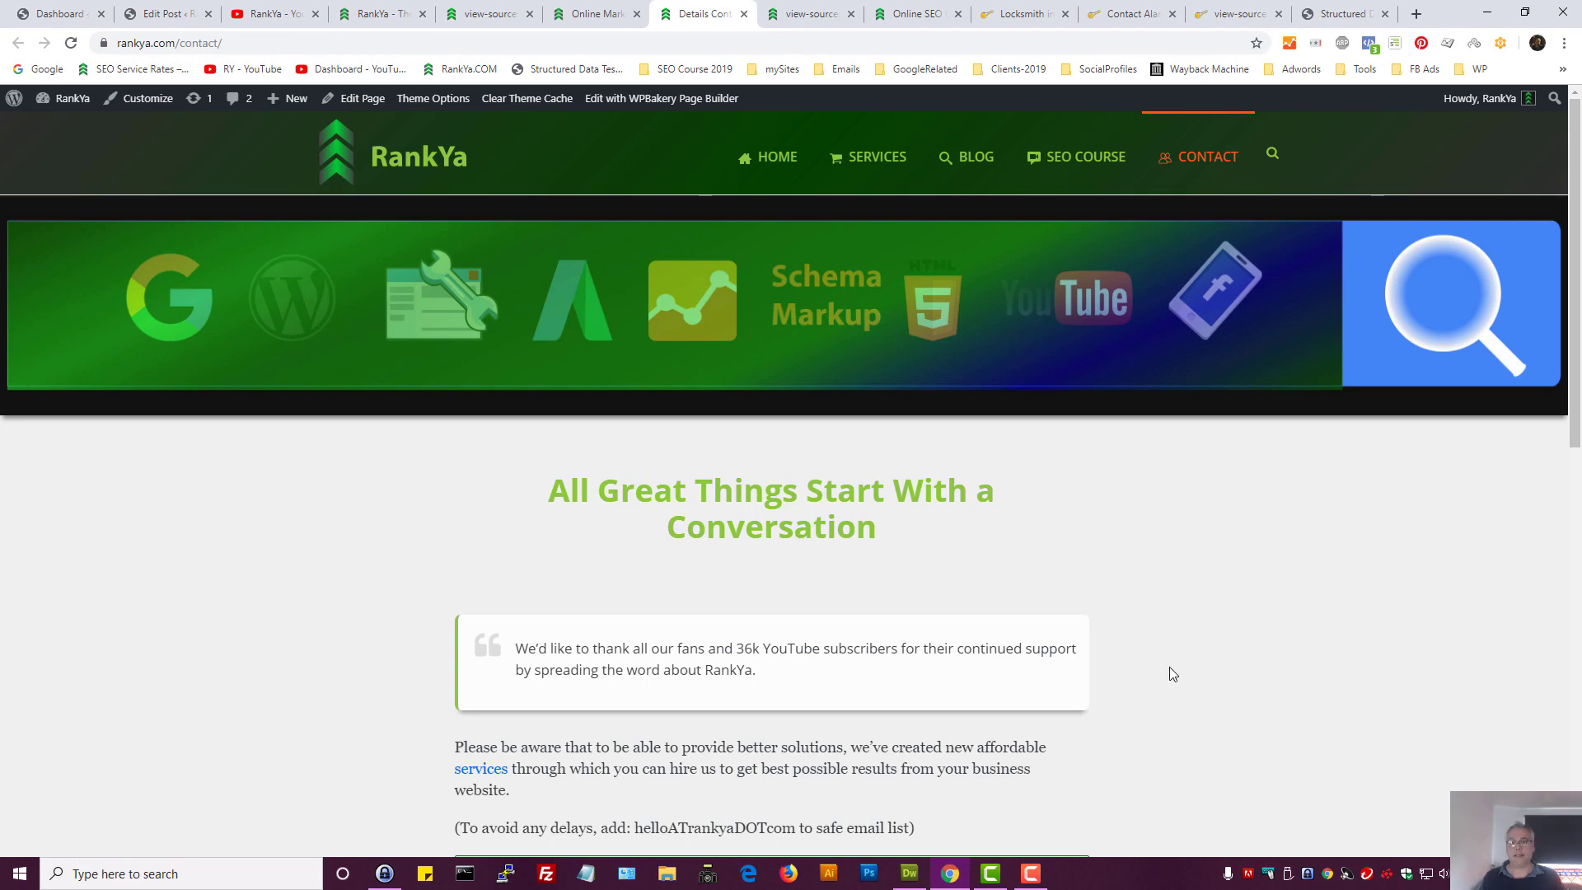
{"action": "left_click", "coordinate": [1121, 13]}
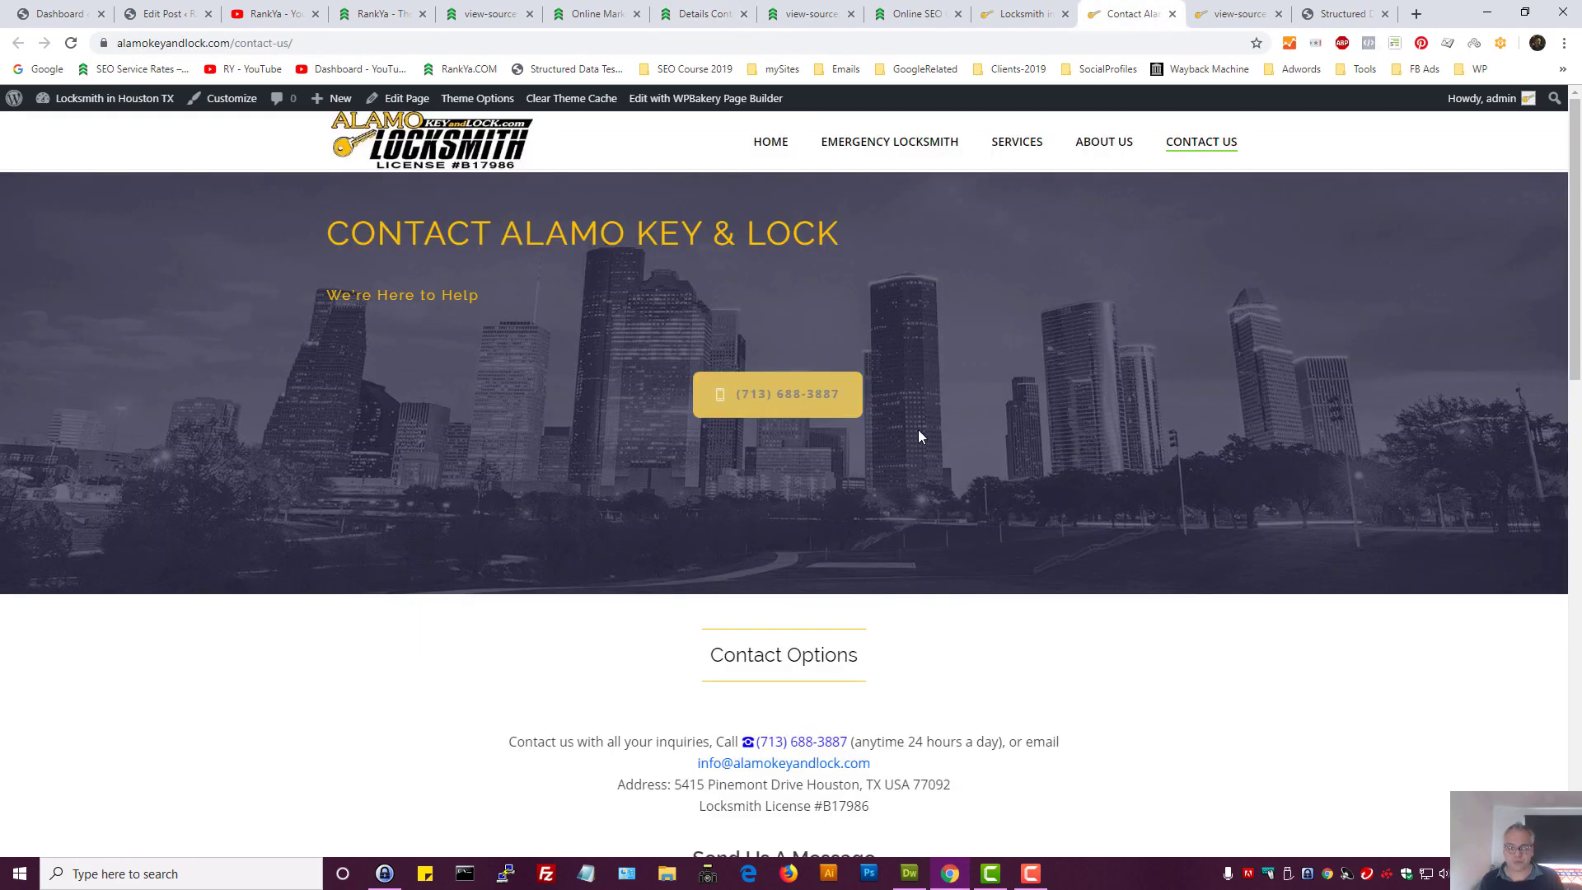
{"action": "mouse_move", "coordinate": [879, 490]}
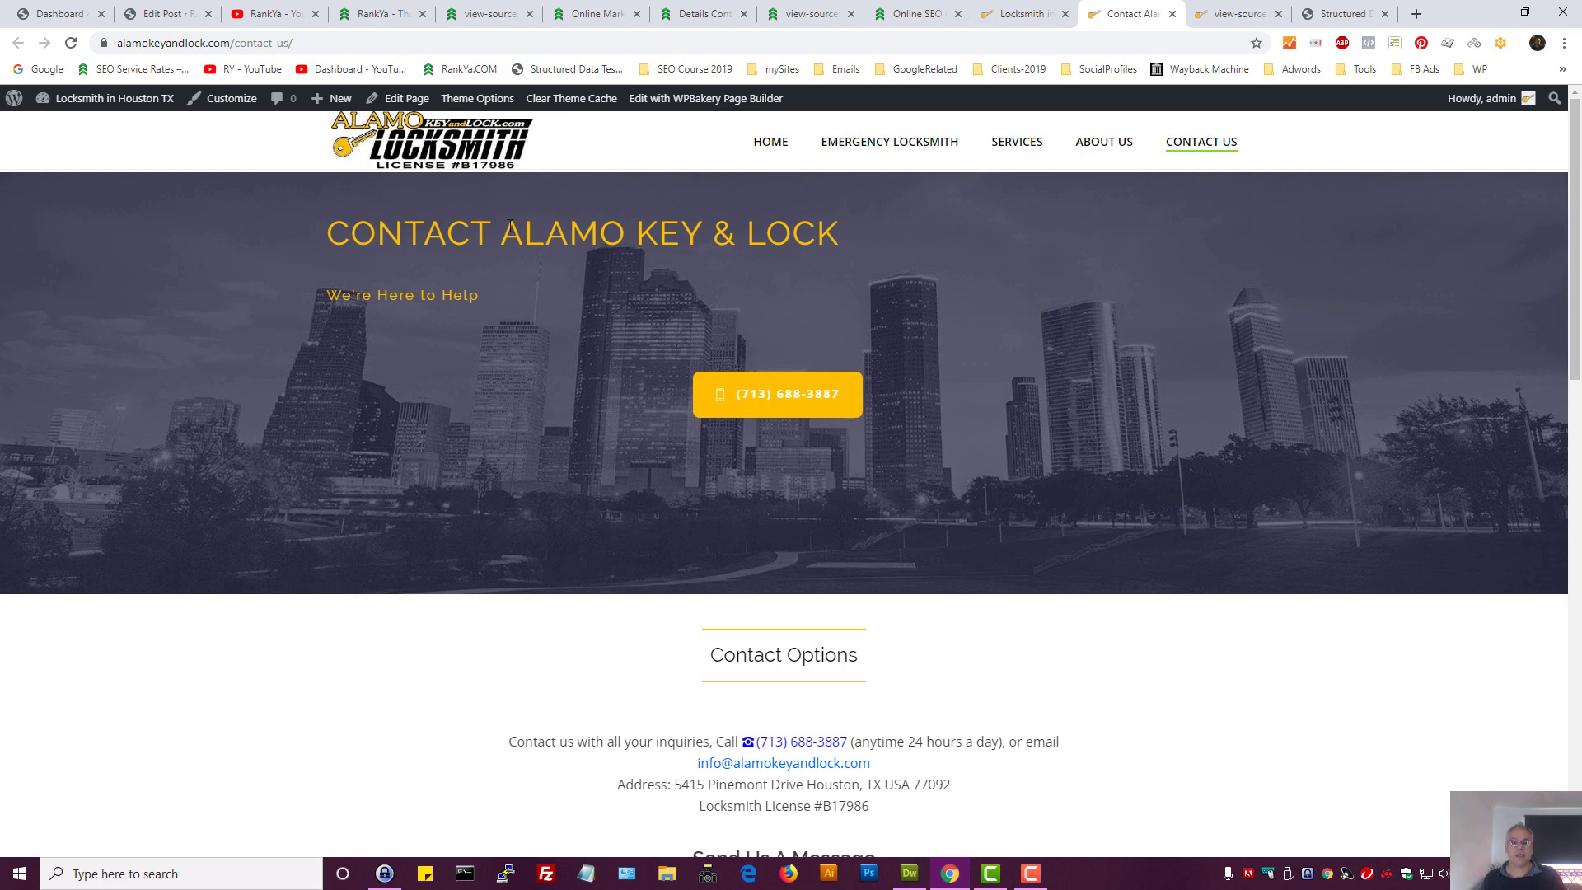
{"action": "mouse_move", "coordinate": [748, 267]}
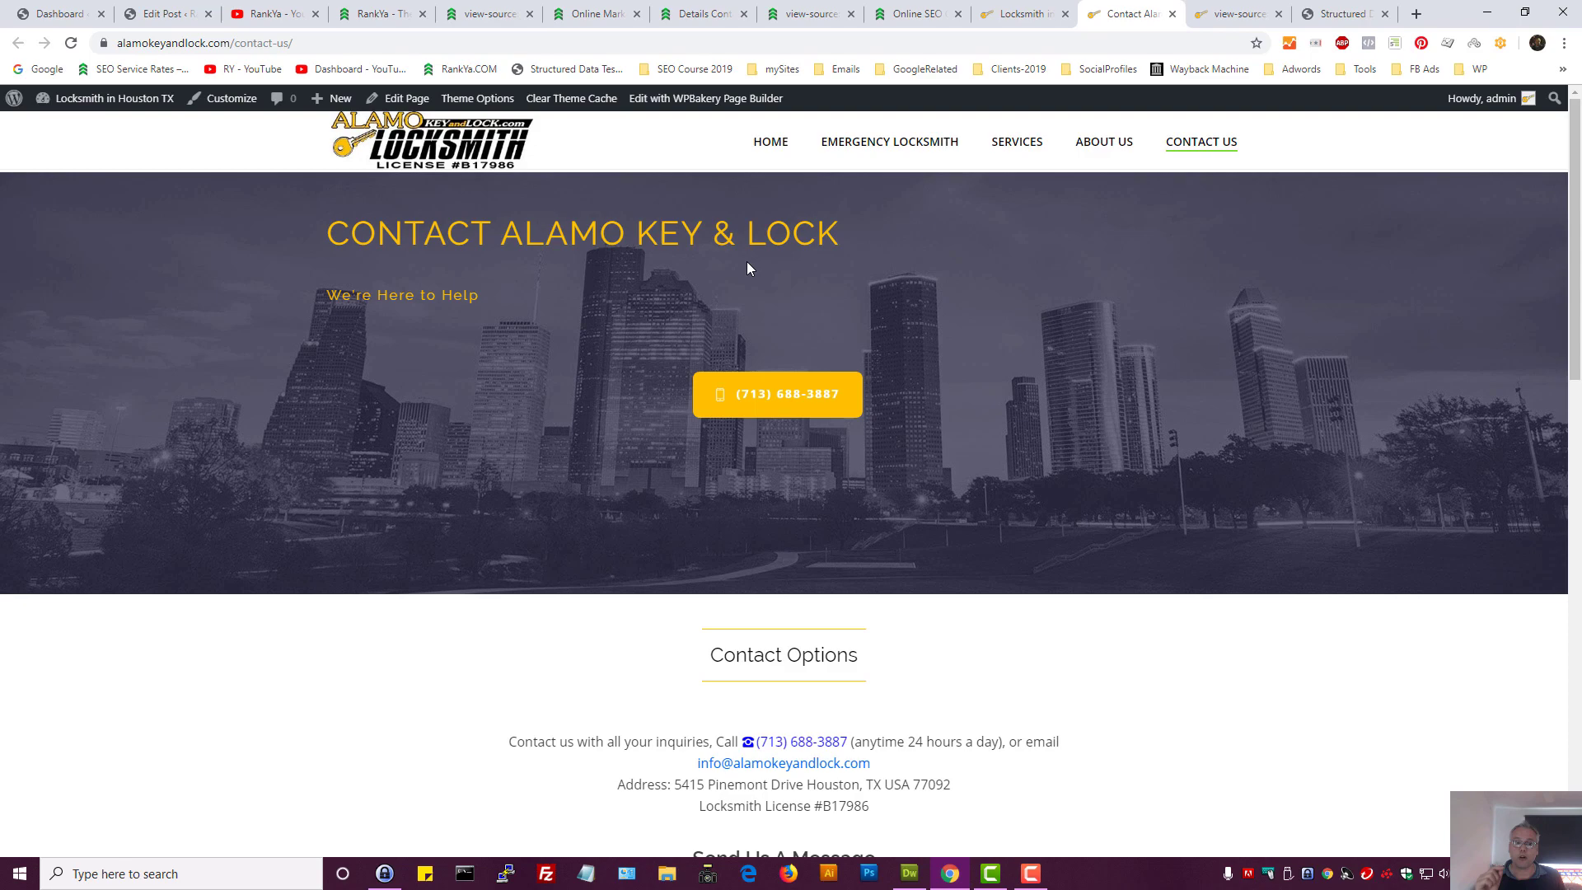
{"action": "left_click", "coordinate": [1233, 13]}
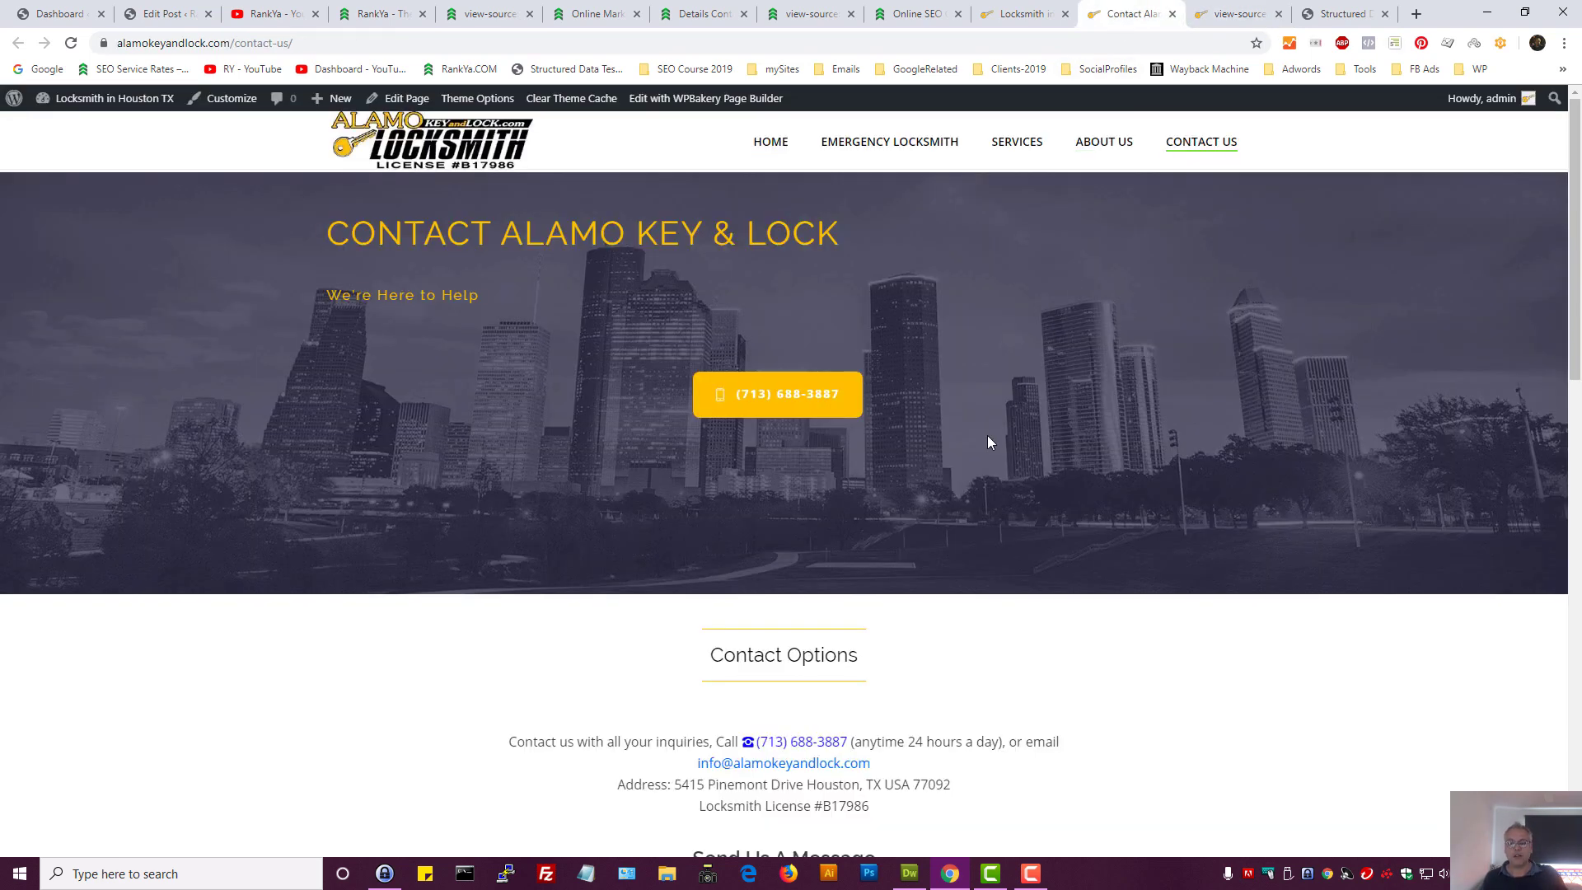
{"action": "mouse_move", "coordinate": [1006, 424]}
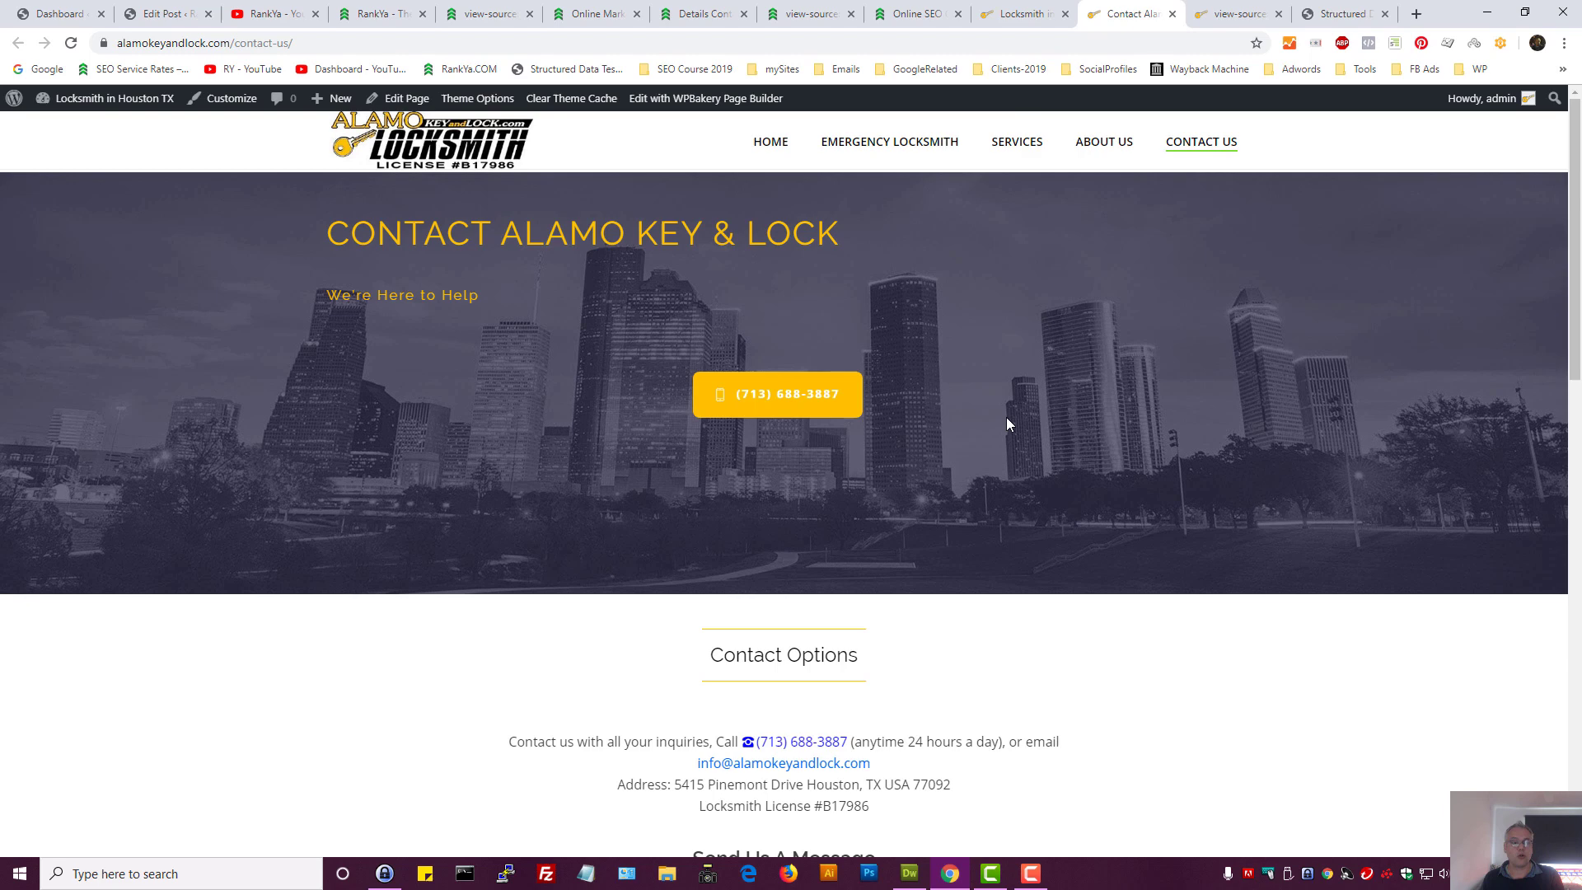
{"action": "mouse_move", "coordinate": [1060, 440]}
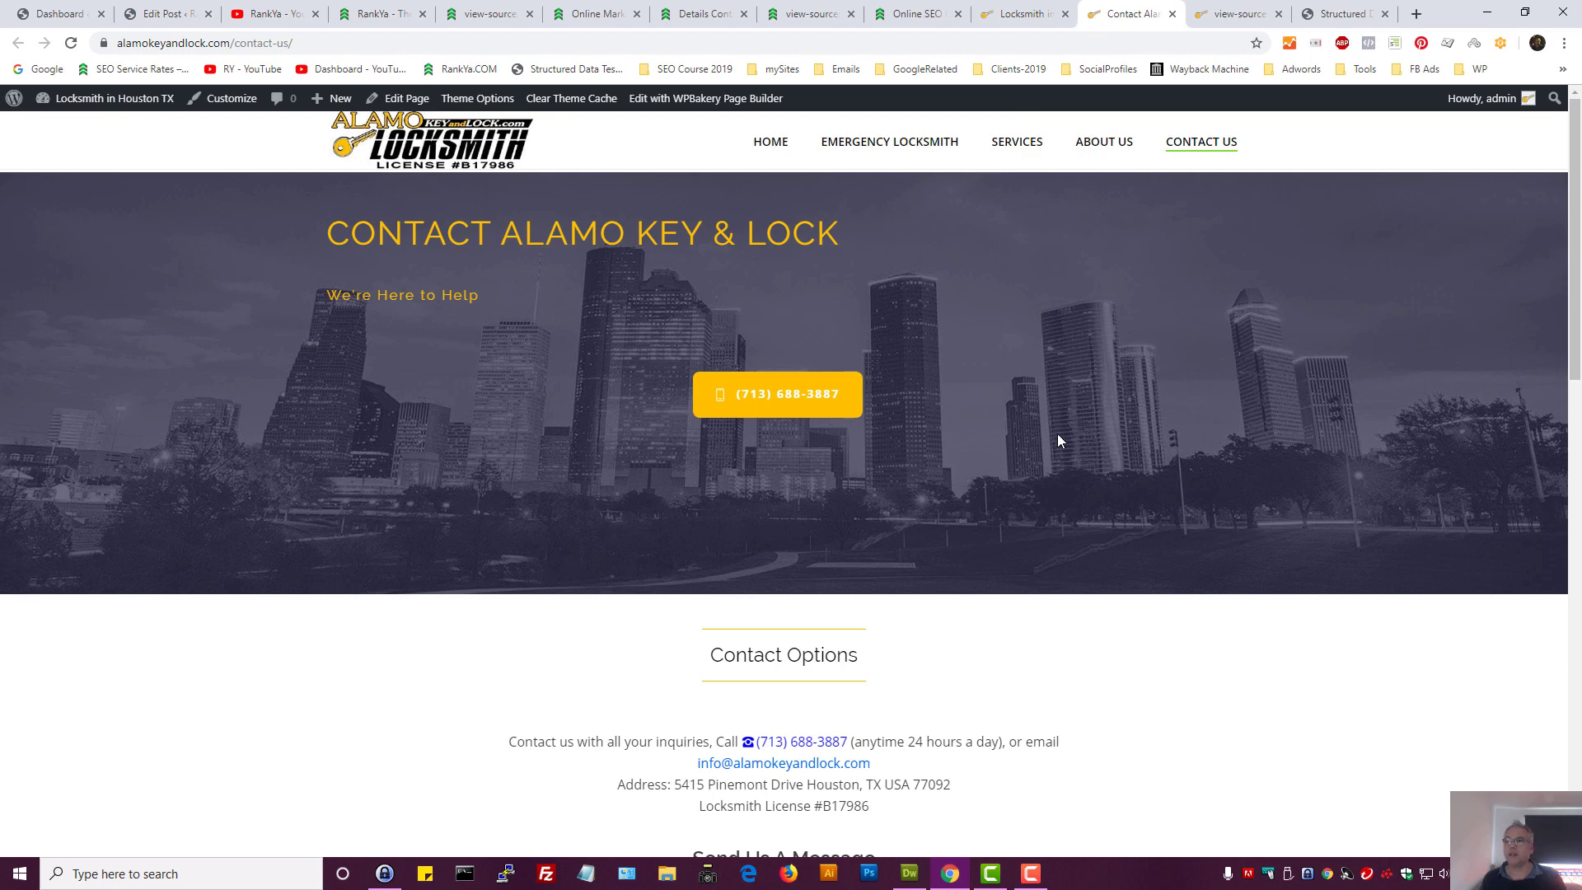
{"action": "mouse_move", "coordinate": [1052, 425]}
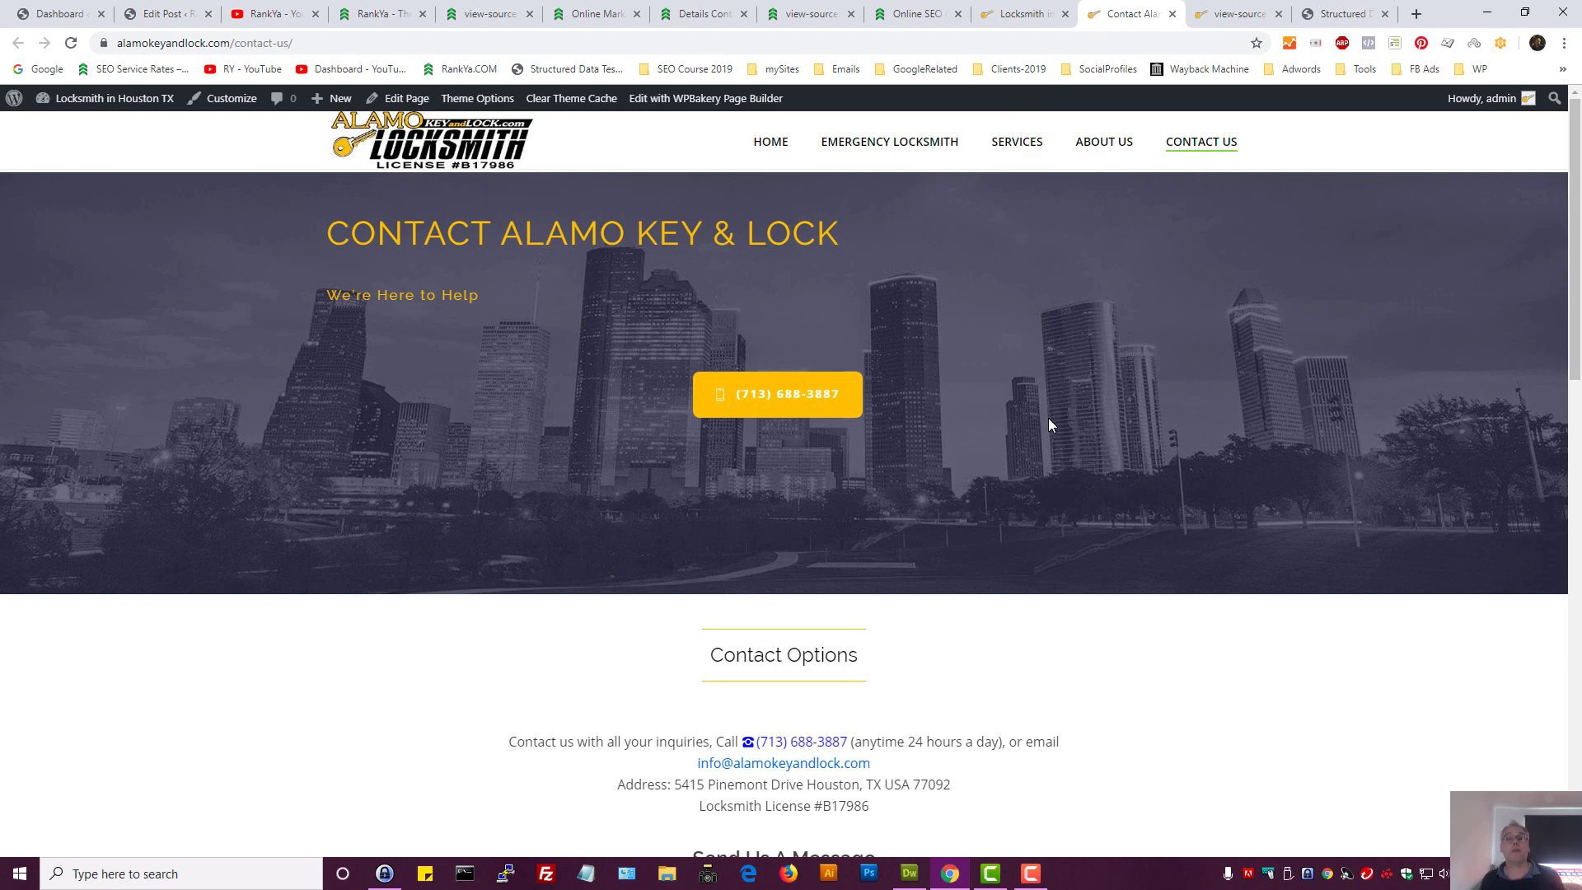
{"action": "mouse_move", "coordinate": [890, 476]}
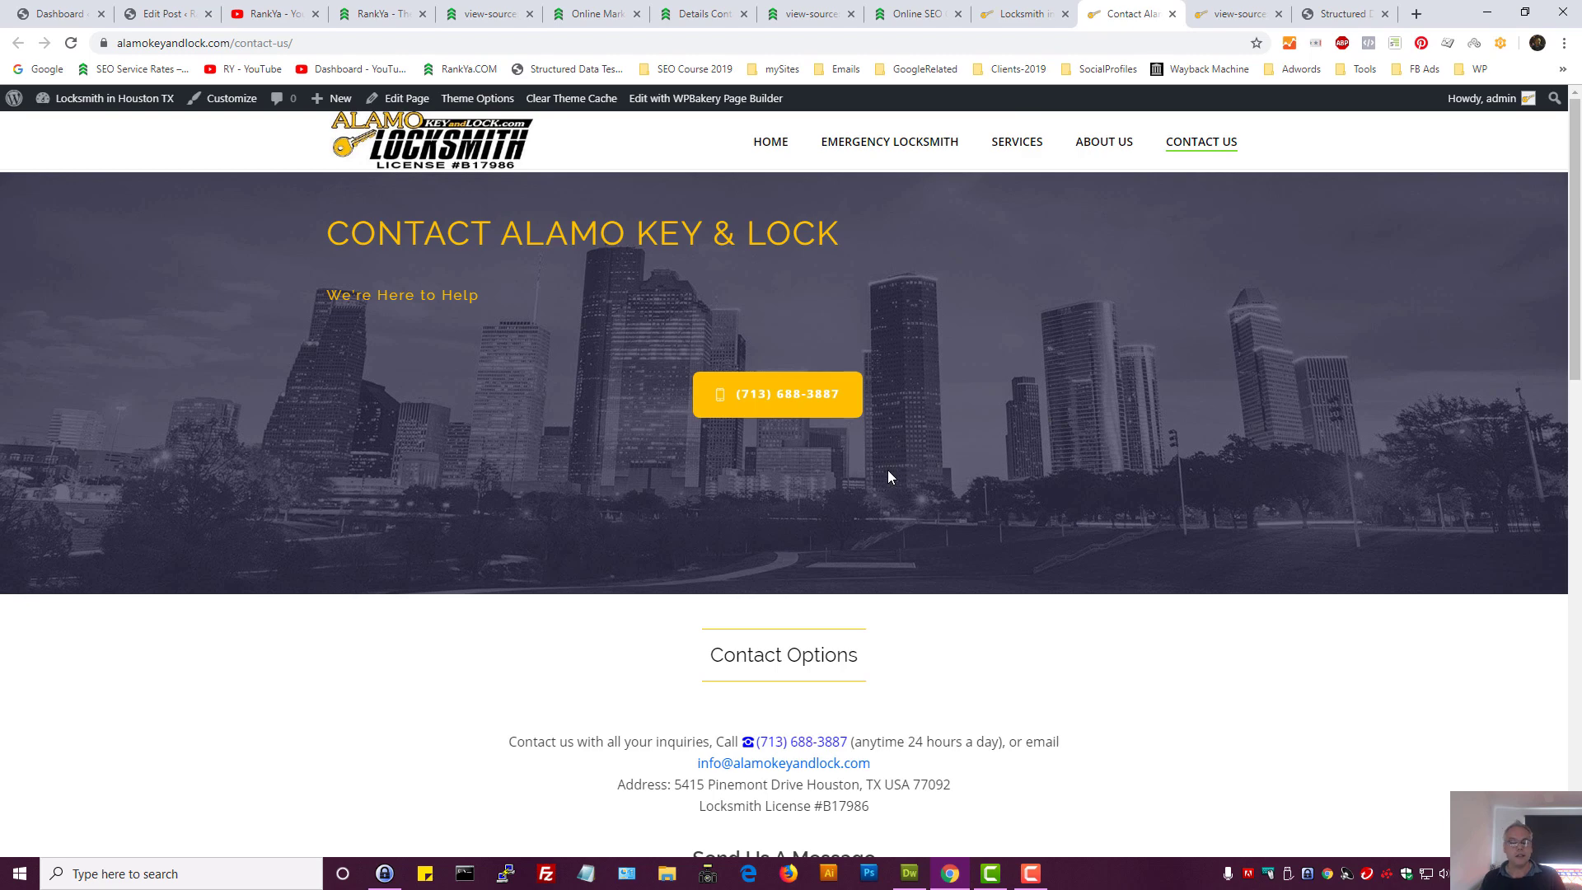
{"action": "mouse_move", "coordinate": [870, 504]}
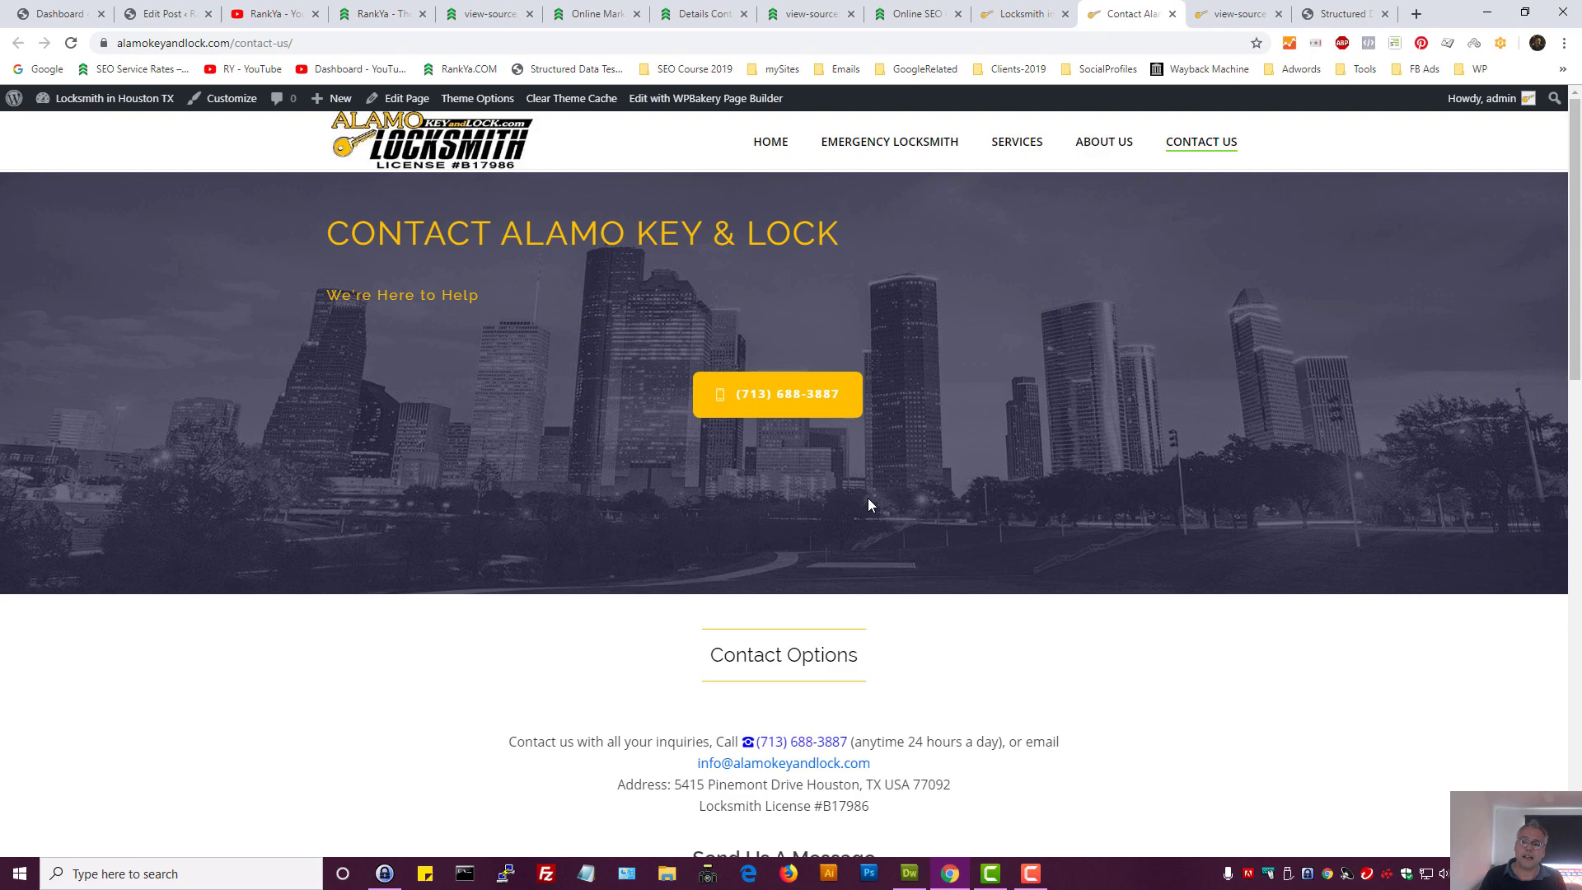
Compare the live Alamo contact page with its source declaring the schema.org ContactPage type
{"action": "left_click", "coordinate": [1234, 13]}
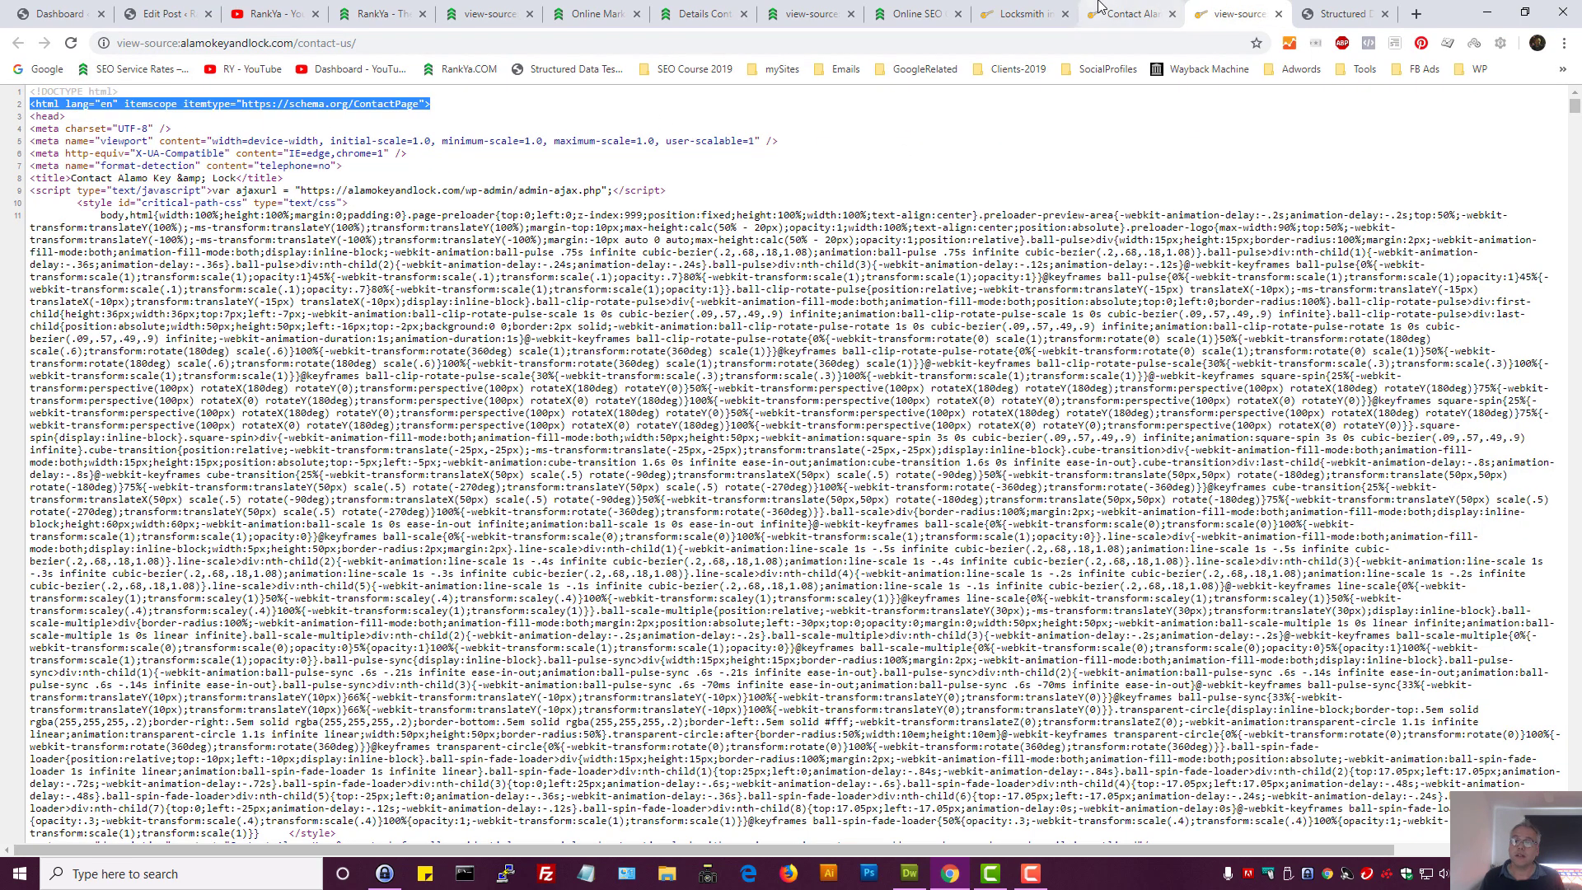
{"action": "left_click", "coordinate": [1127, 13]}
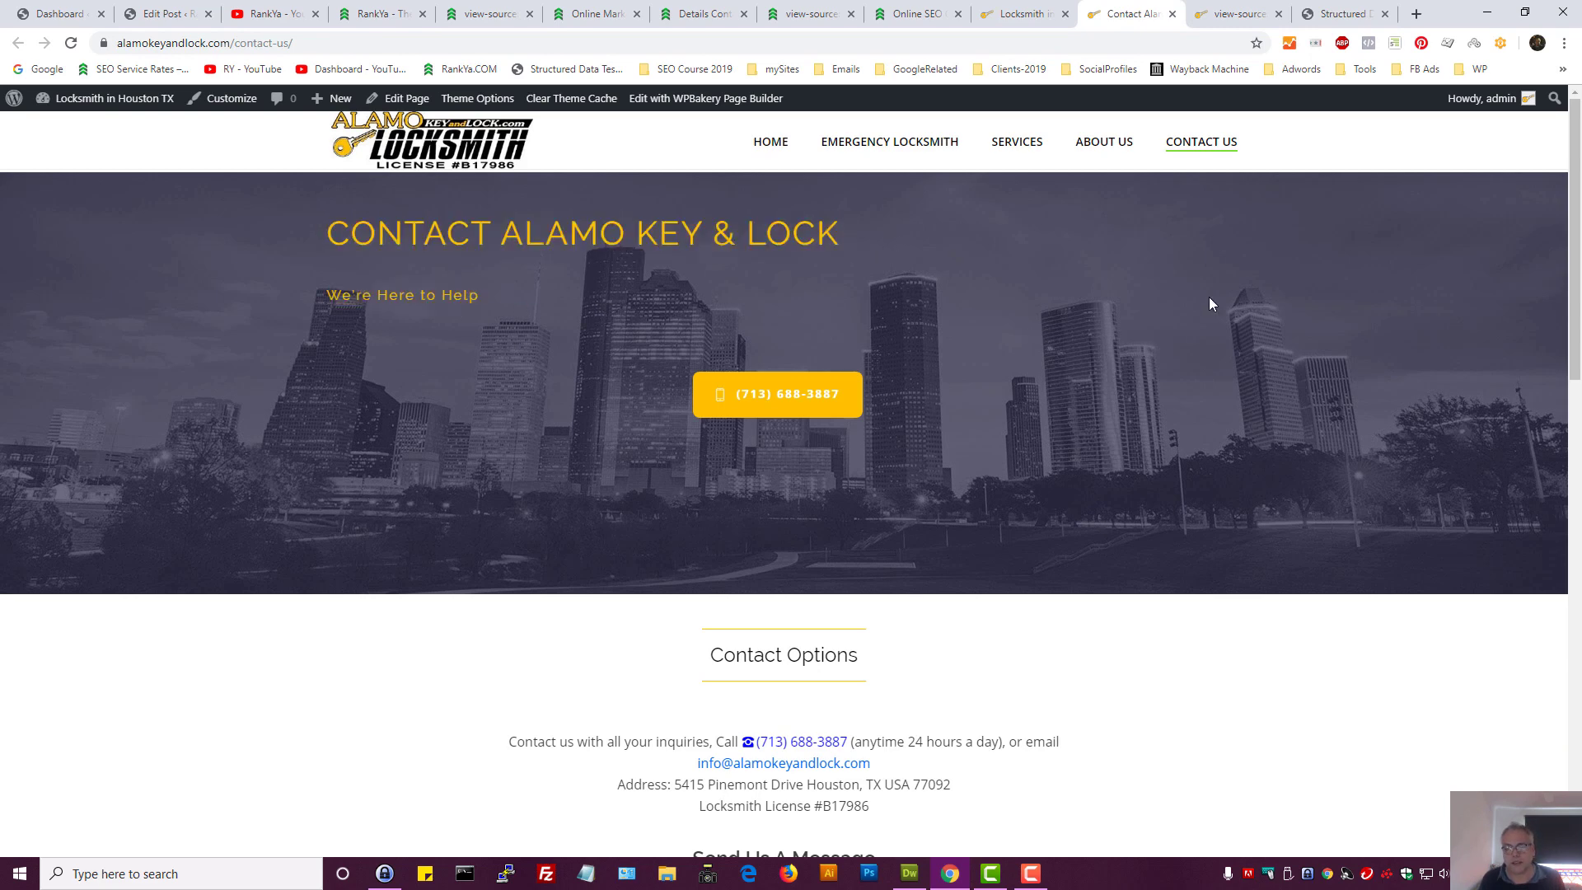
{"action": "mouse_move", "coordinate": [776, 394]}
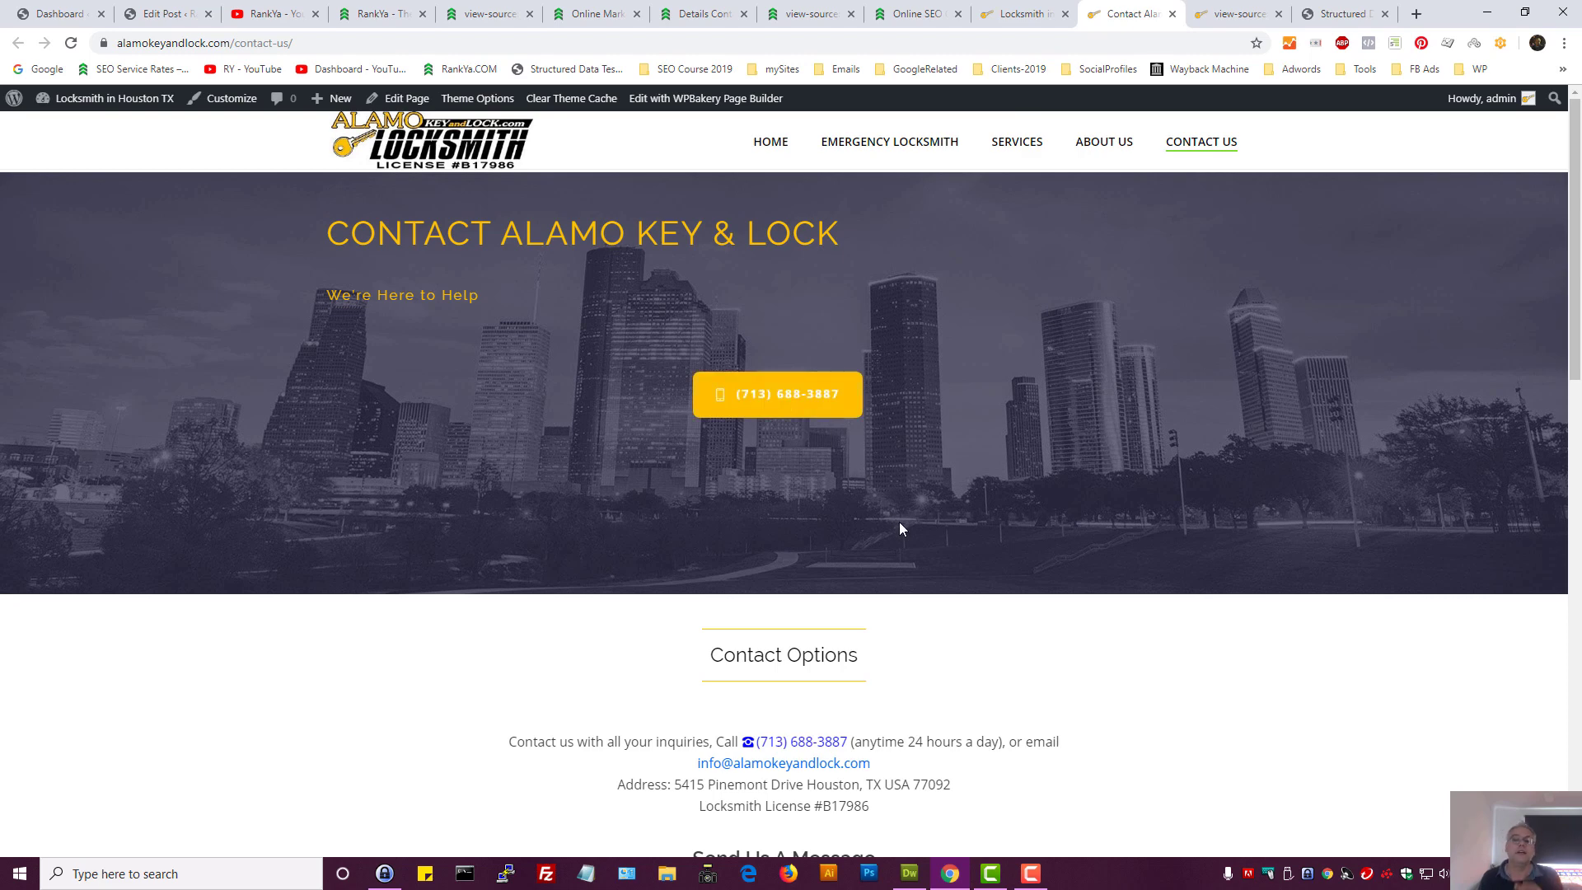
{"action": "mouse_move", "coordinate": [1207, 37]}
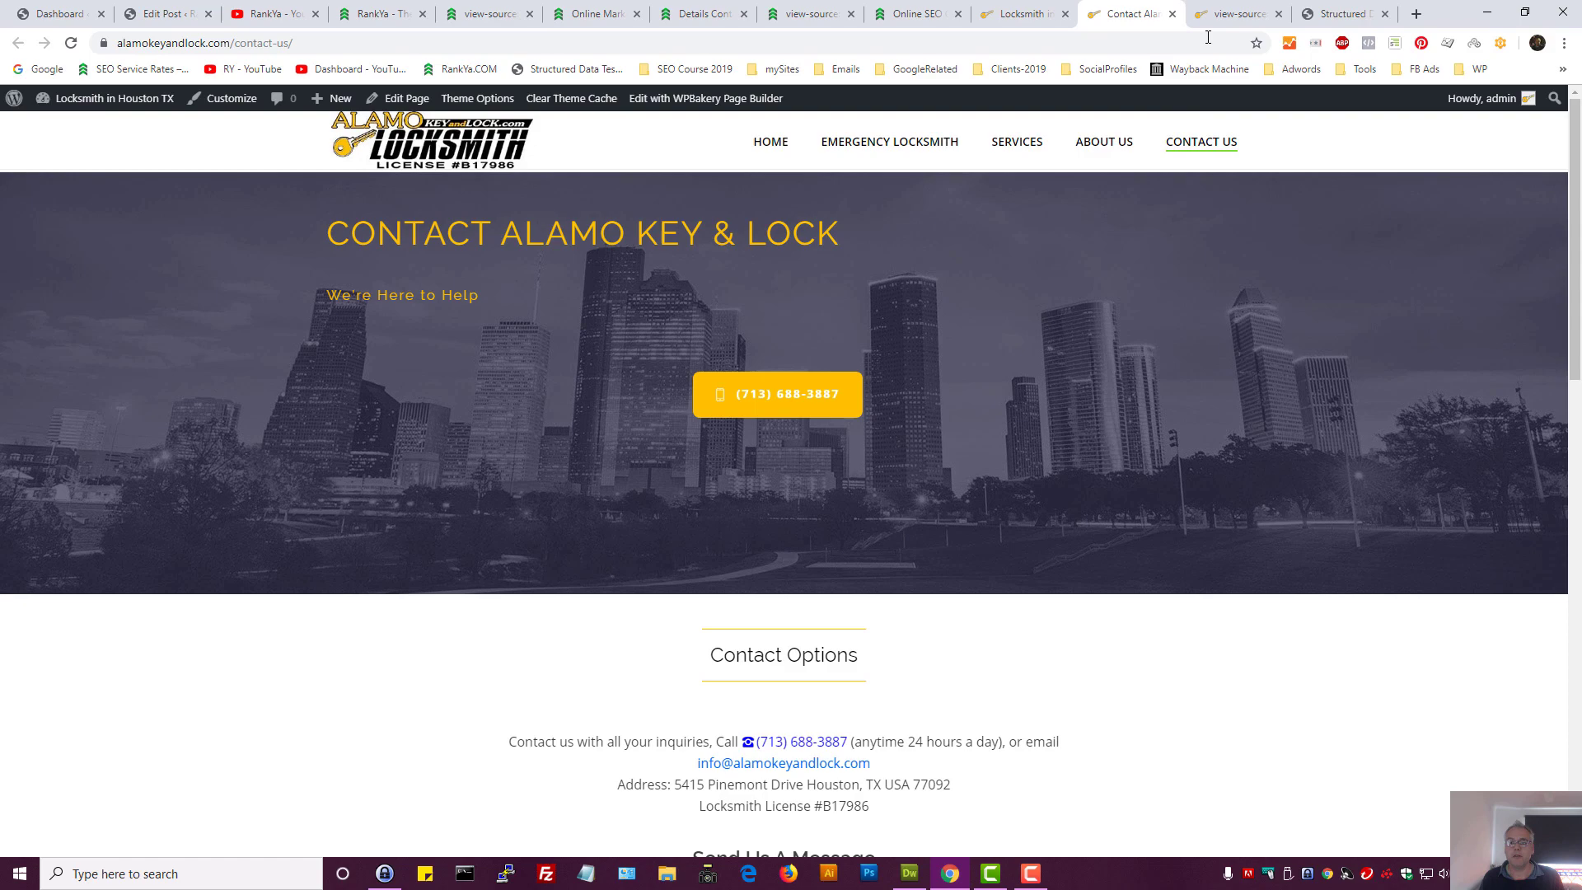
{"action": "left_click", "coordinate": [1239, 13]}
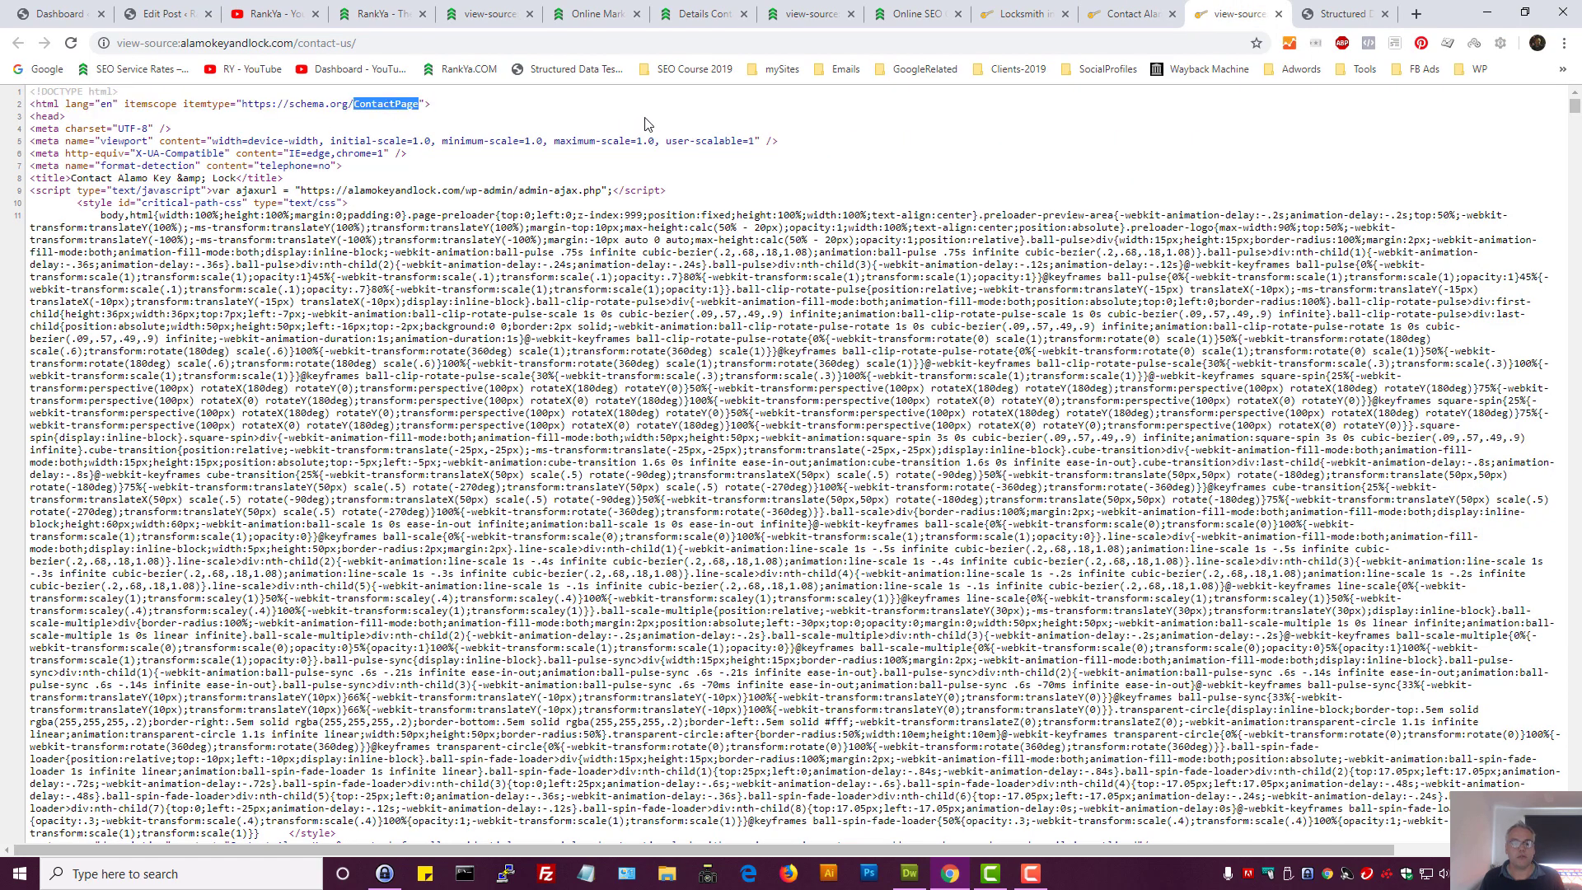
{"action": "mouse_move", "coordinate": [646, 119]}
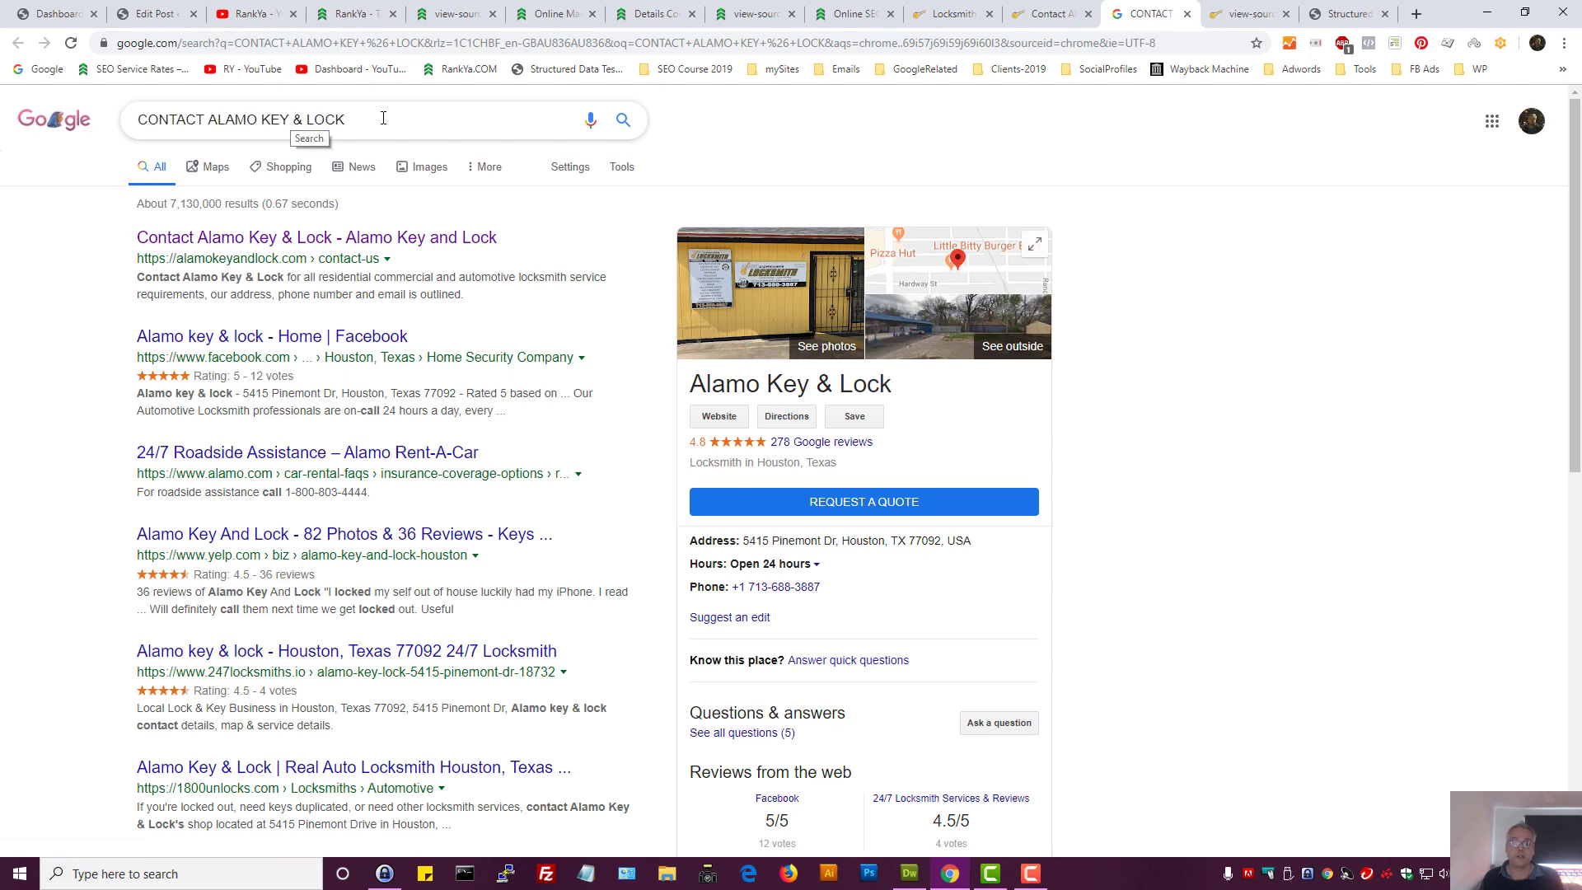
{"action": "mouse_move", "coordinate": [1174, 356]}
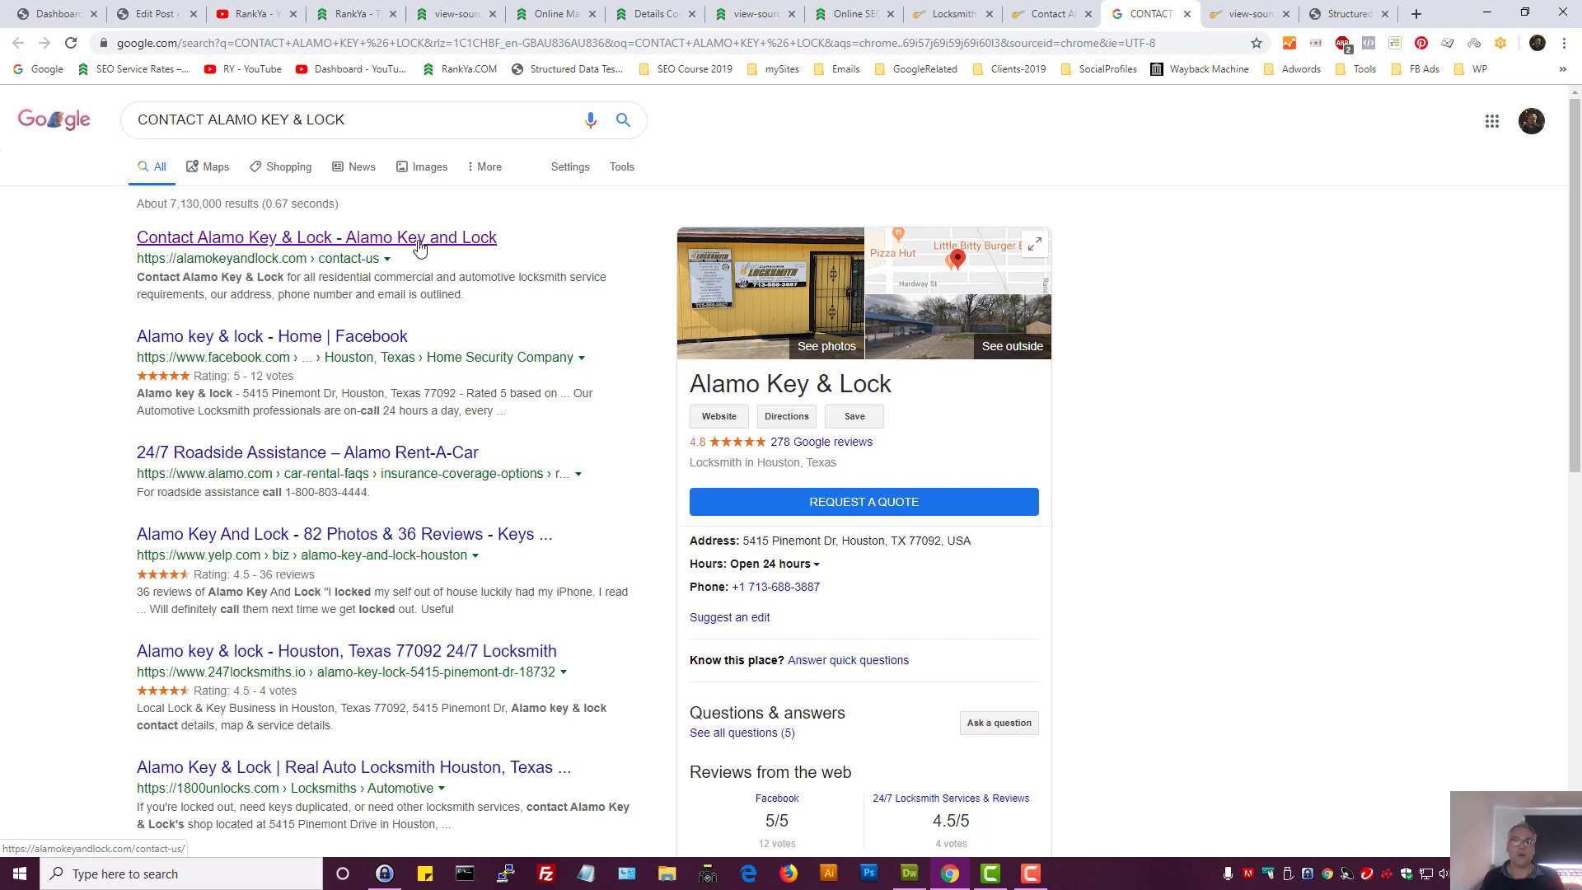
{"action": "mouse_move", "coordinate": [788, 356]}
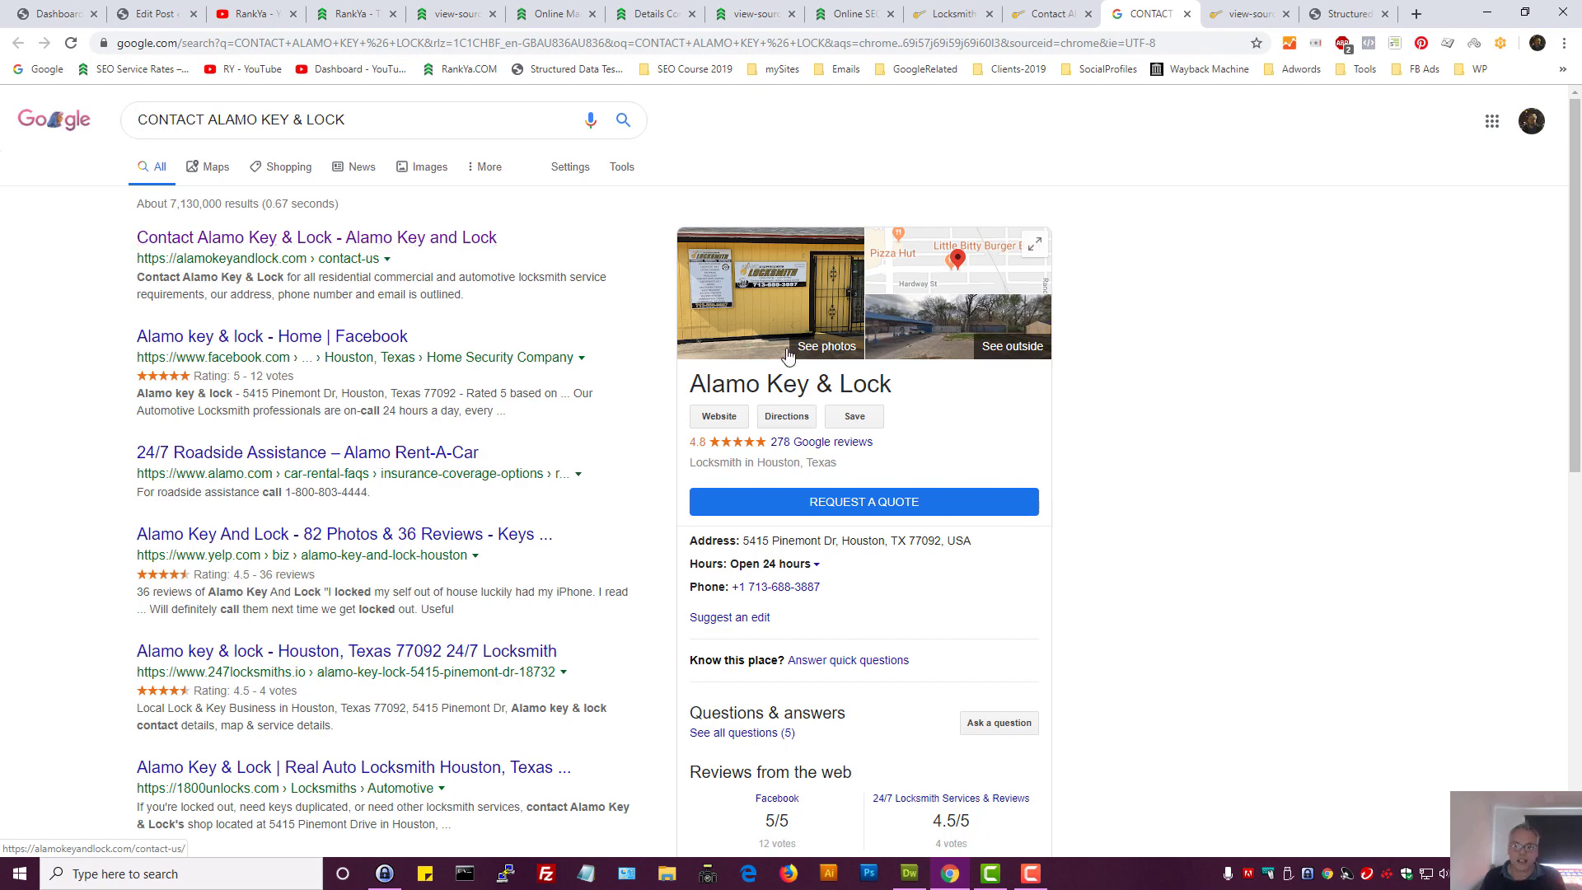
Check the ContactPage markup in source, then return to the 'CONTACT ALAMO KEY & LOCK' Google results
{"action": "left_click", "coordinate": [1246, 13]}
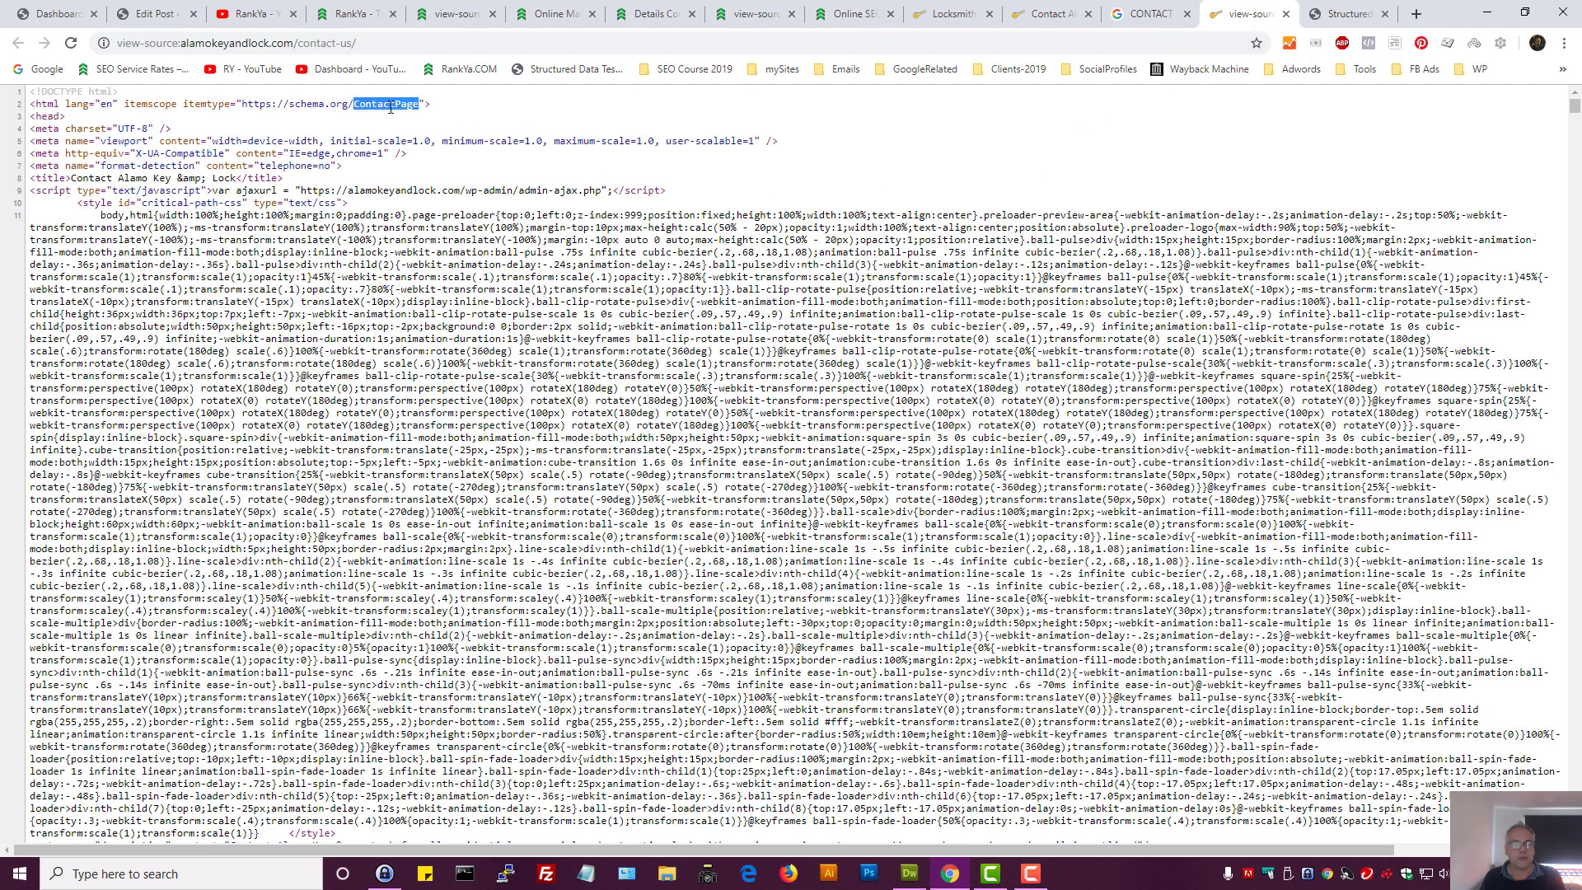
{"action": "mouse_move", "coordinate": [846, 173]}
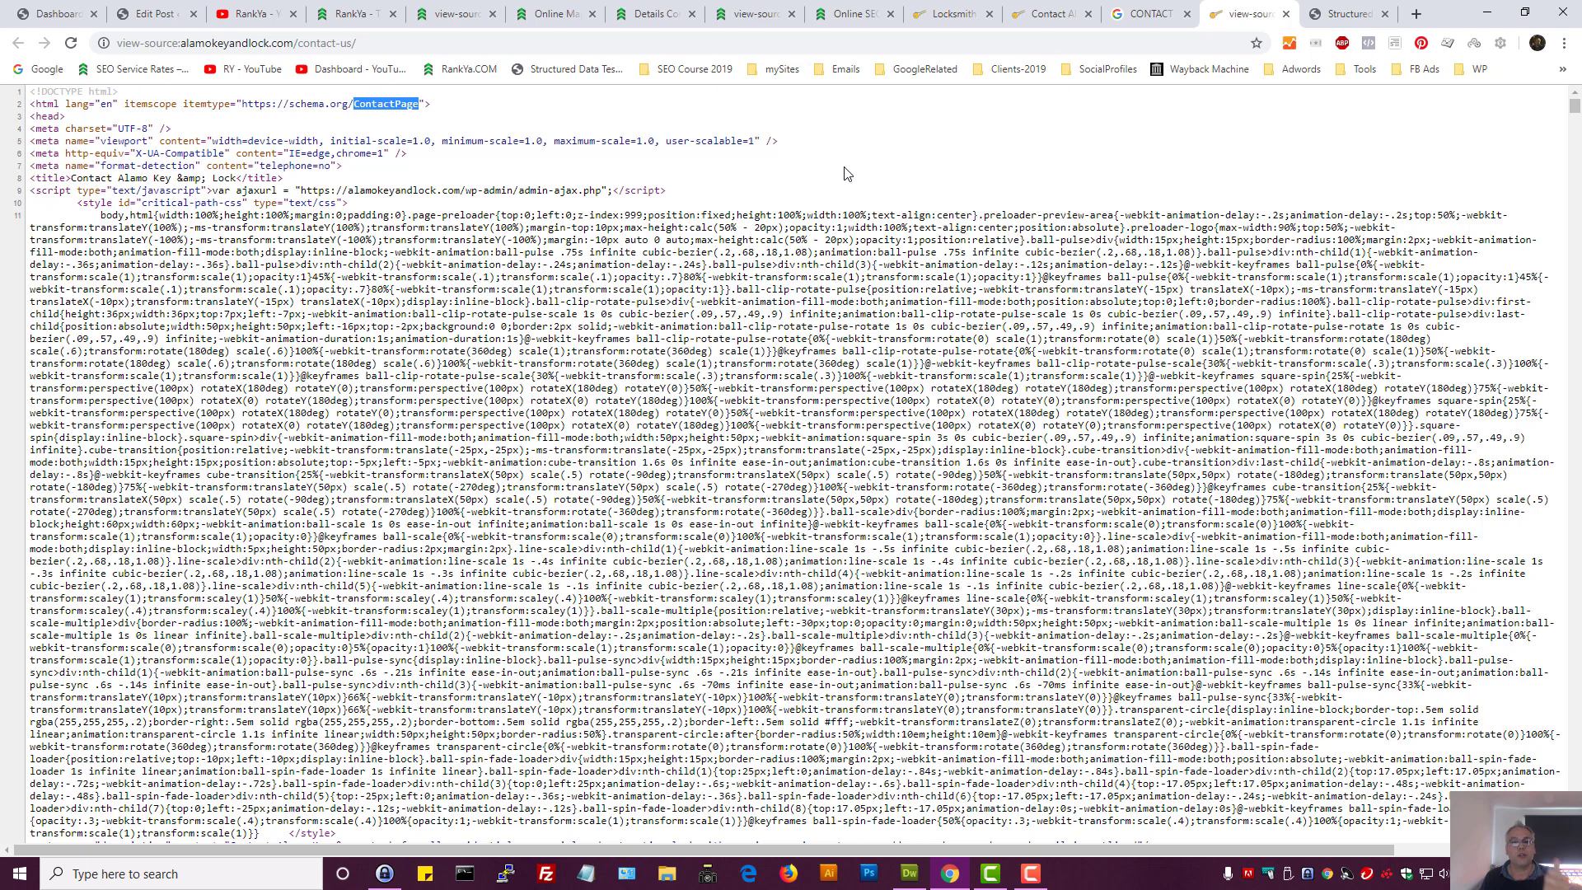
{"action": "left_click", "coordinate": [1147, 13]}
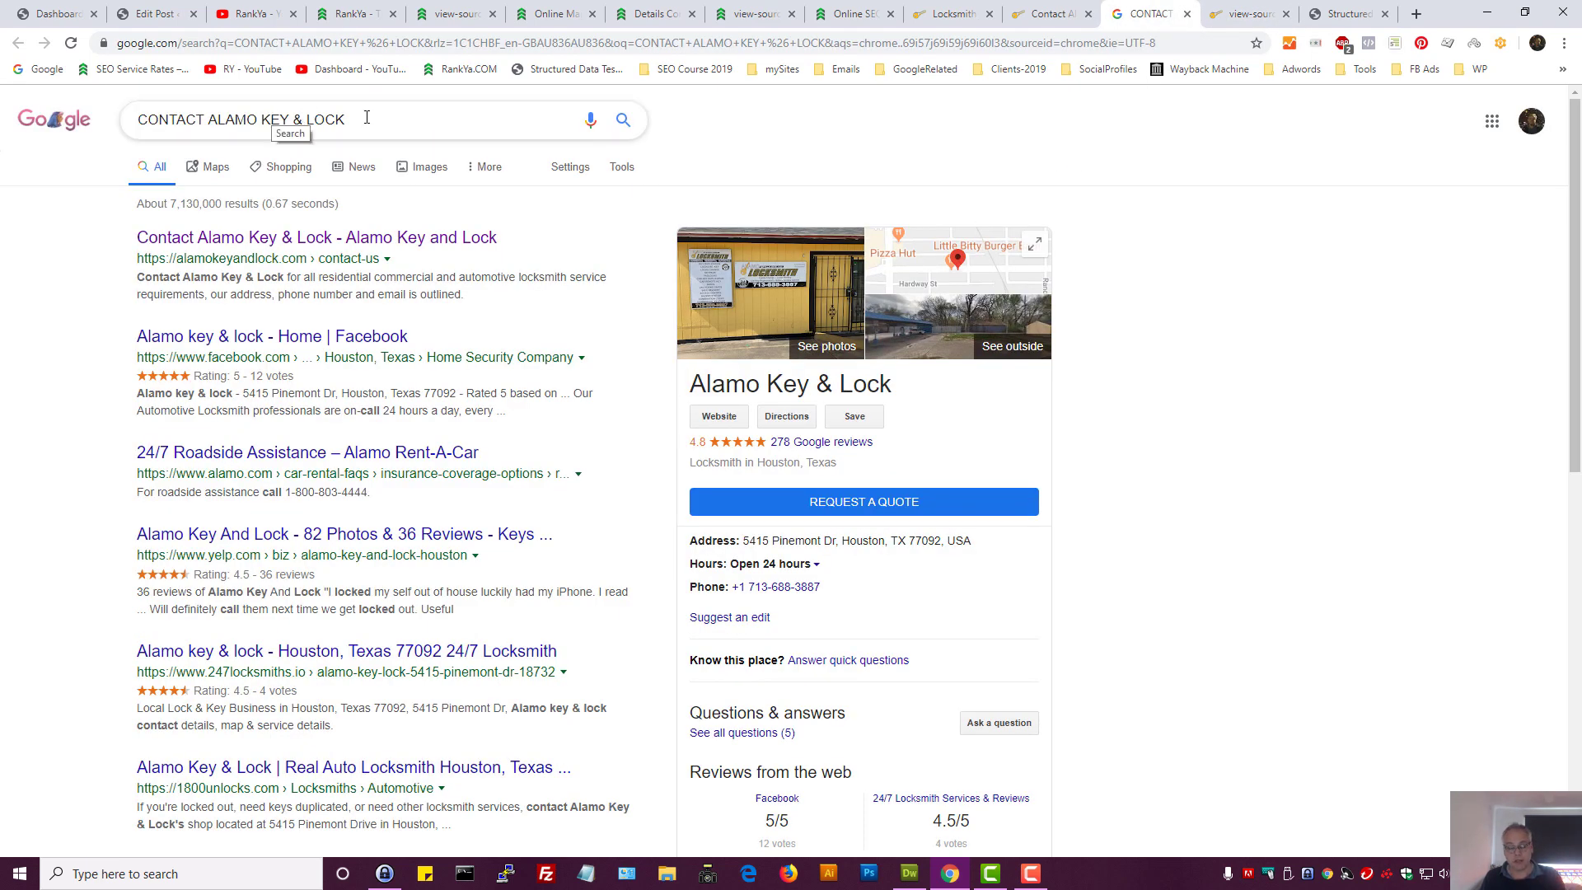
{"action": "left_click", "coordinate": [252, 119]}
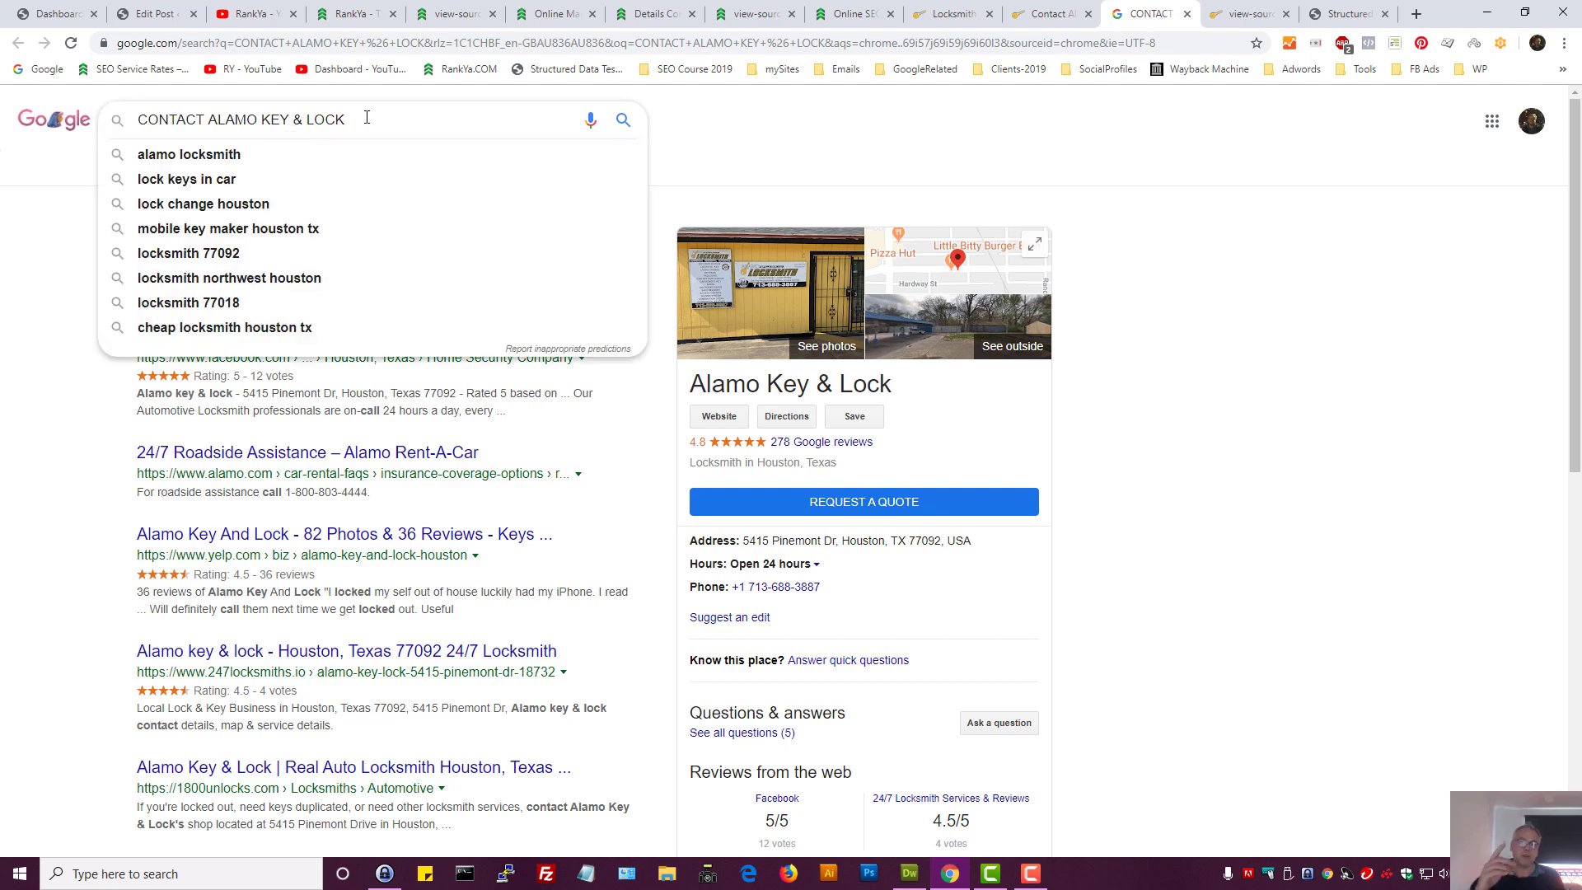
{"action": "type", "text": "phone number"}
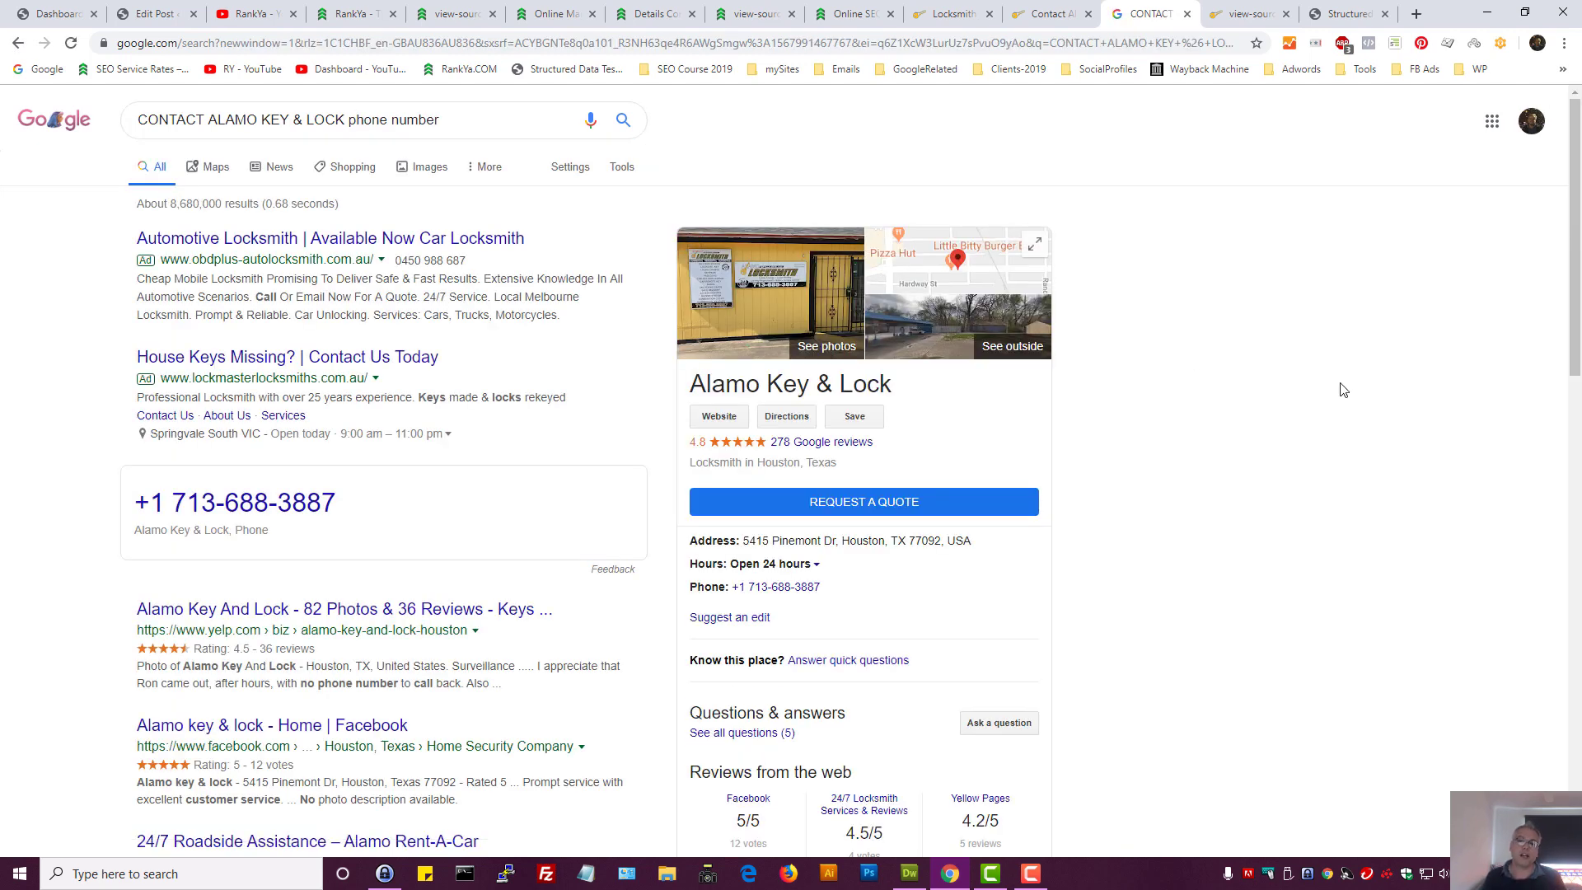
{"action": "mouse_move", "coordinate": [115, 504]}
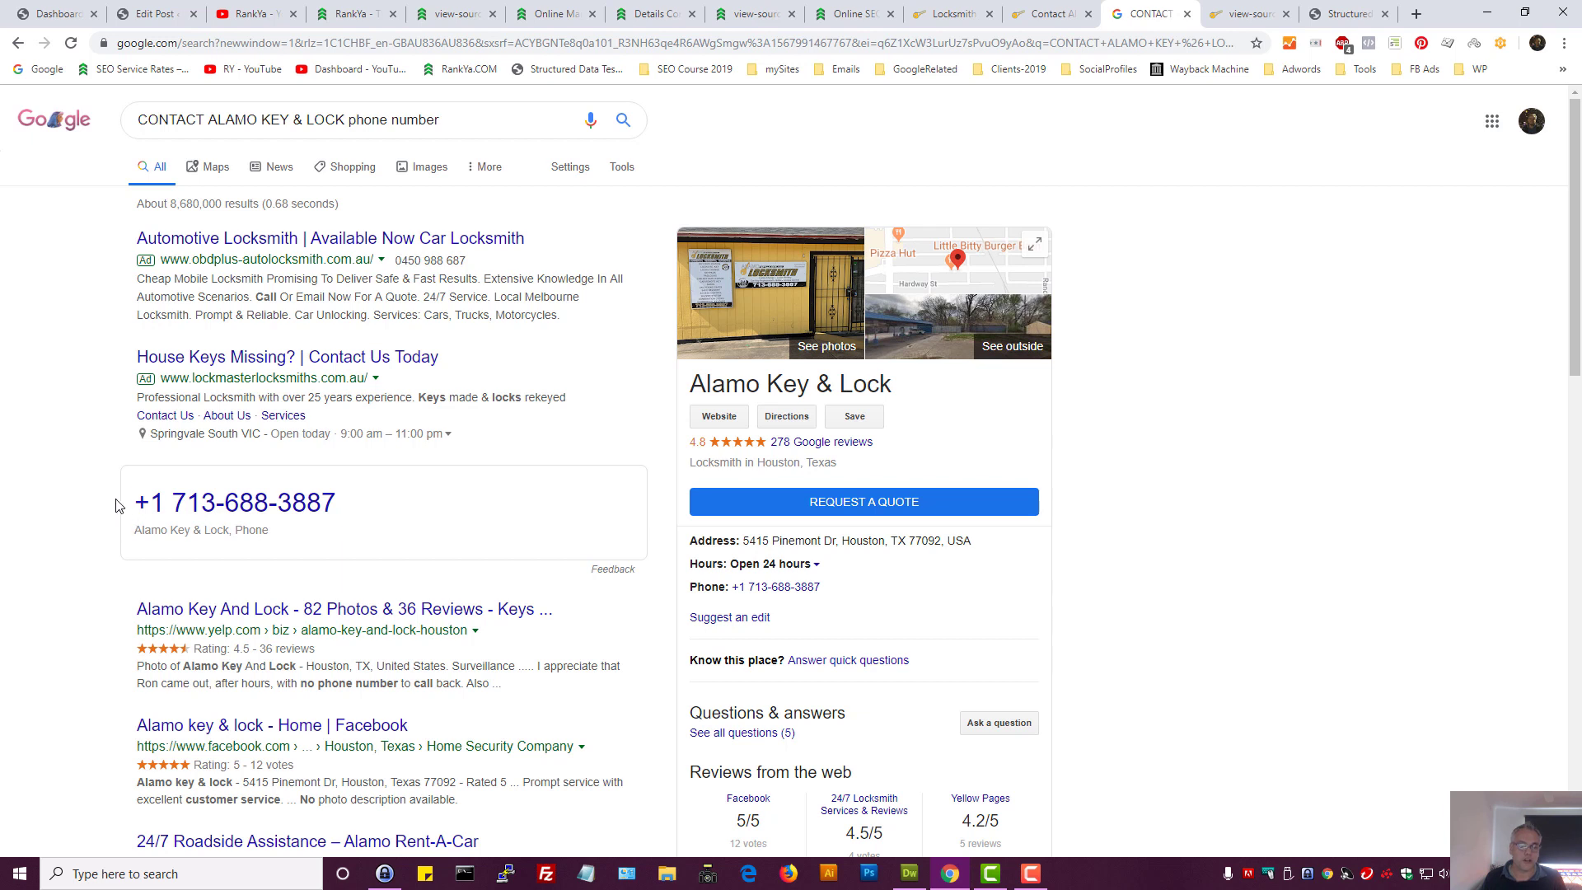
{"action": "double_click", "coordinate": [234, 503]}
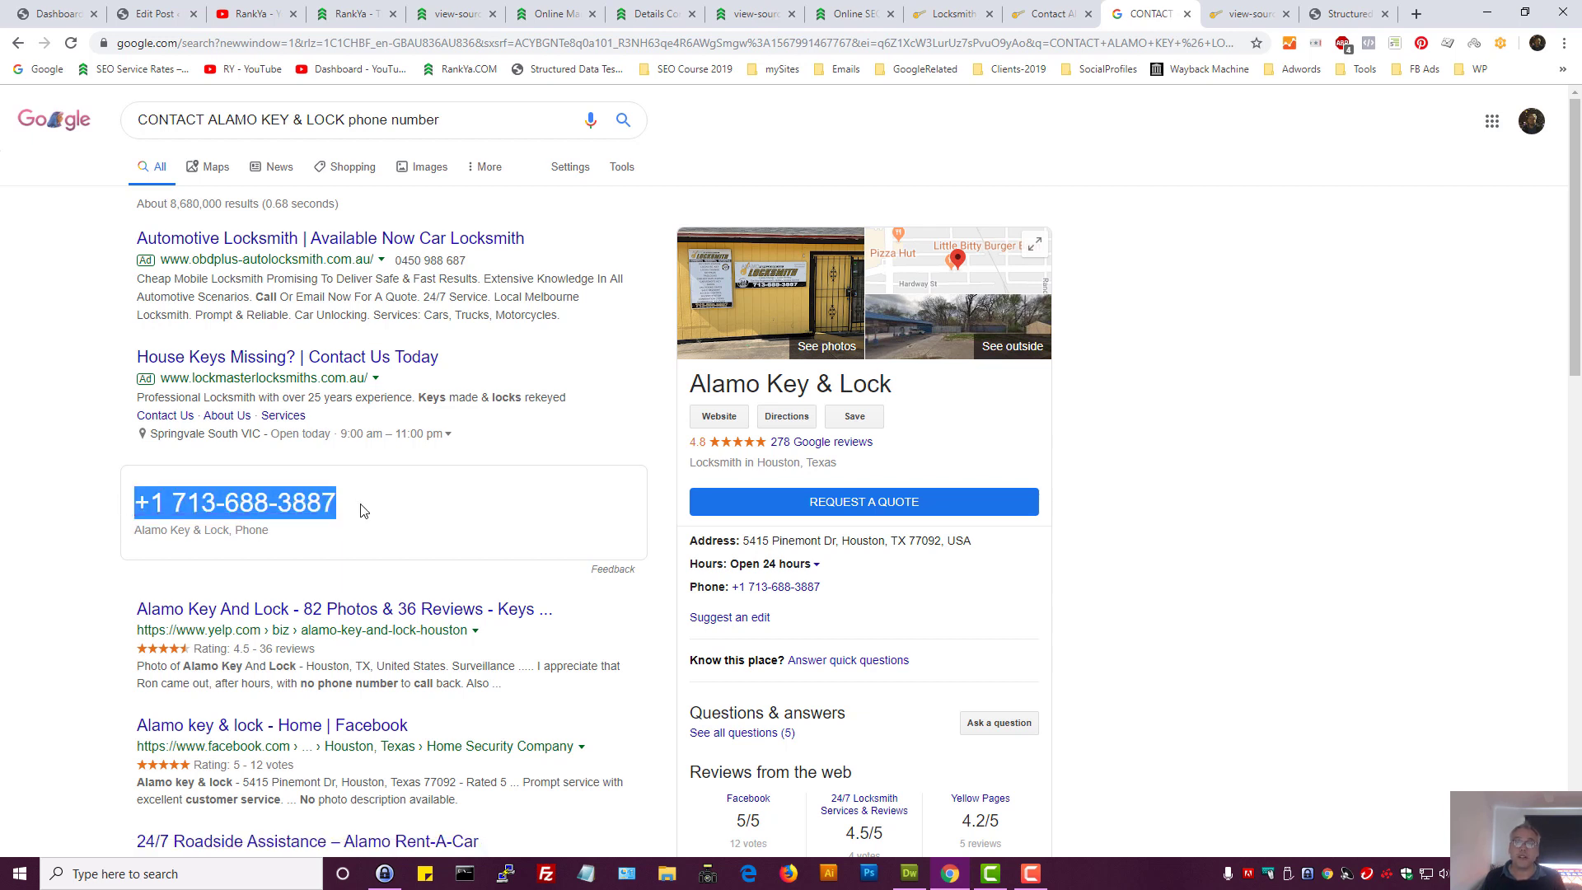
{"action": "mouse_move", "coordinate": [369, 517]}
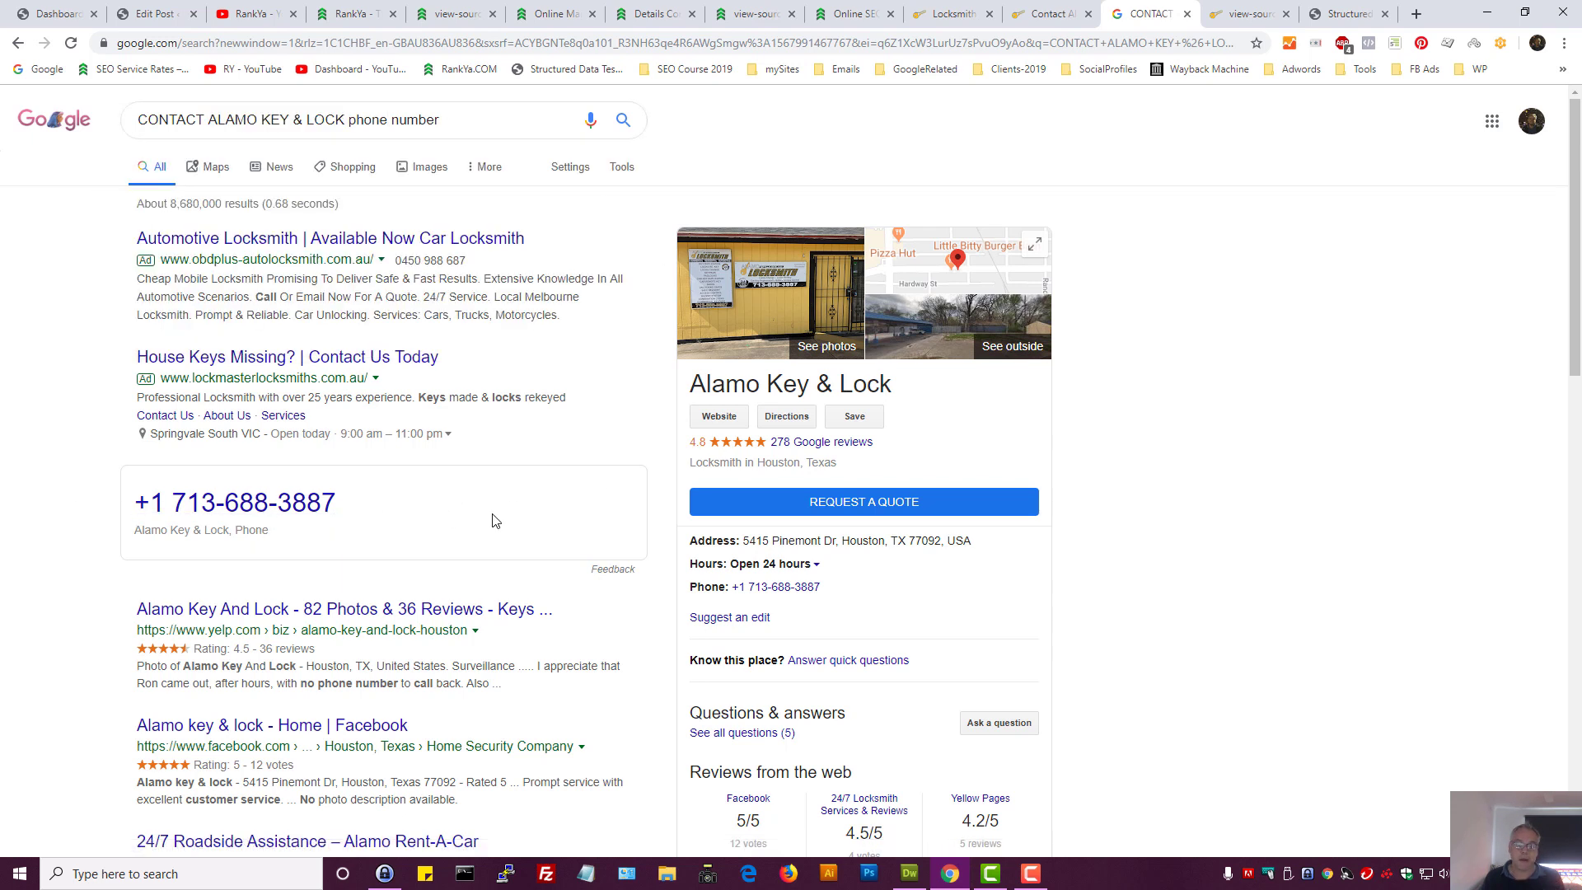
{"action": "mouse_move", "coordinate": [224, 515]}
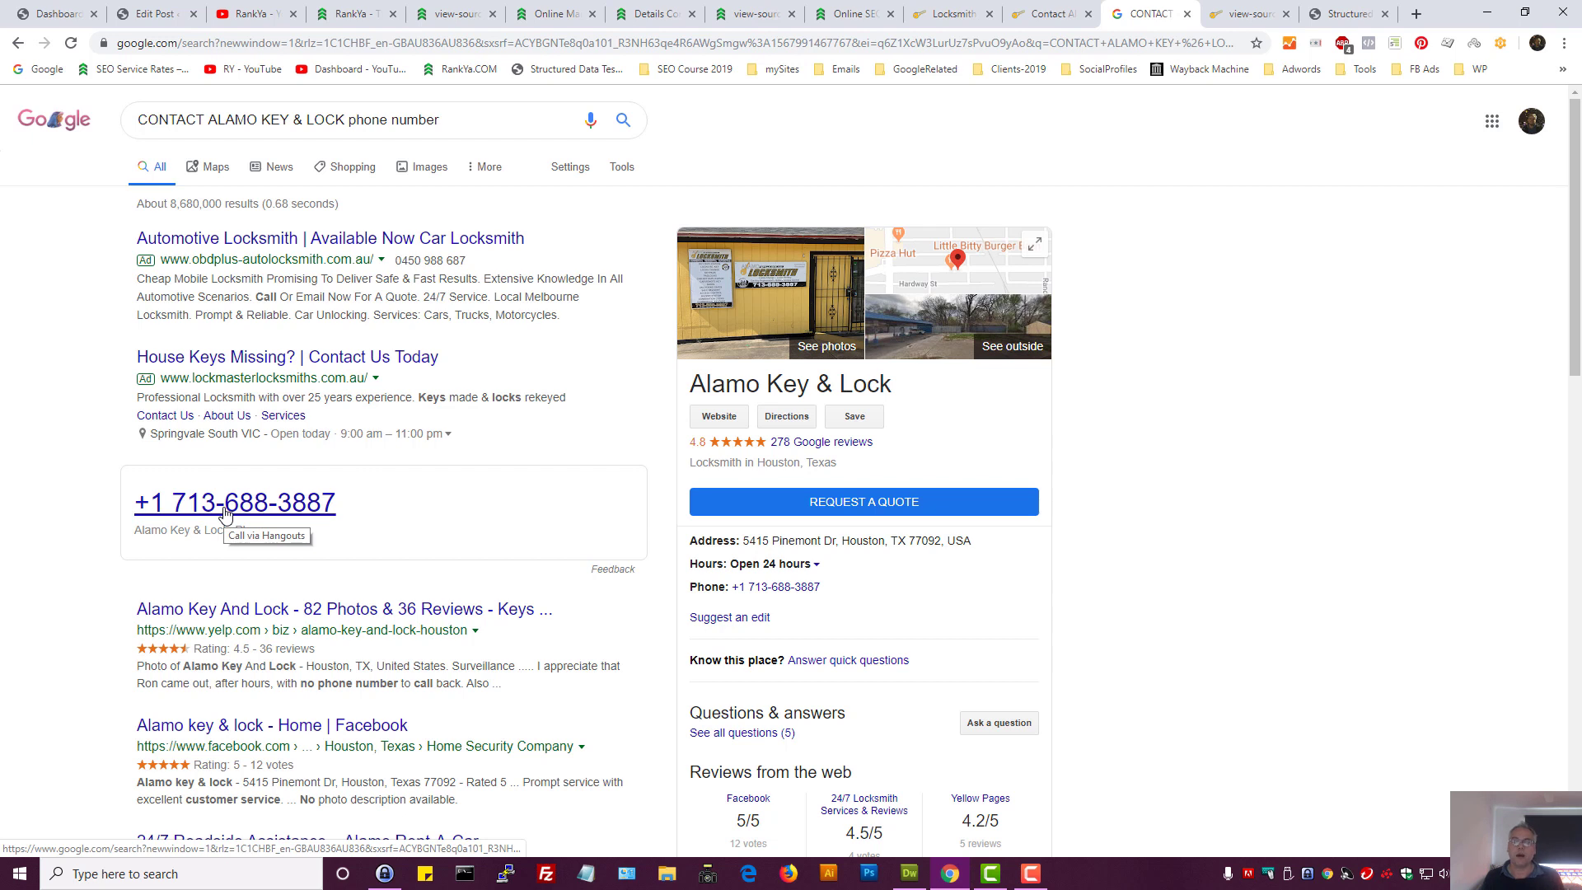
{"action": "mouse_move", "coordinate": [310, 518]}
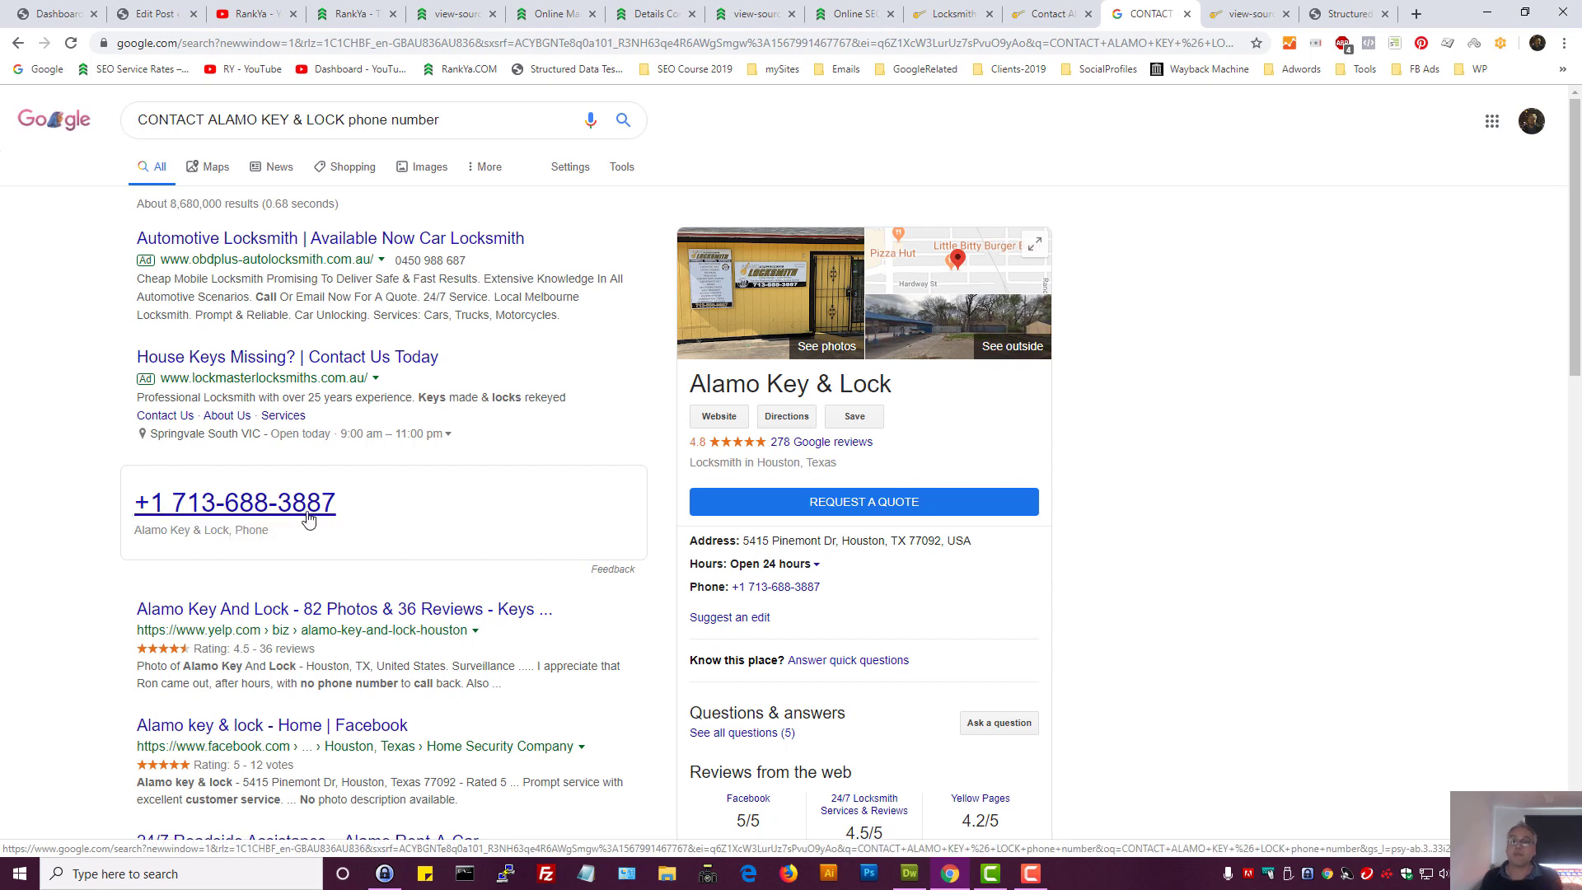
{"action": "mouse_move", "coordinate": [314, 509]}
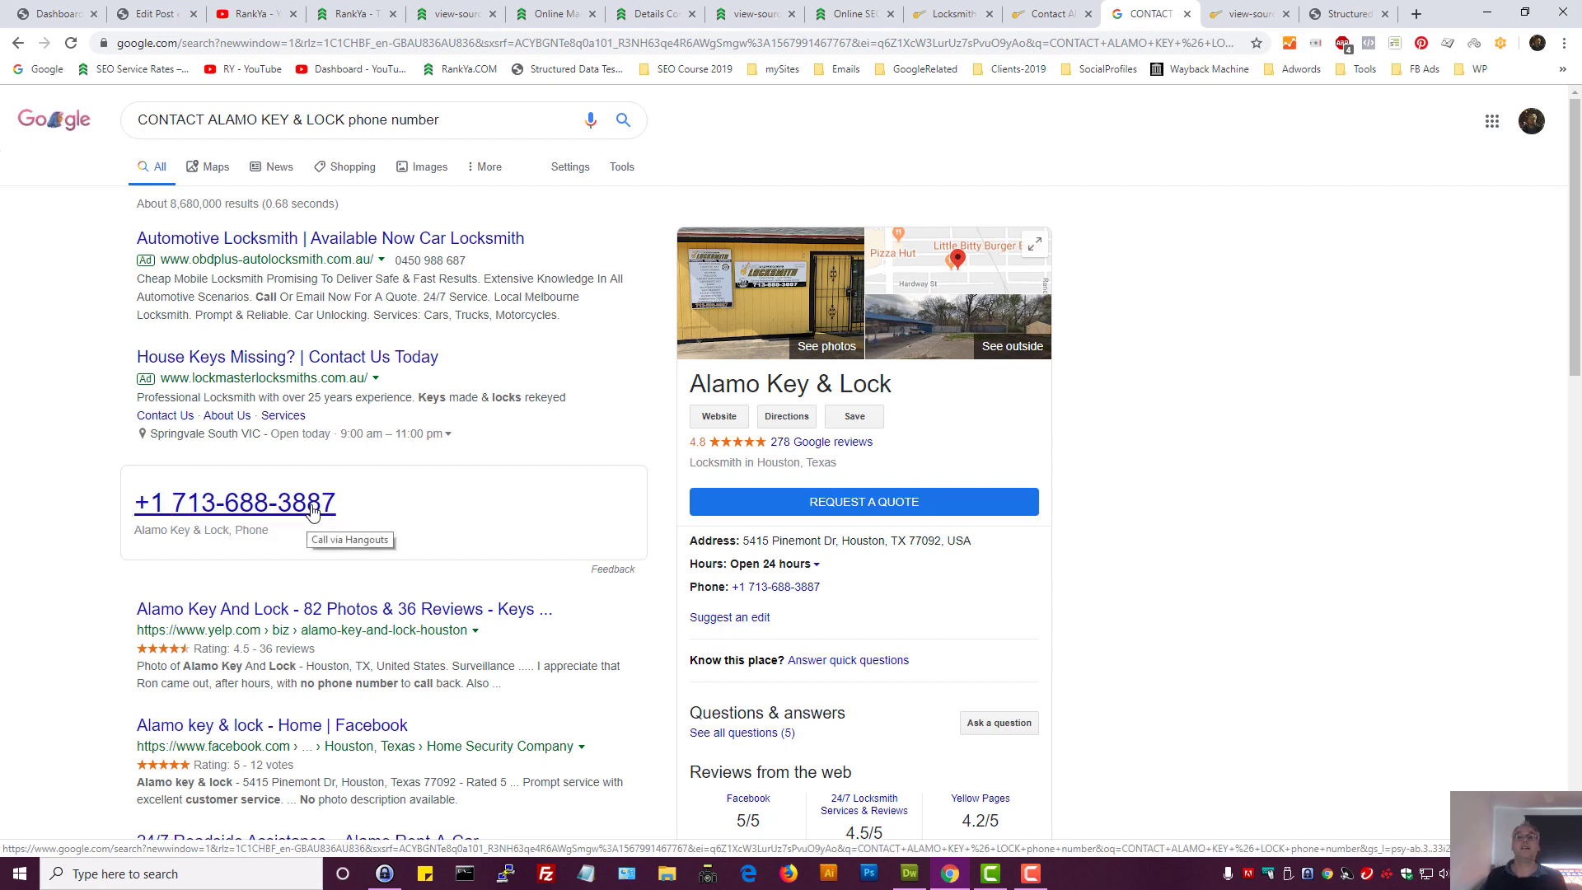
{"action": "left_click", "coordinate": [1050, 14]}
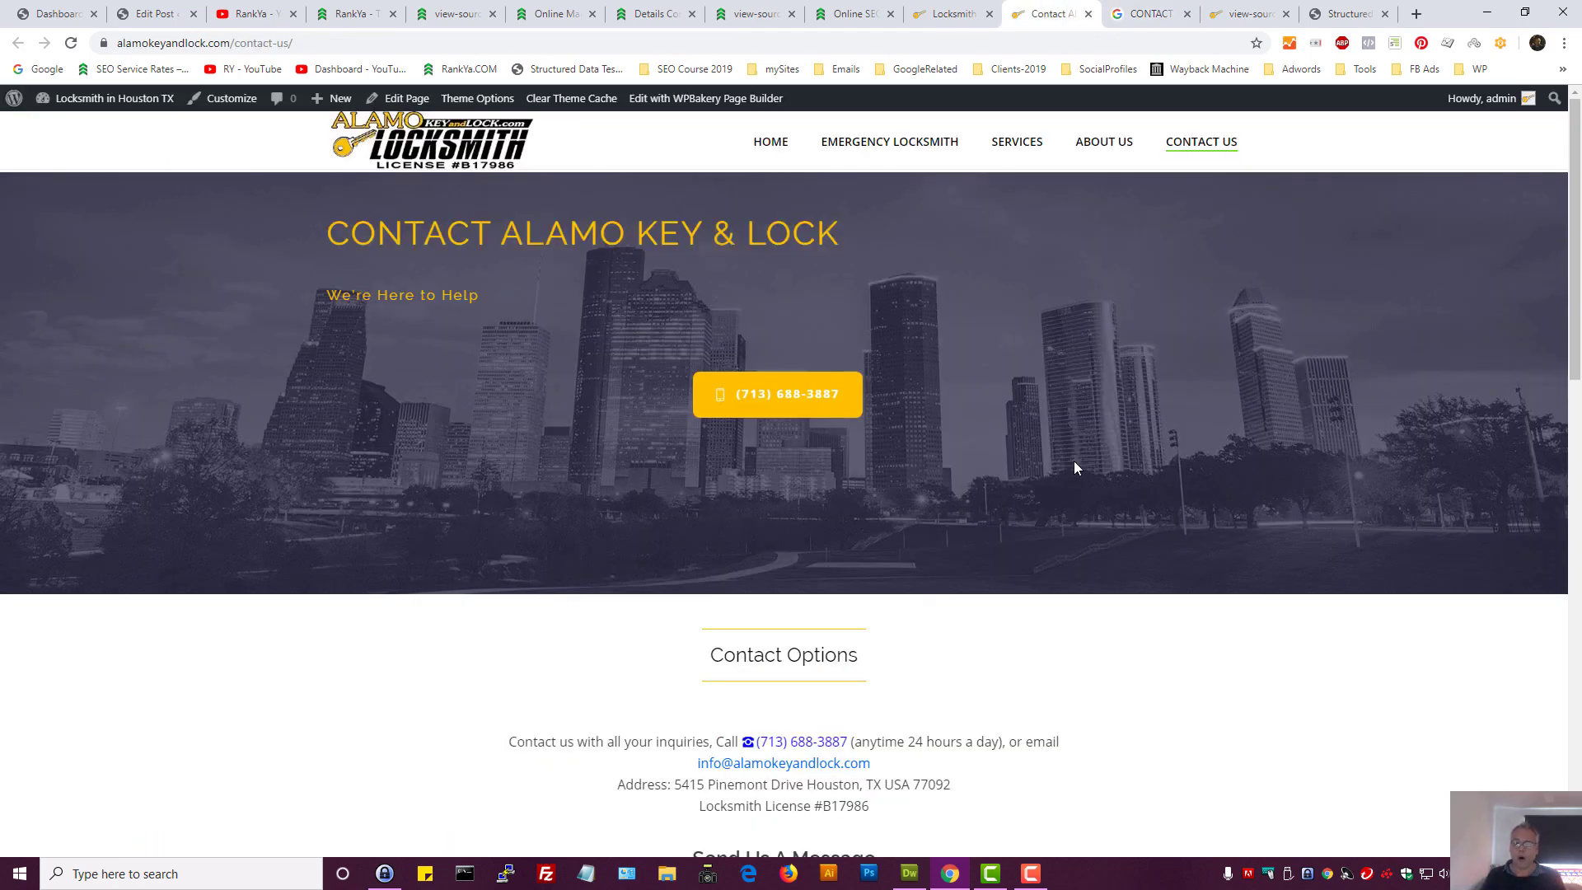
{"action": "left_click", "coordinate": [1248, 13]}
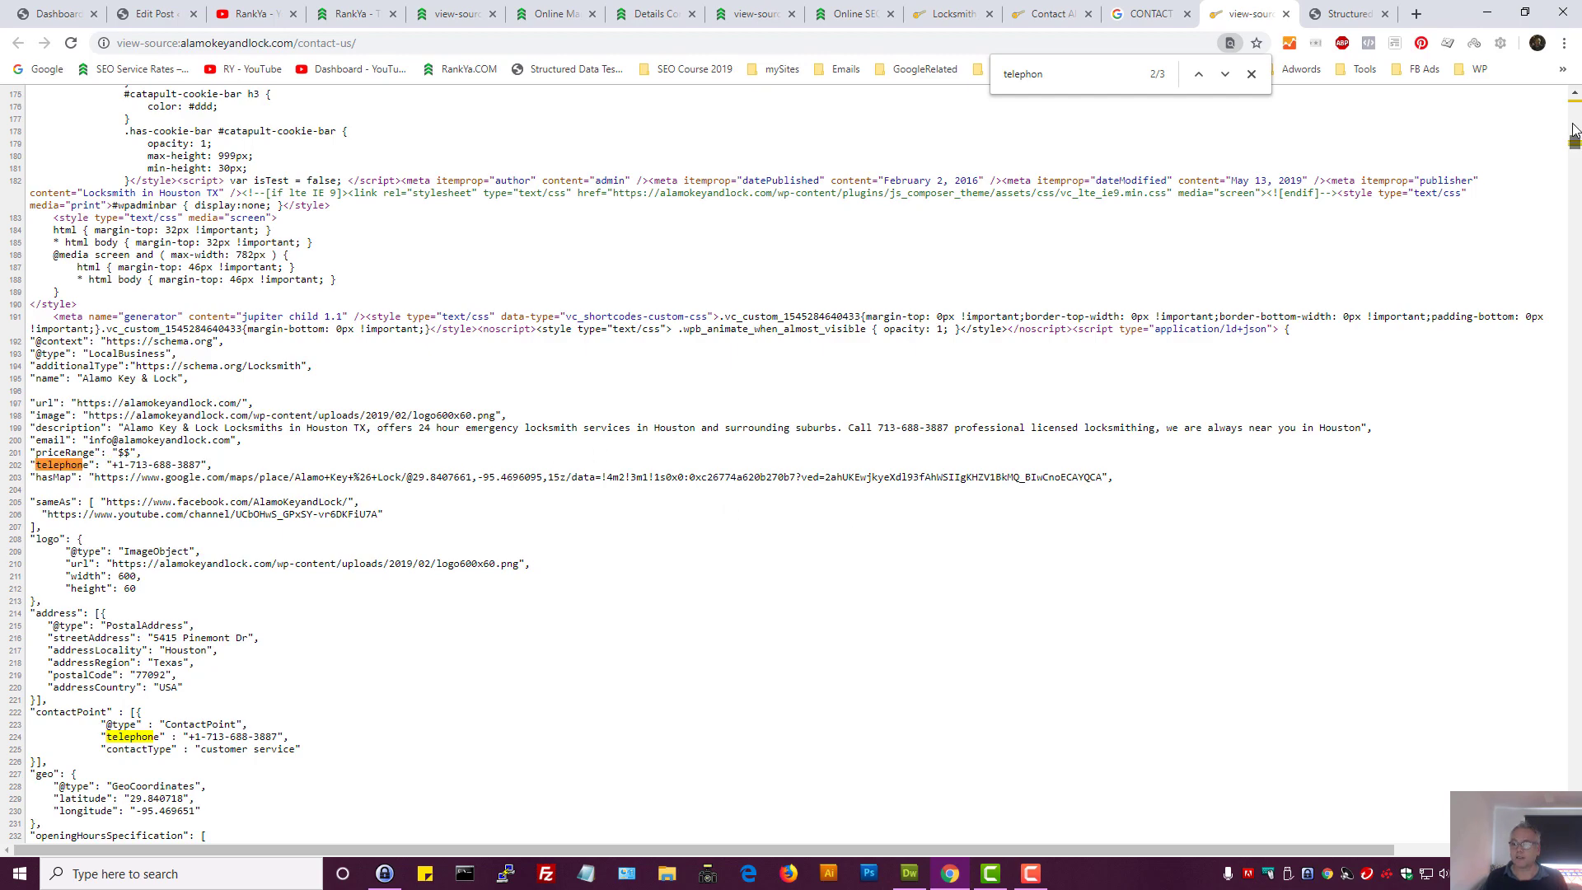
{"action": "scroll", "scroll_direction": "up", "scroll_amount": 3}
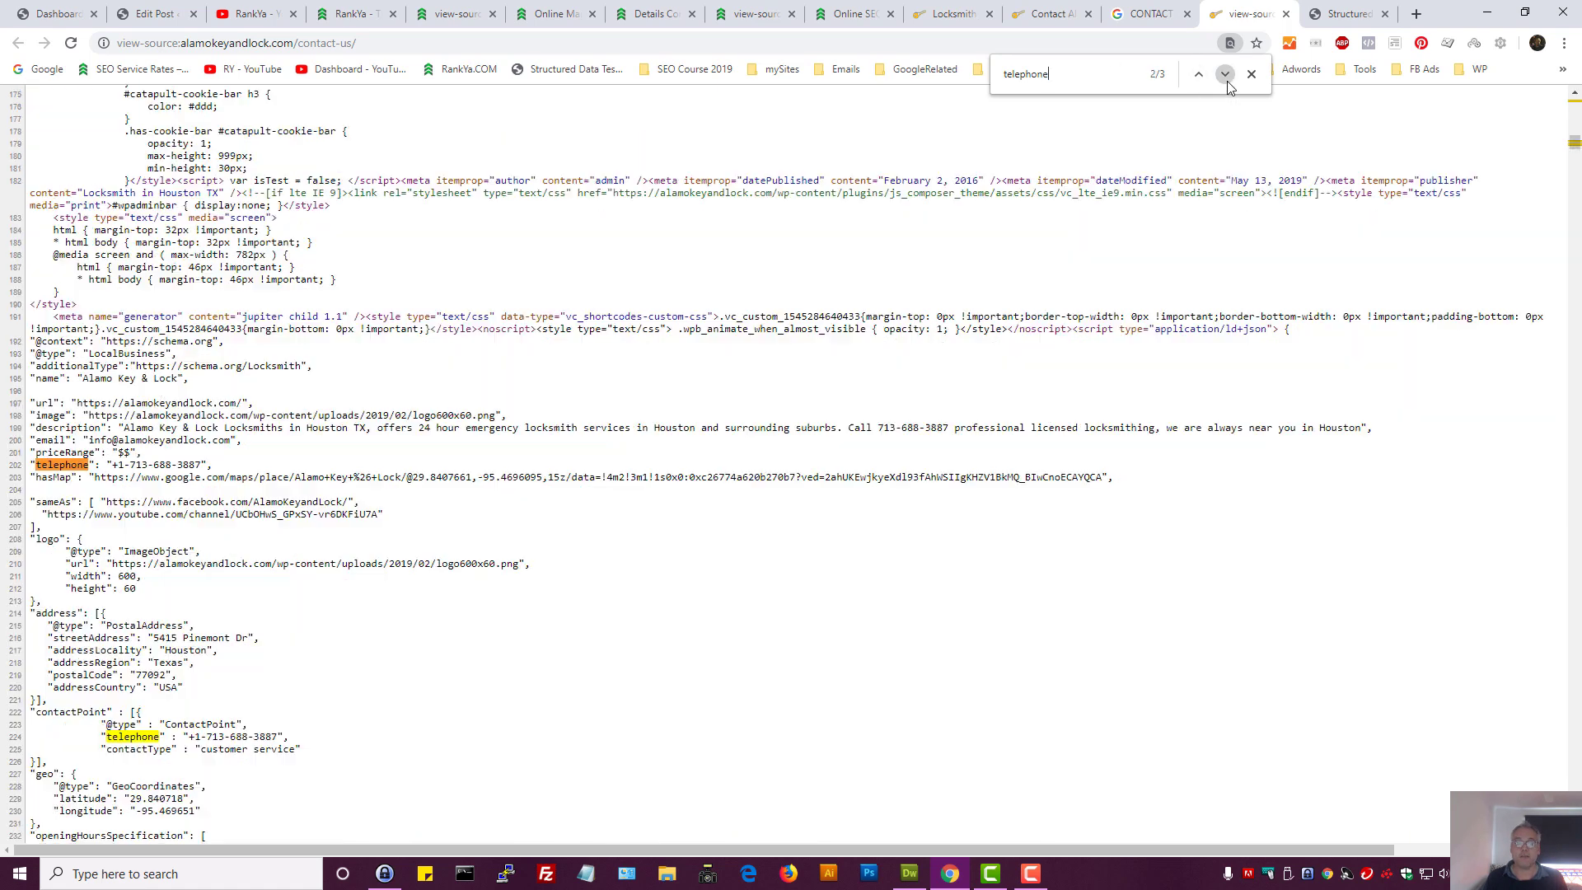
{"action": "left_click", "coordinate": [1225, 74]}
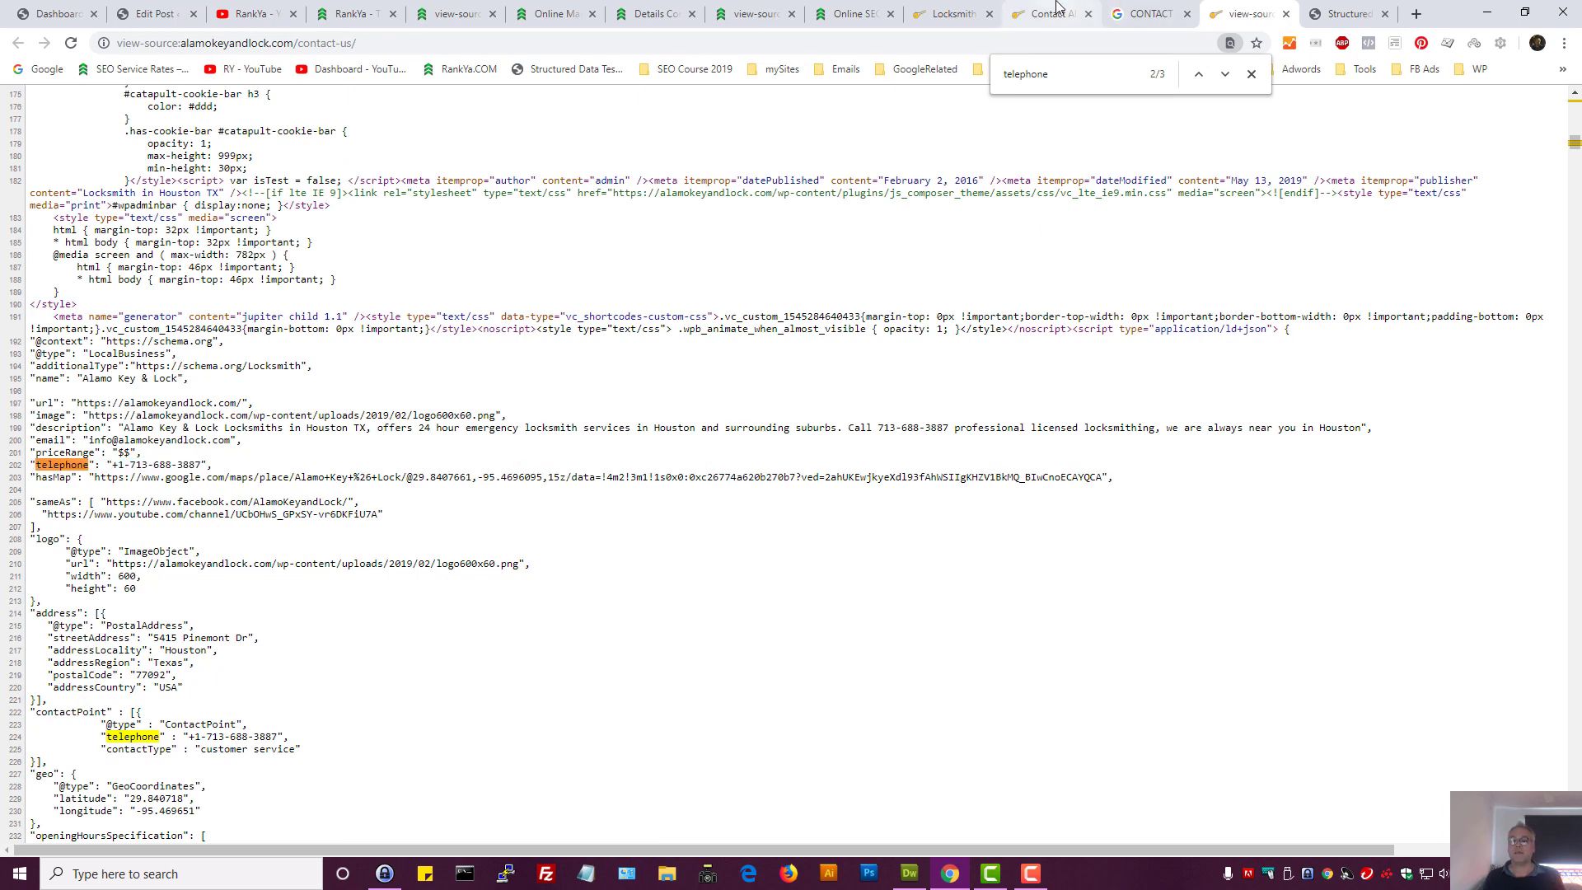
{"action": "scroll", "scroll_direction": "down", "scroll_amount": 3}
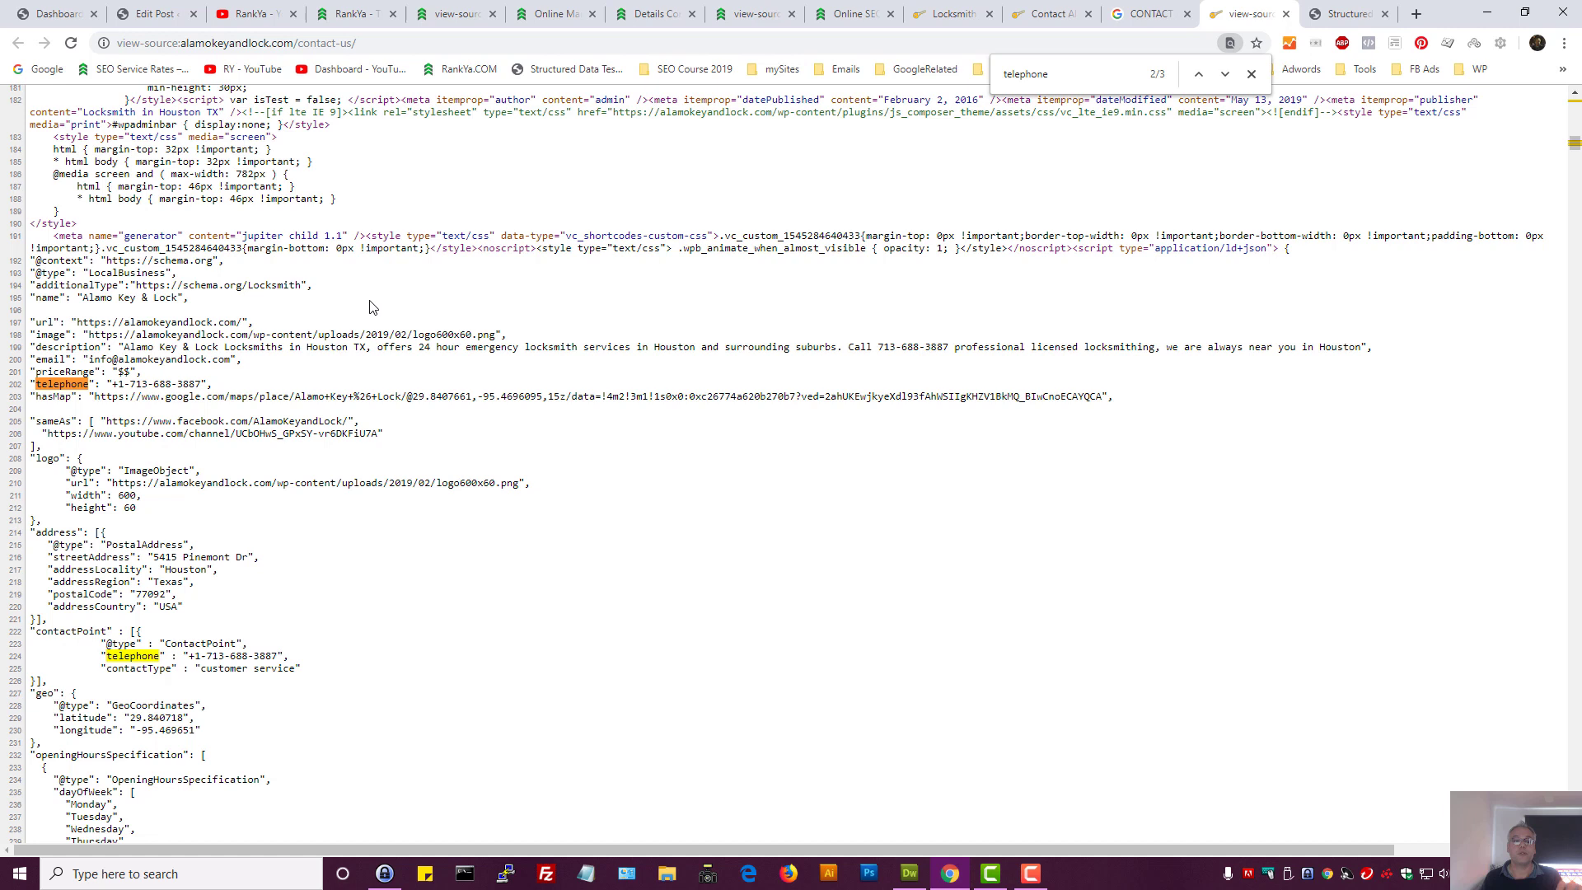
{"action": "mouse_move", "coordinate": [1050, 13]}
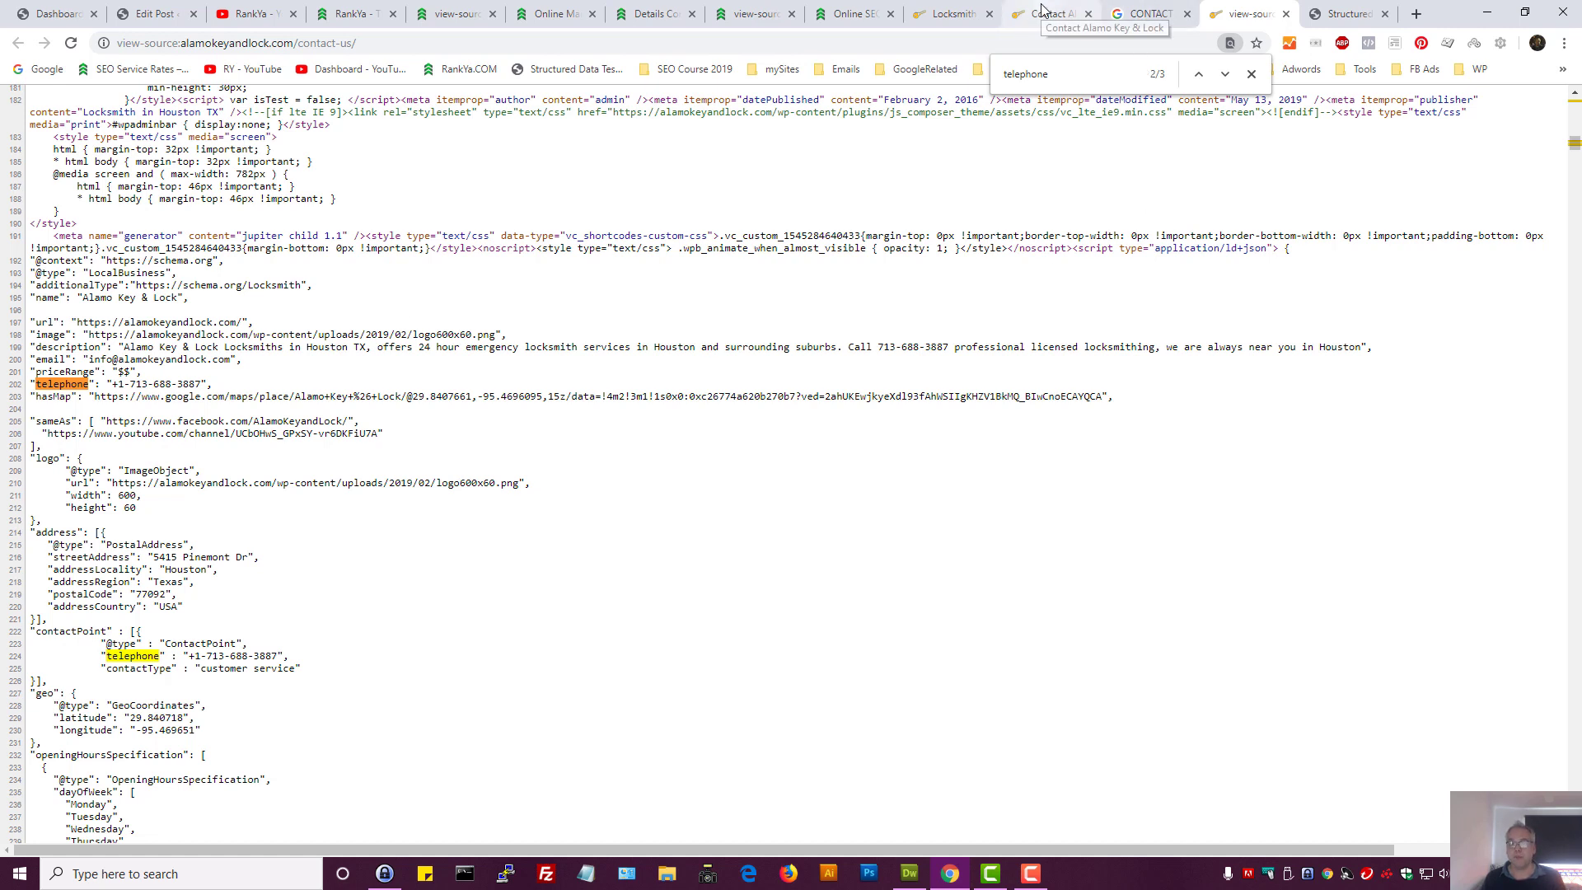
{"action": "left_click", "coordinate": [1049, 14]}
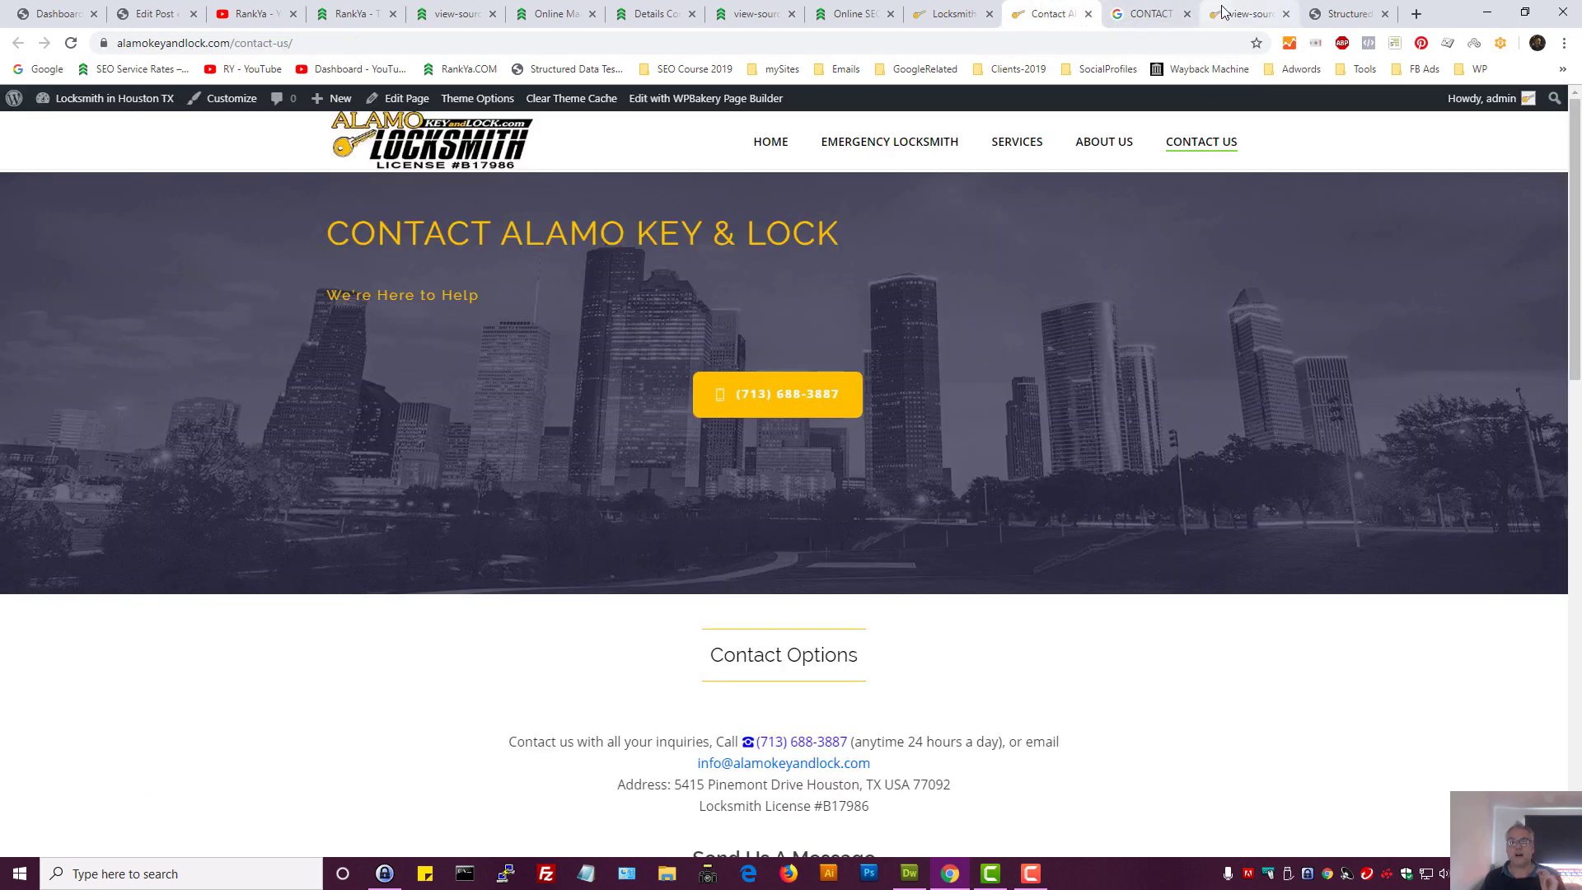
{"action": "mouse_move", "coordinate": [1247, 13]}
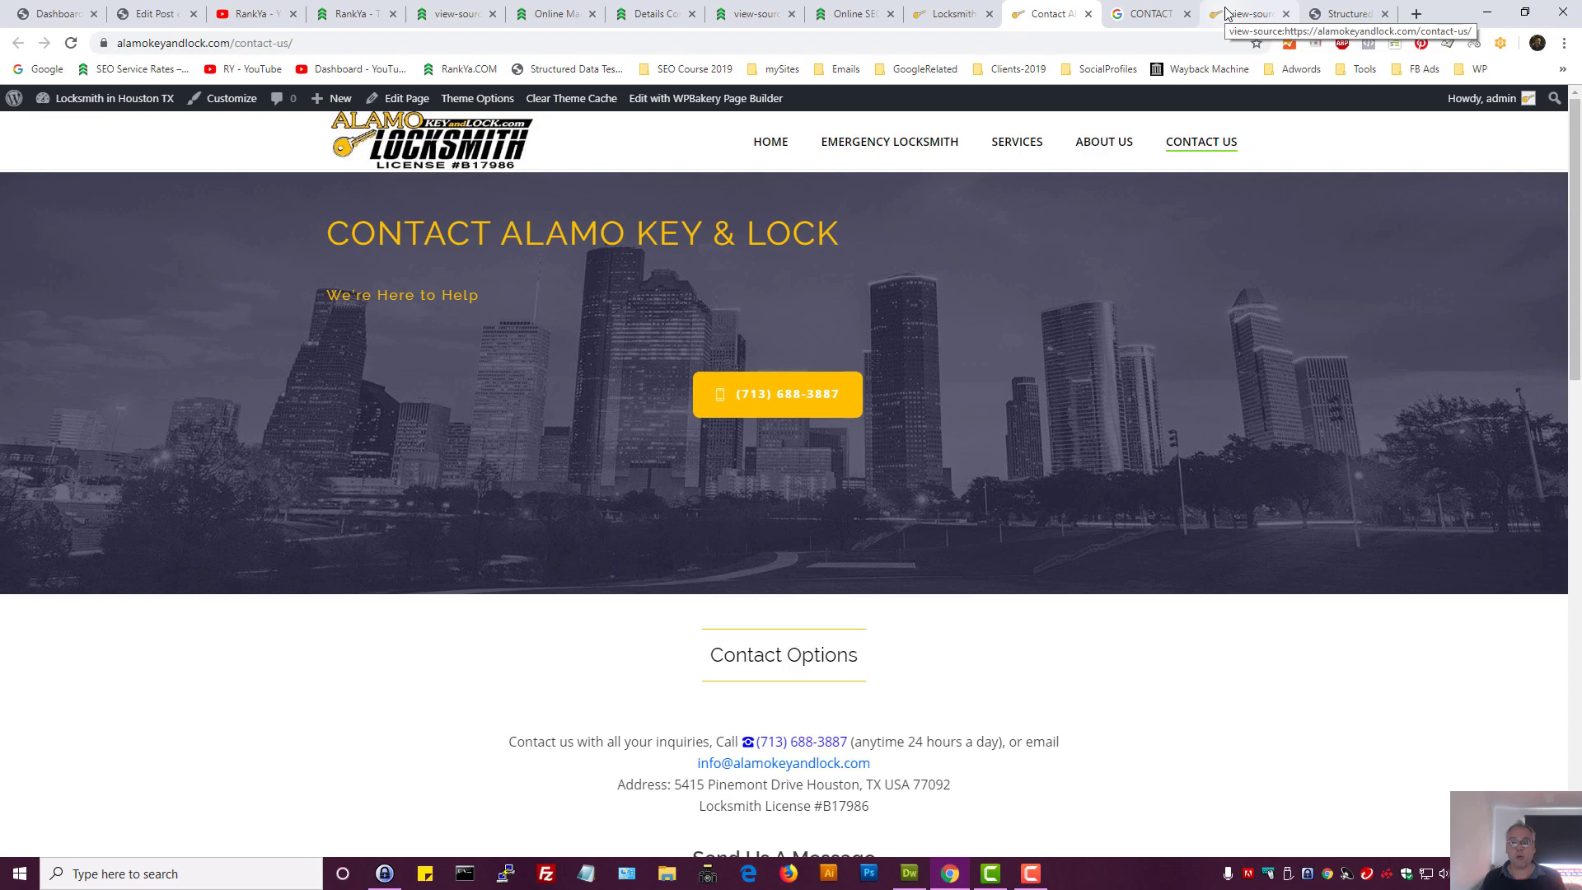
{"action": "left_click", "coordinate": [1255, 14]}
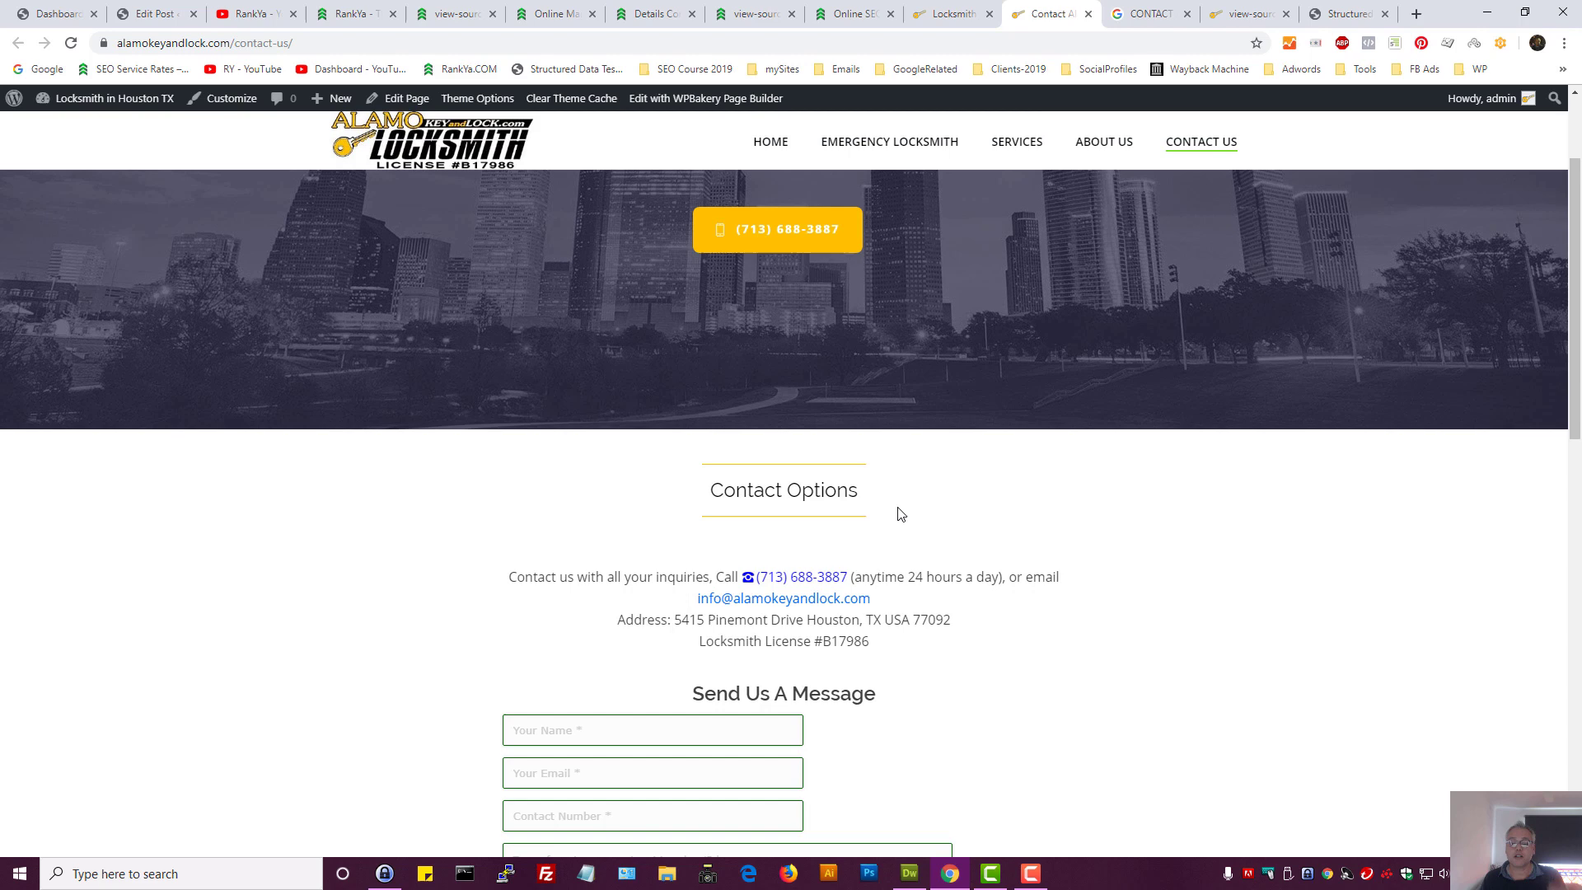
{"action": "scroll", "scroll_direction": "down", "scroll_amount": 3}
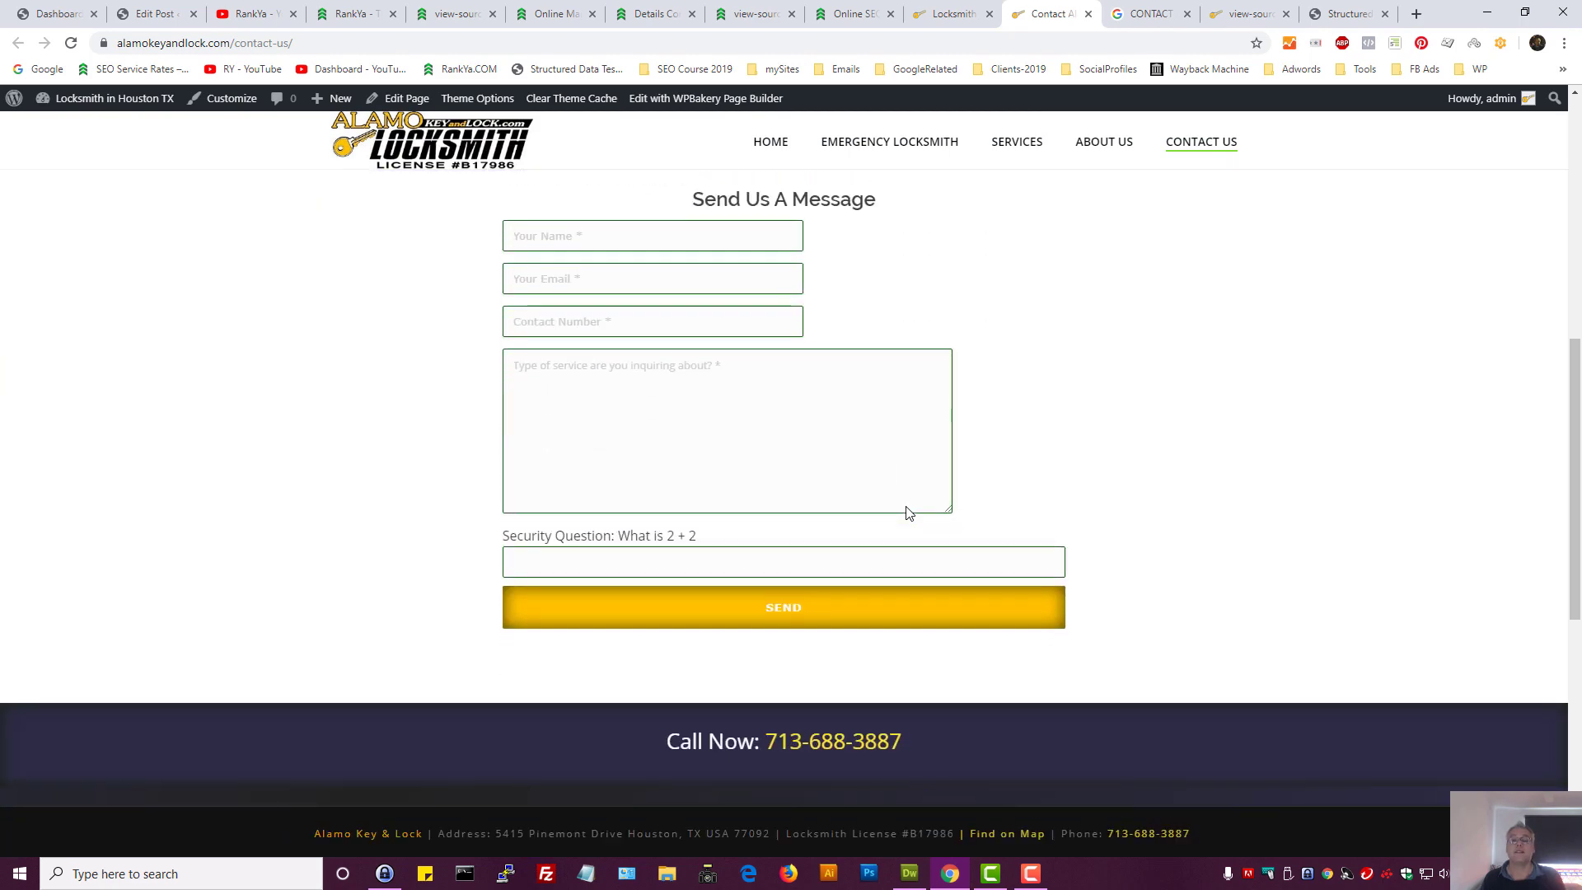
{"action": "scroll", "scroll_direction": "up", "scroll_amount": 3}
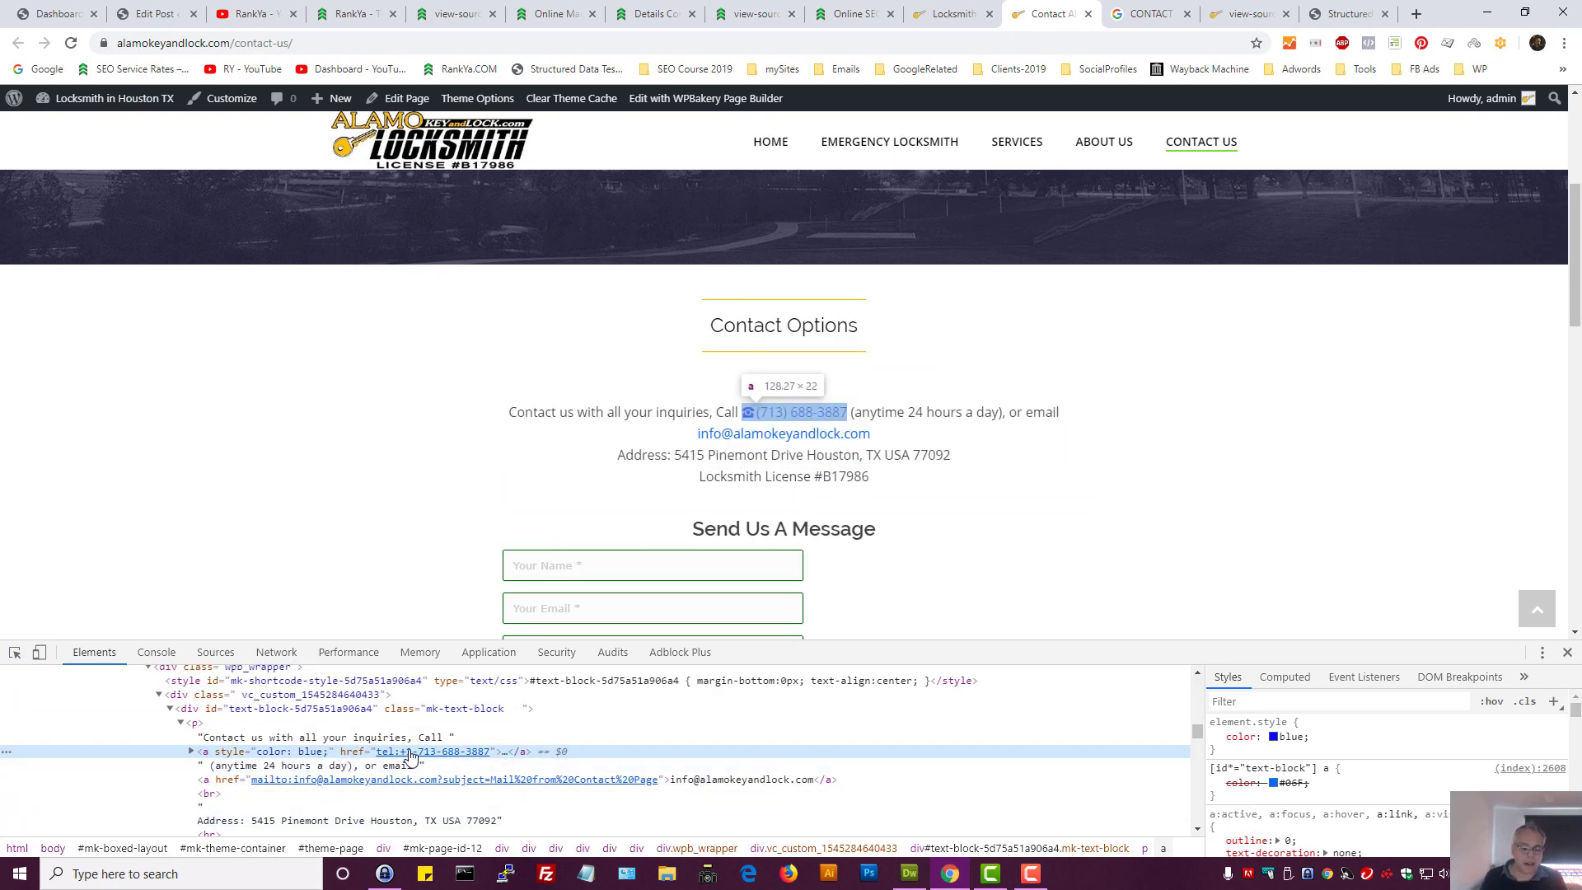
Add itemprop="telephone" to the phone link via Edit as HTML and close DevTools
{"action": "right_click", "coordinate": [414, 752]}
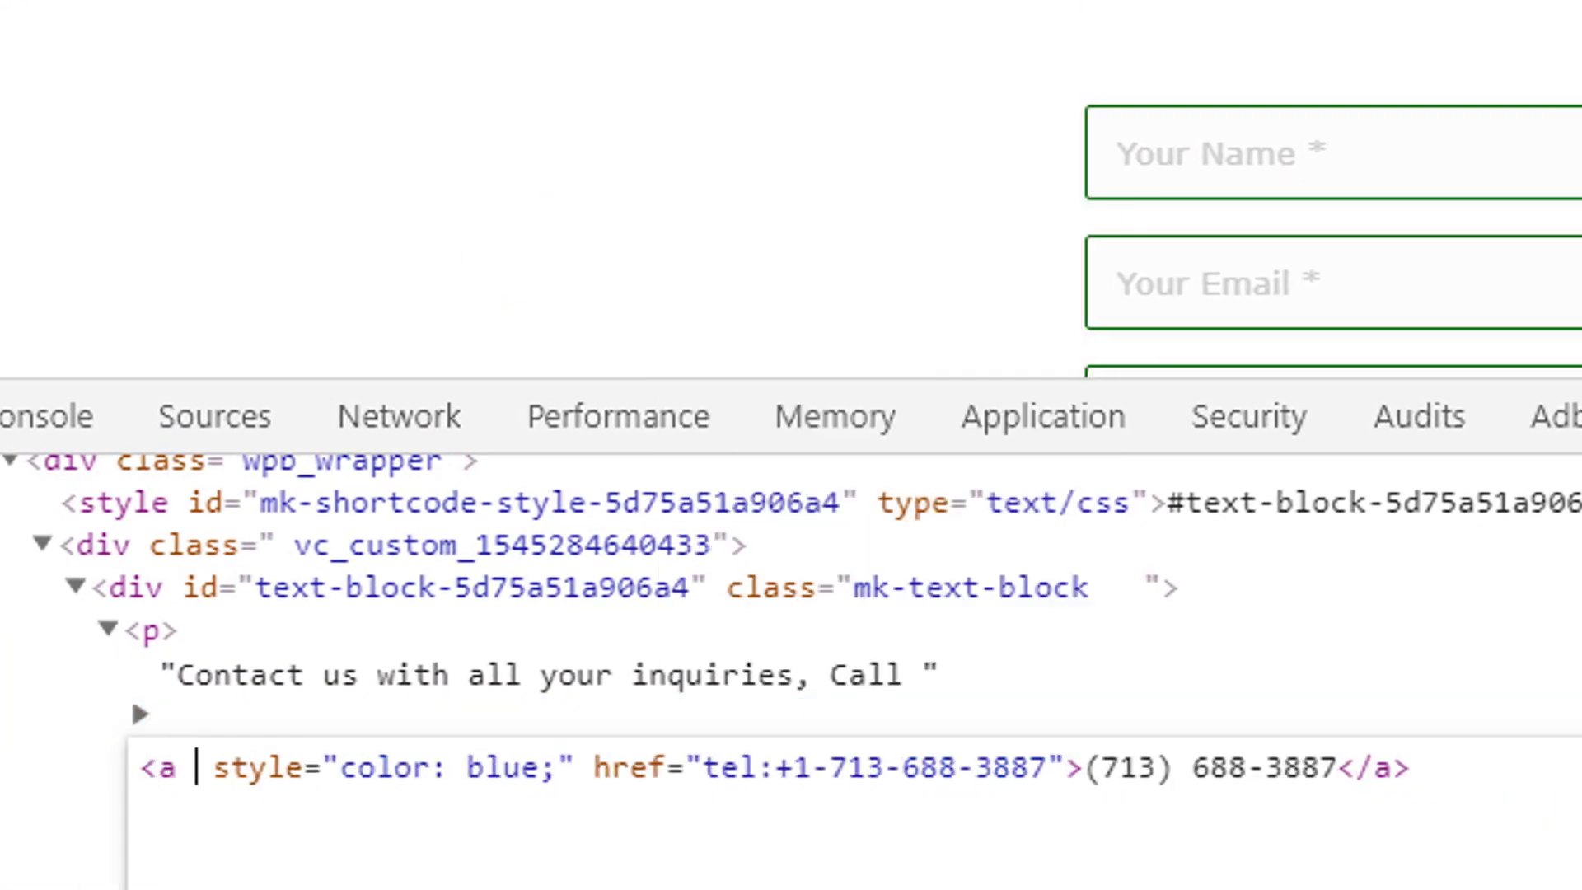
{"action": "type", "text": "itemprop="}
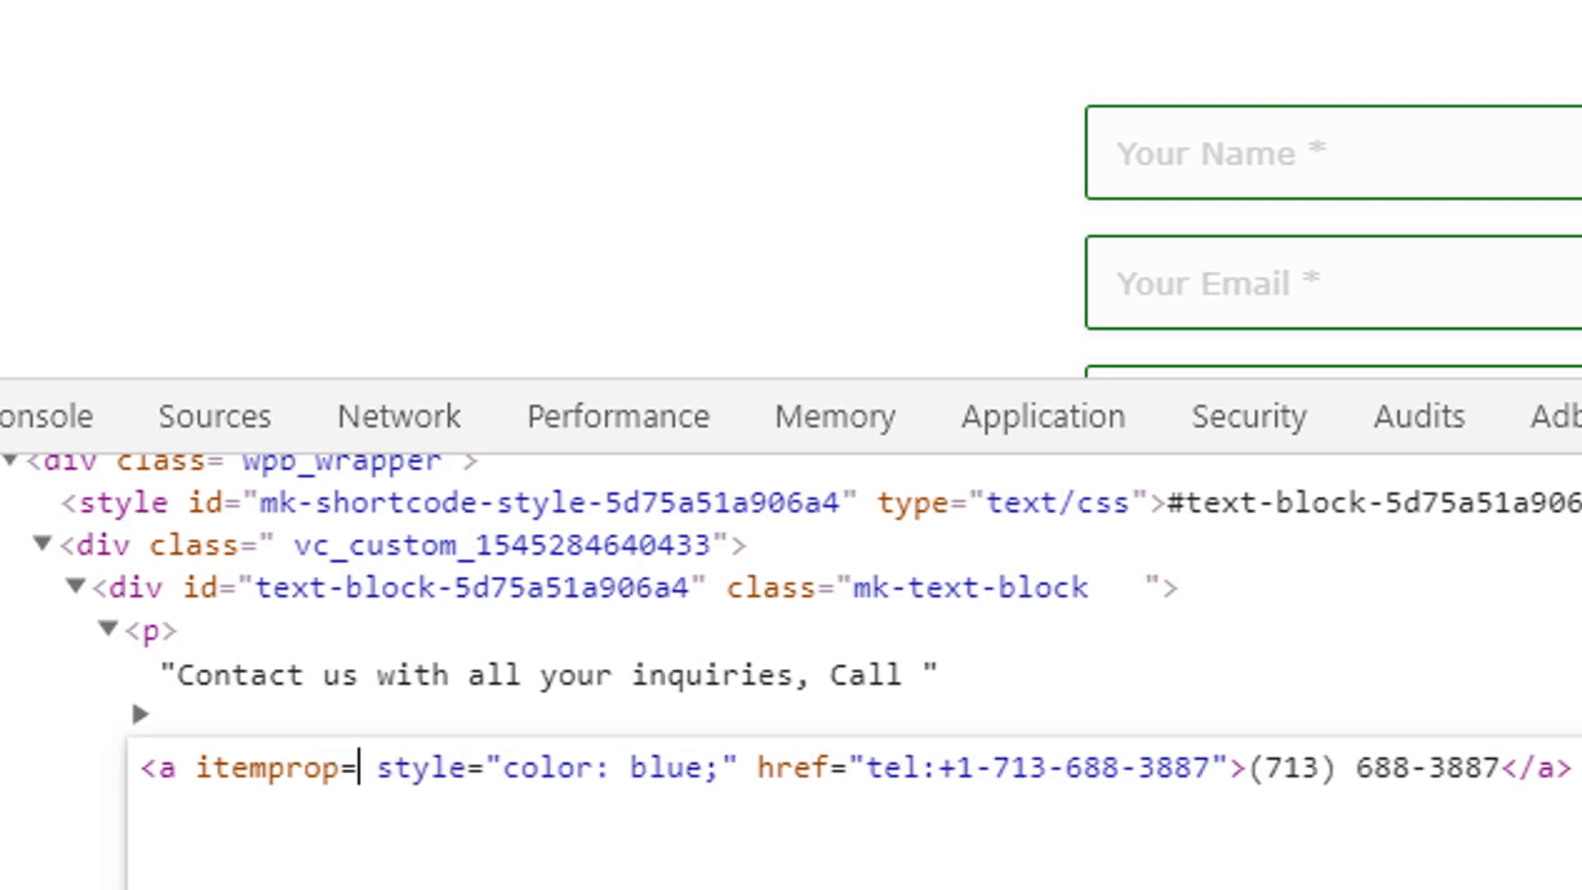
{"action": "type", "text": "\""}
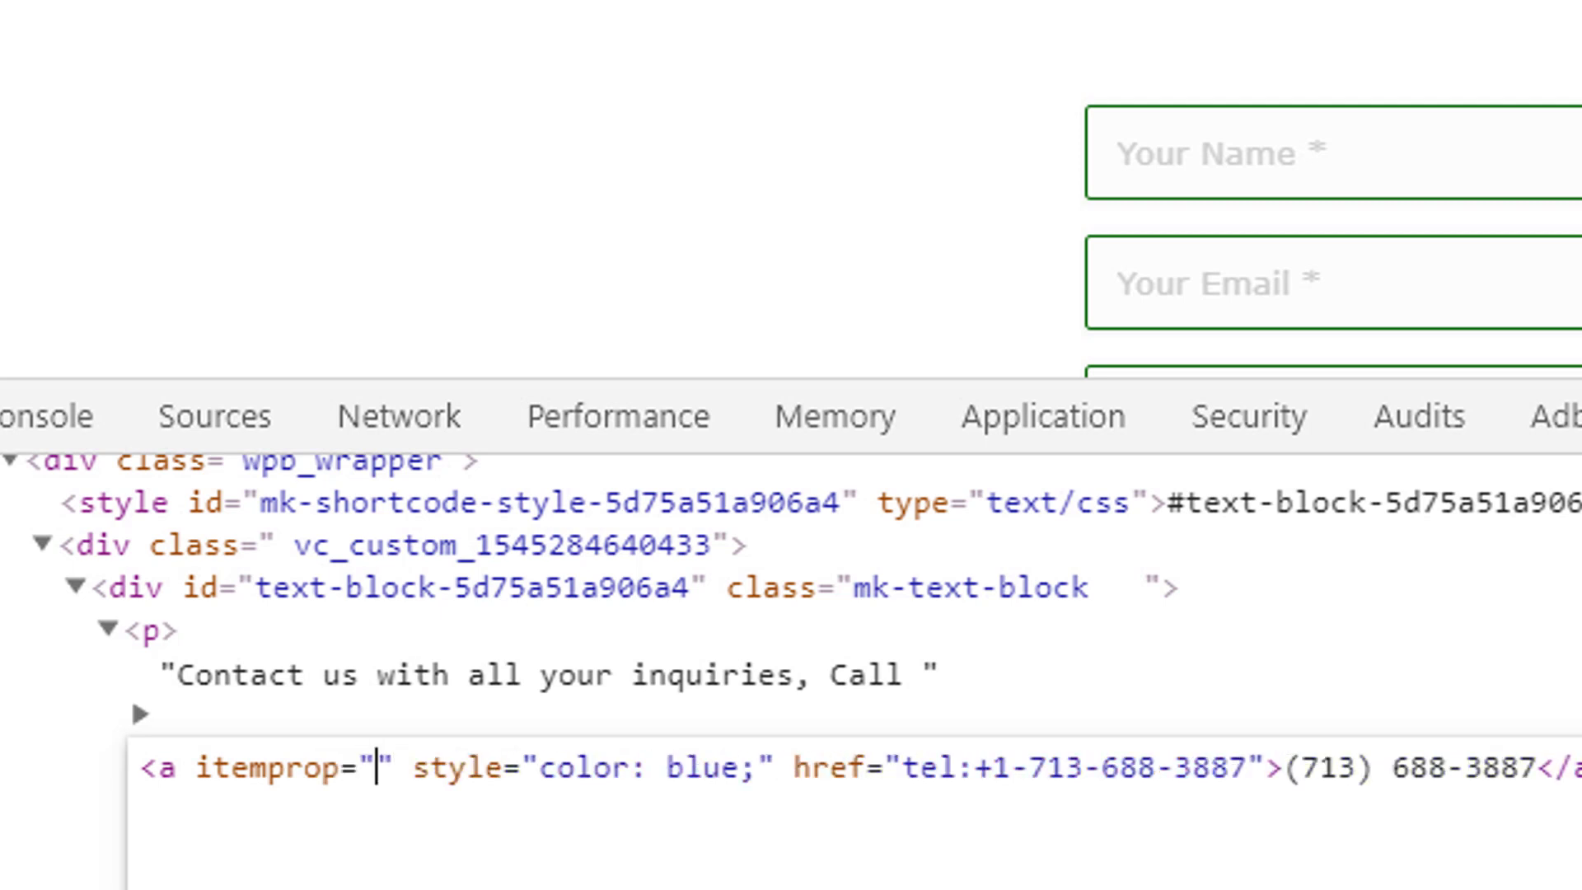
{"action": "type", "text": "telepho"}
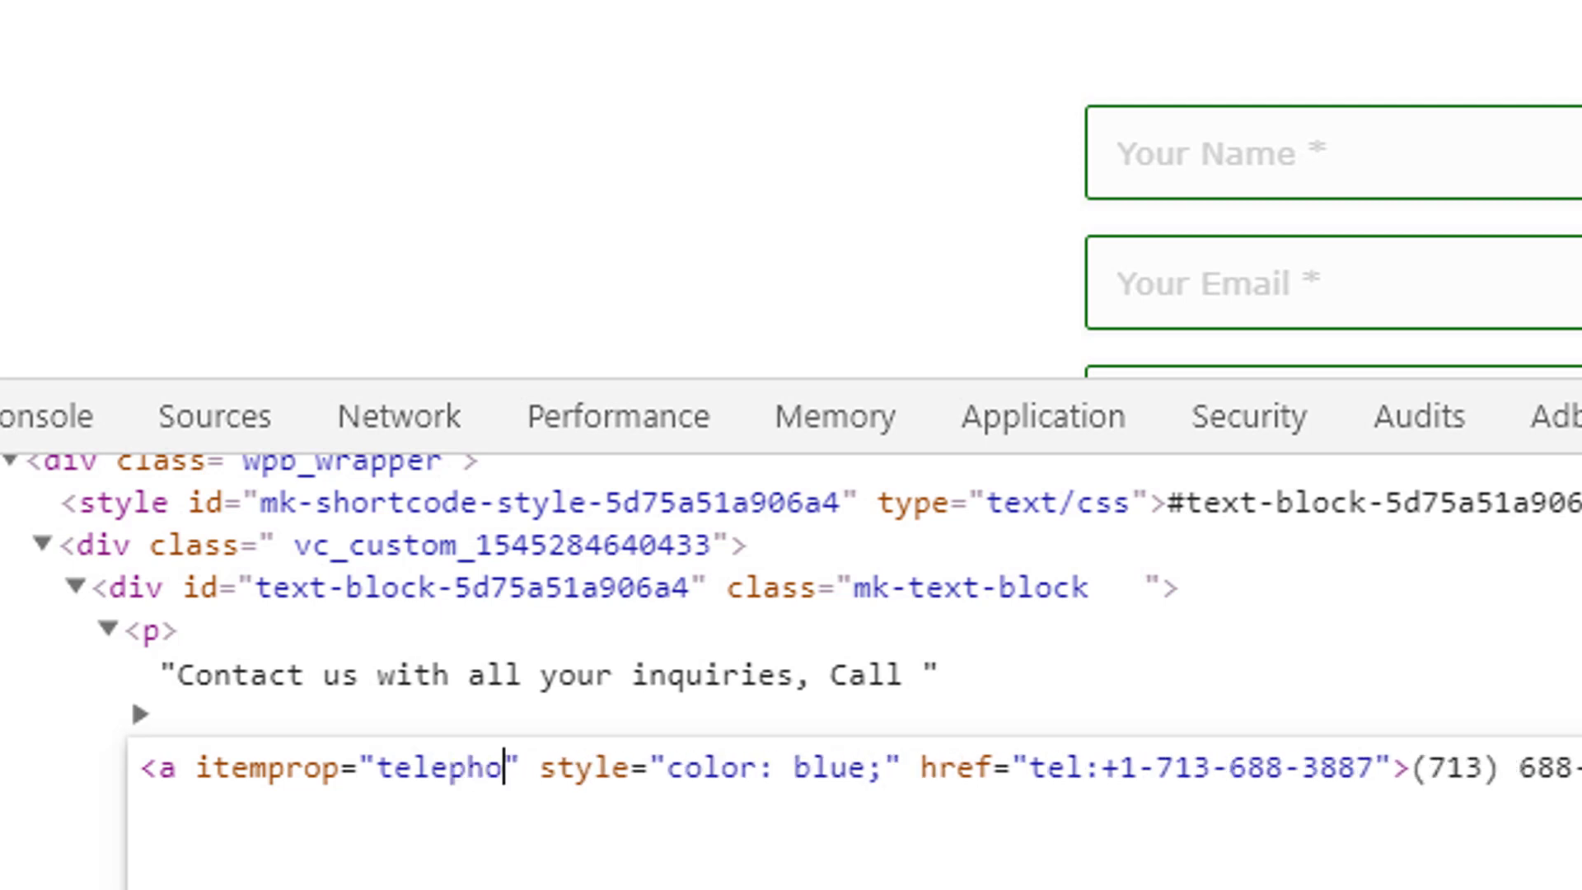
{"action": "type", "text": "ne"}
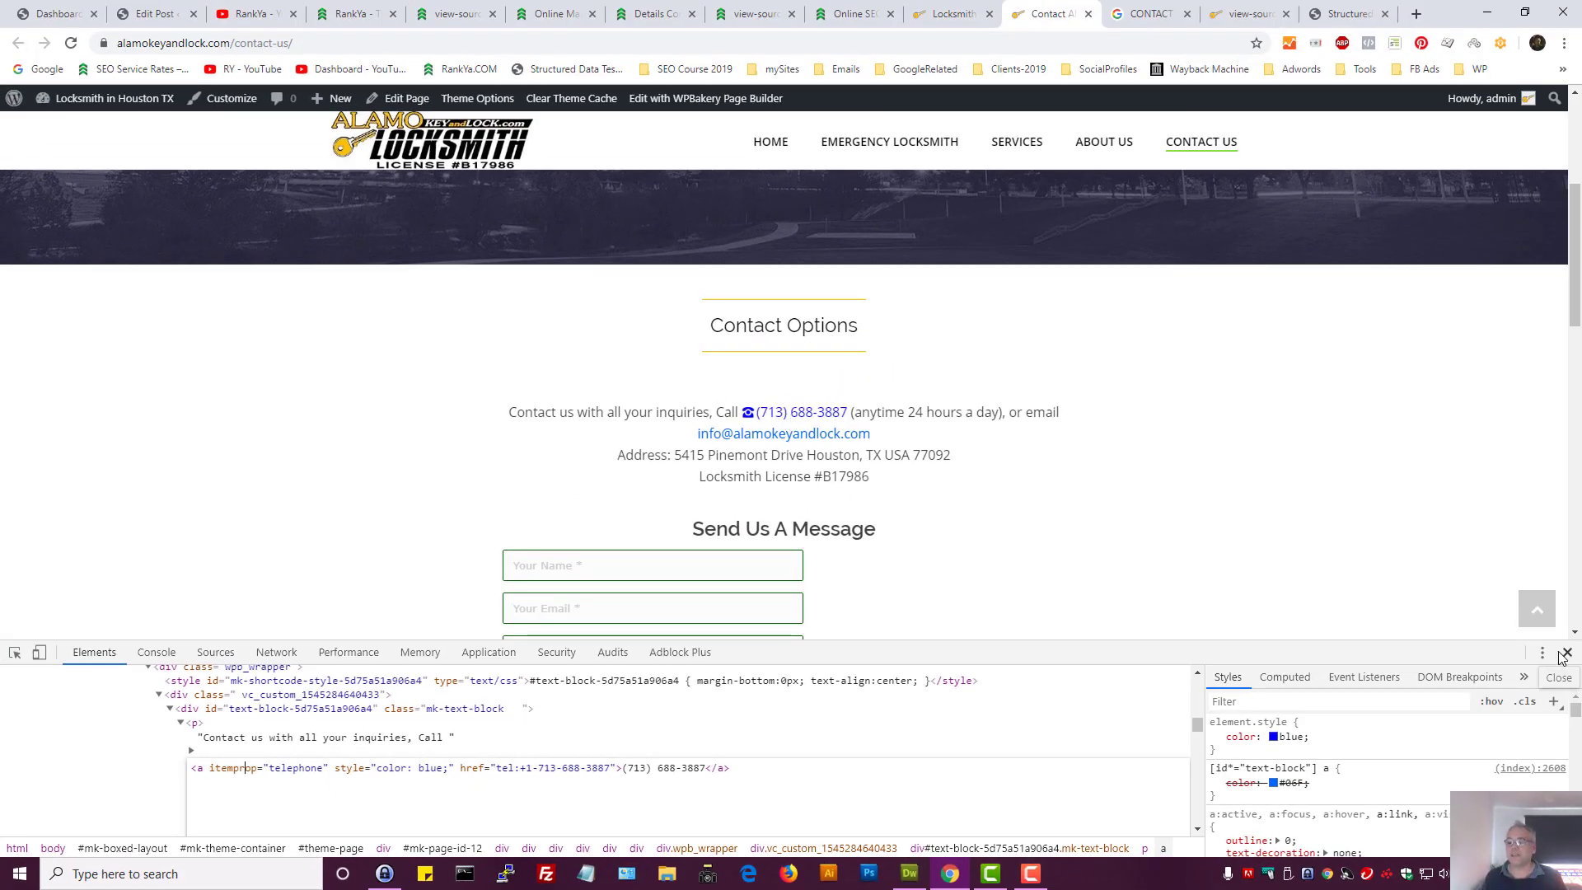
{"action": "left_click", "coordinate": [1571, 653]}
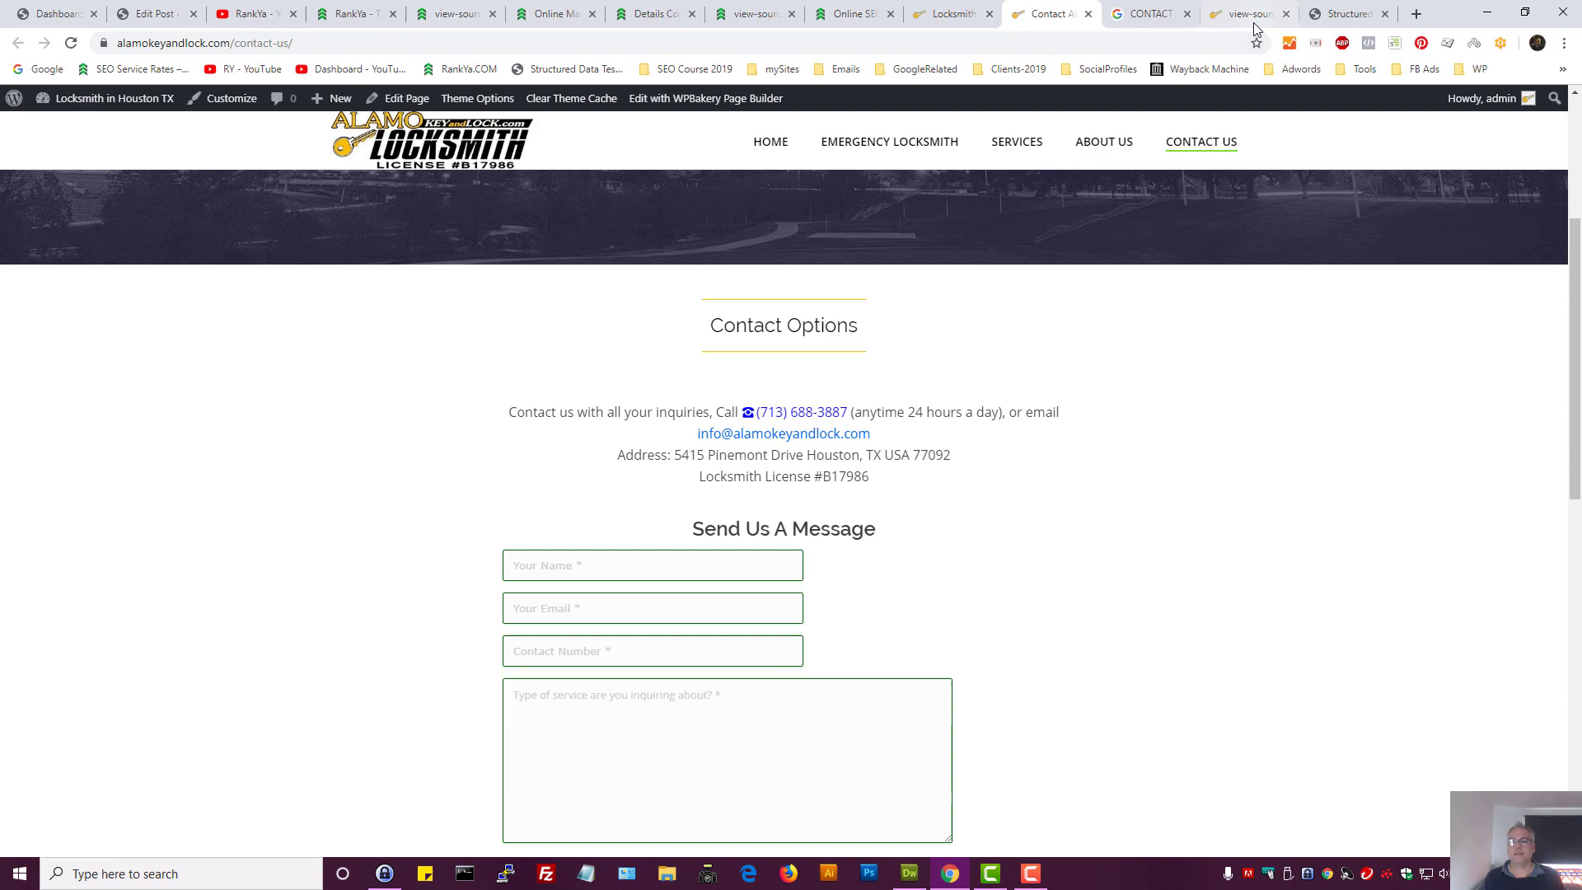
Find the next 'telephone' match in the source and select the JSON-LD contactPoint telephone entry
{"action": "left_click", "coordinate": [1249, 13]}
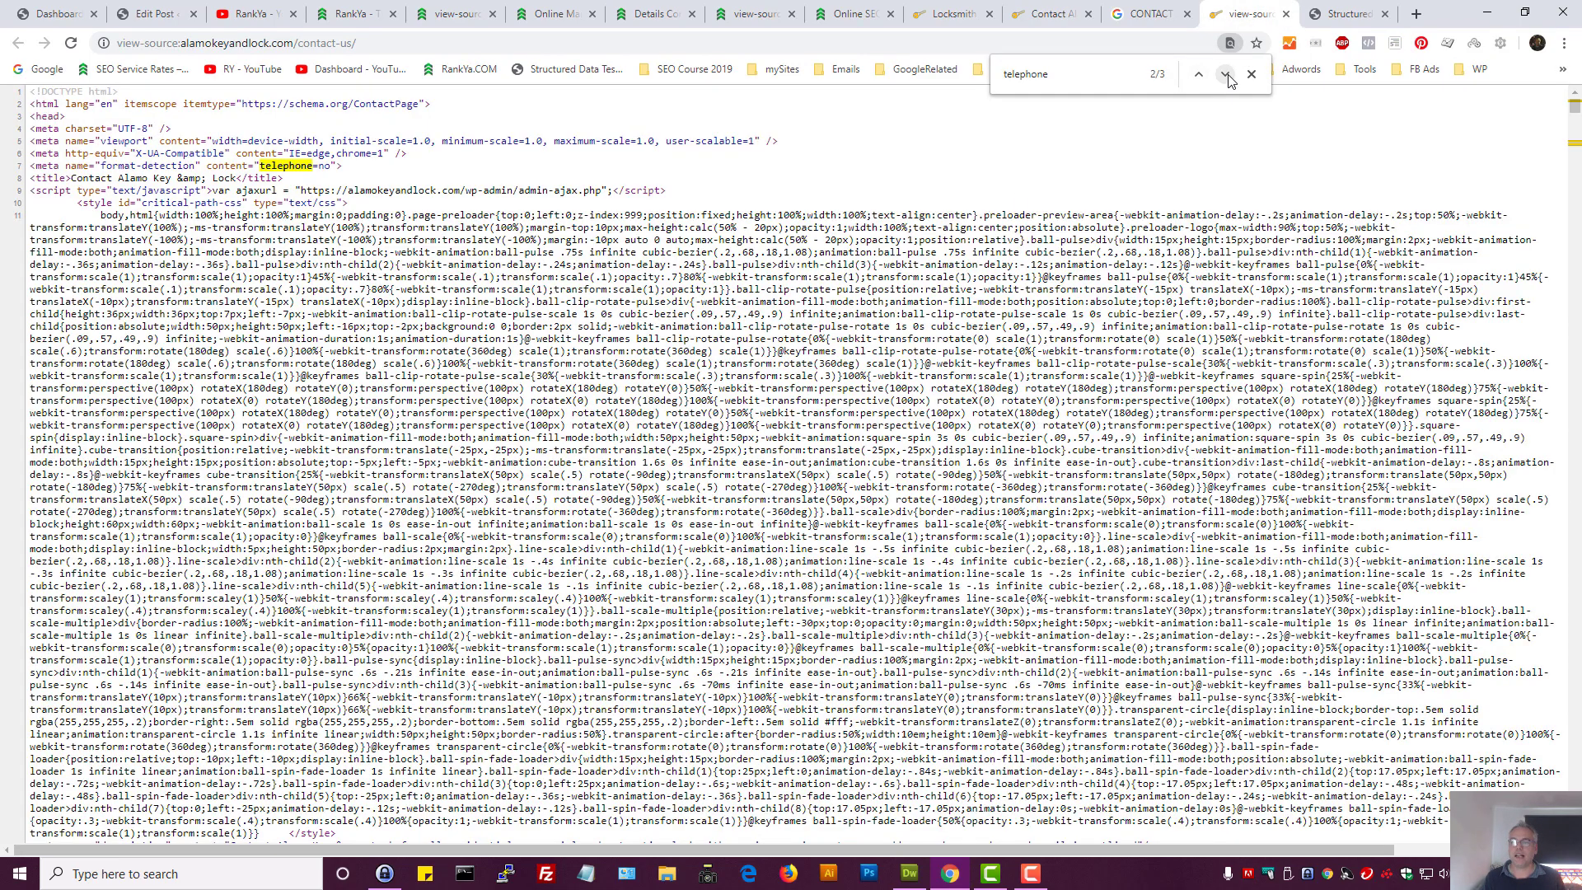
{"action": "left_click", "coordinate": [1225, 74]}
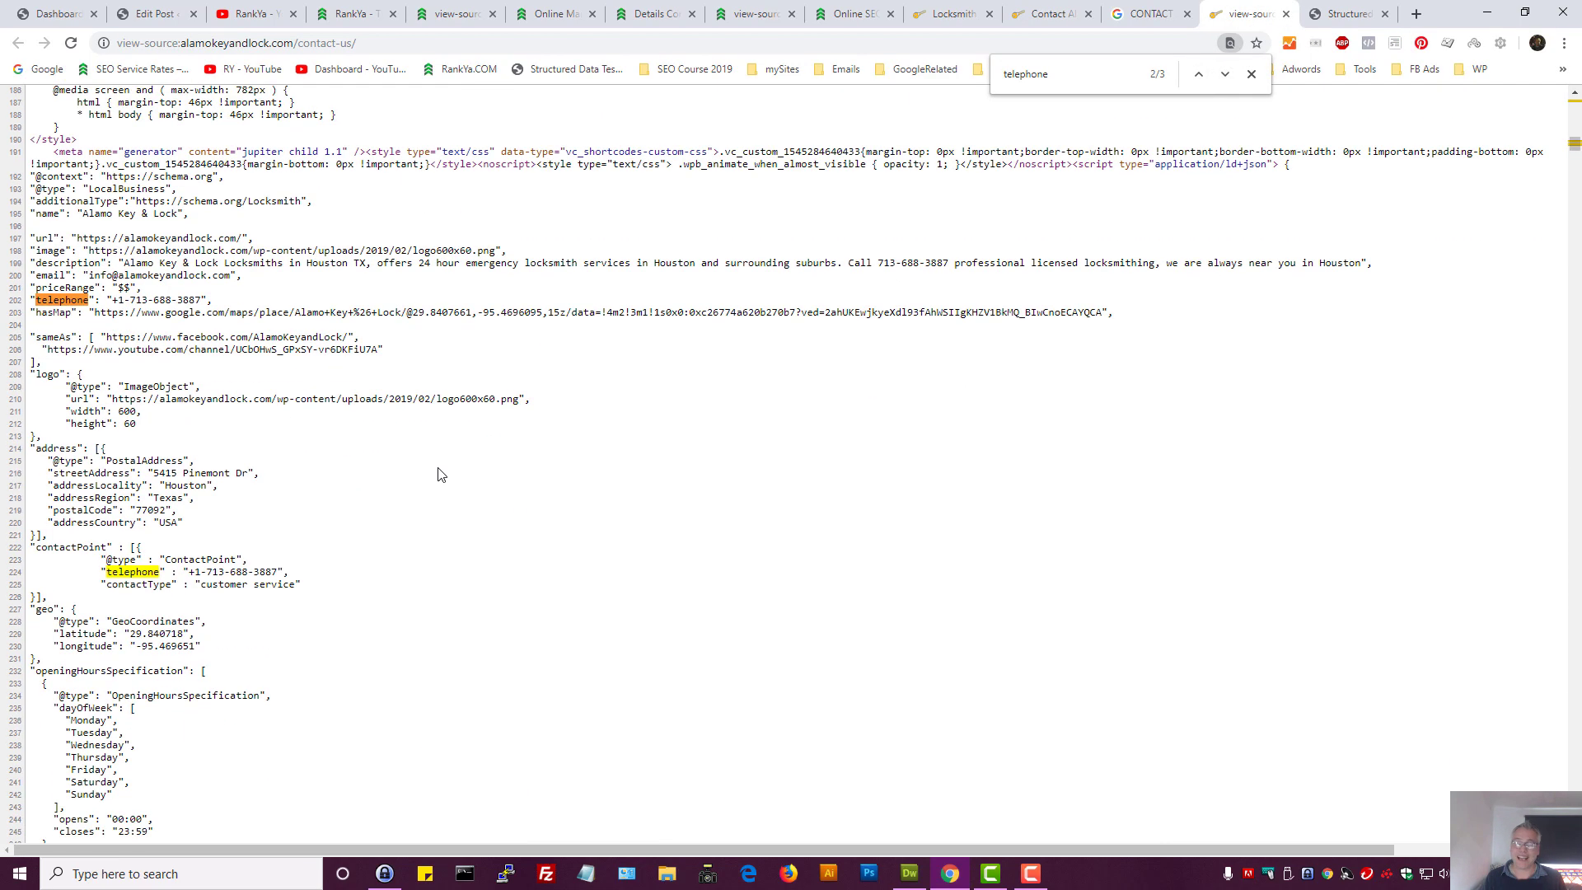
{"action": "mouse_move", "coordinate": [263, 643]}
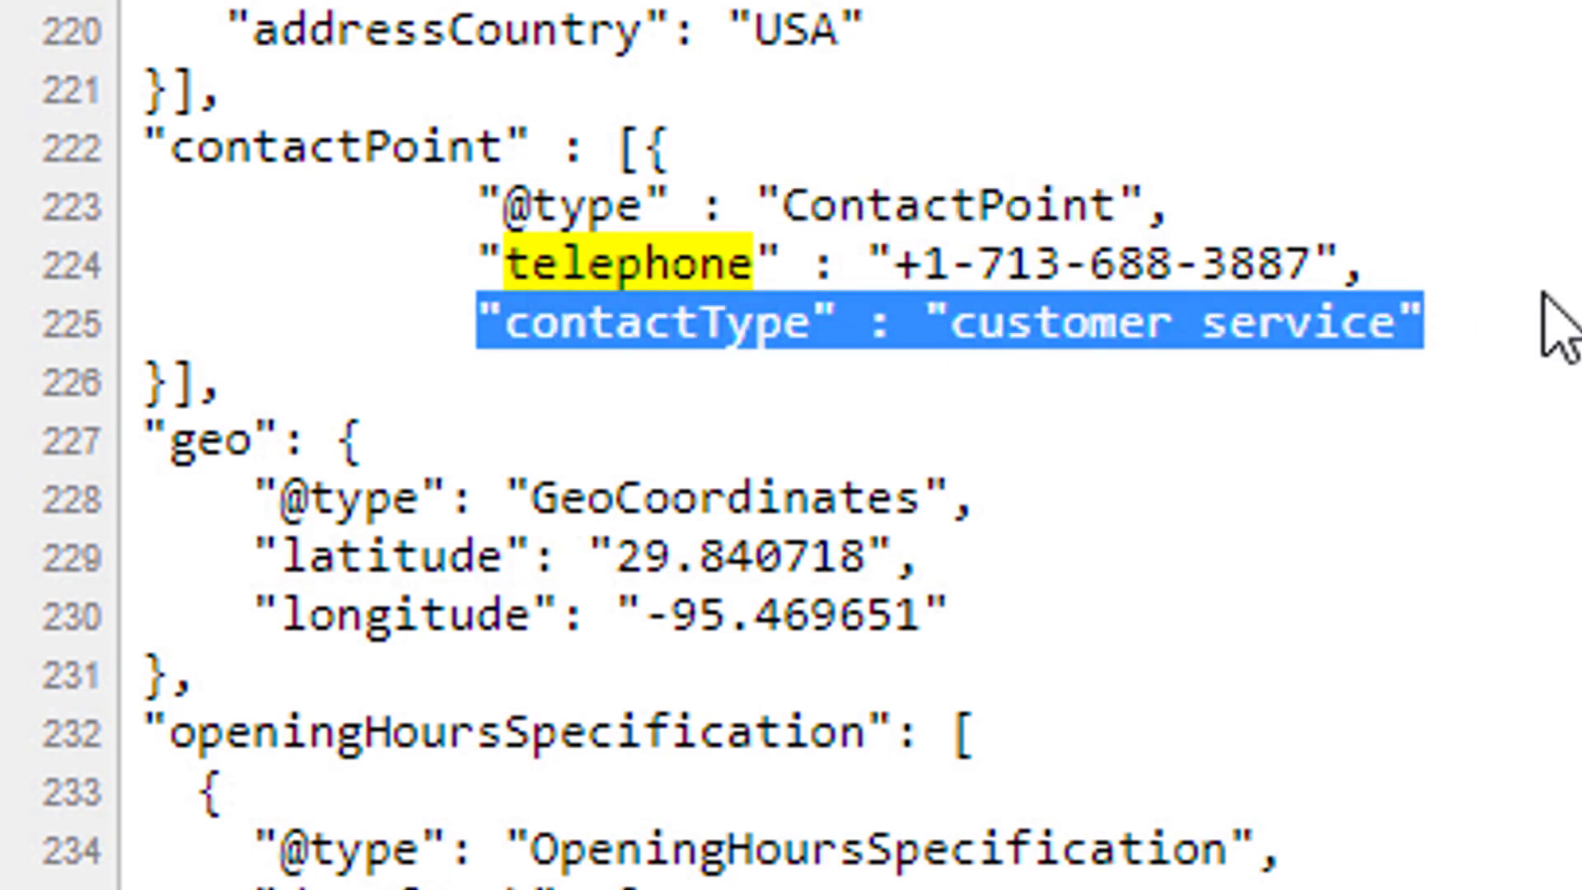
{"action": "mouse_move", "coordinate": [476, 265]}
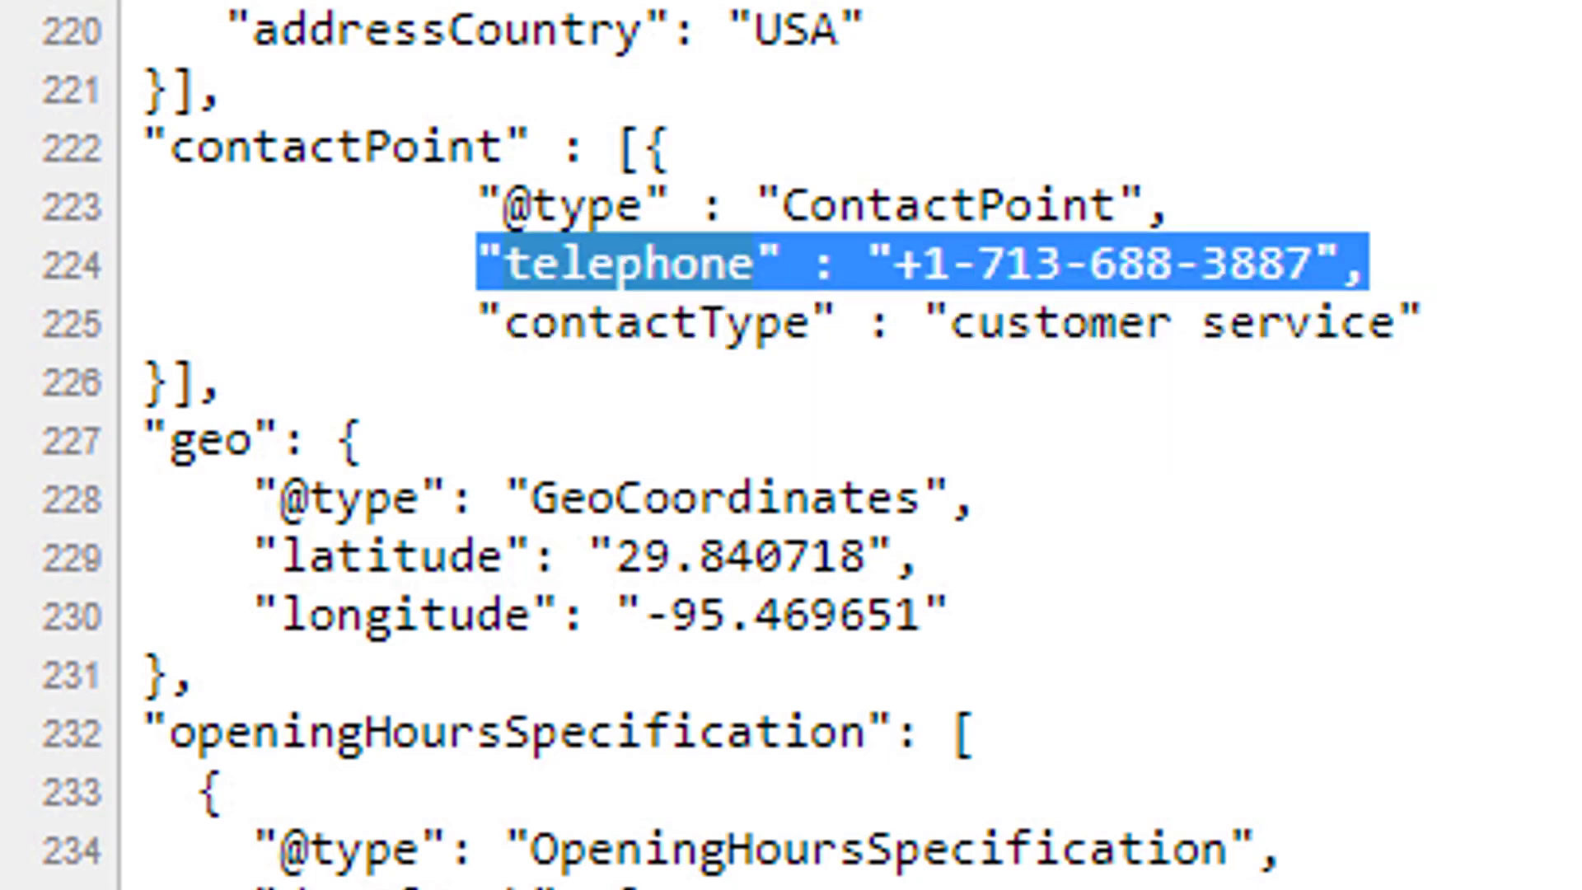
{"action": "double_click", "coordinate": [627, 264]}
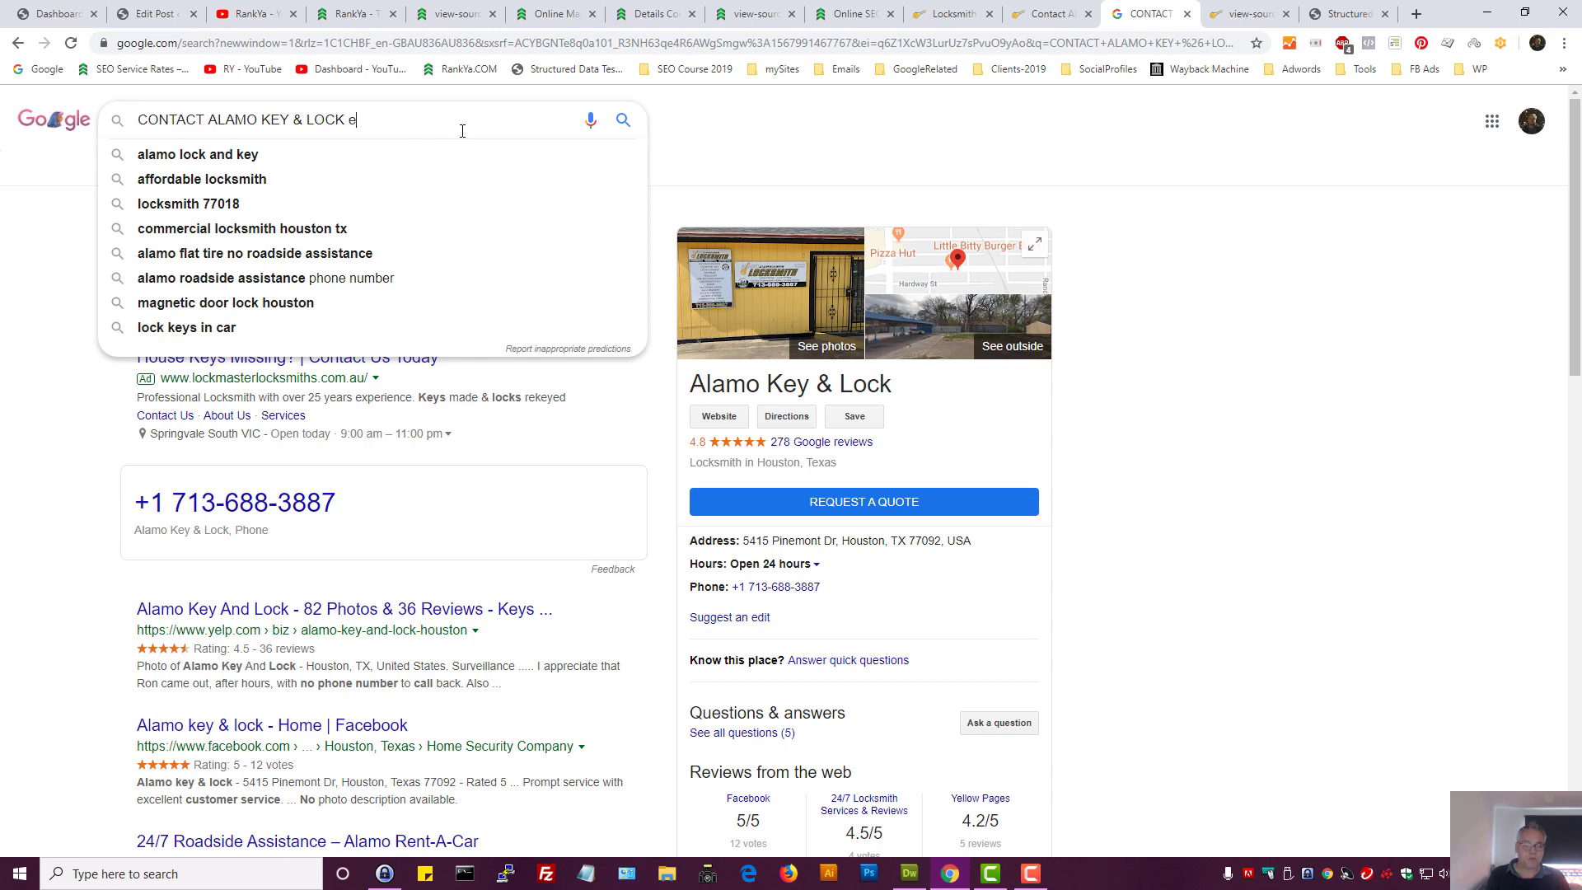
Search 'CONTACT ALAMO KEY & LOCK email', review the results, then close the Google results tab
{"action": "key", "text": "Return"}
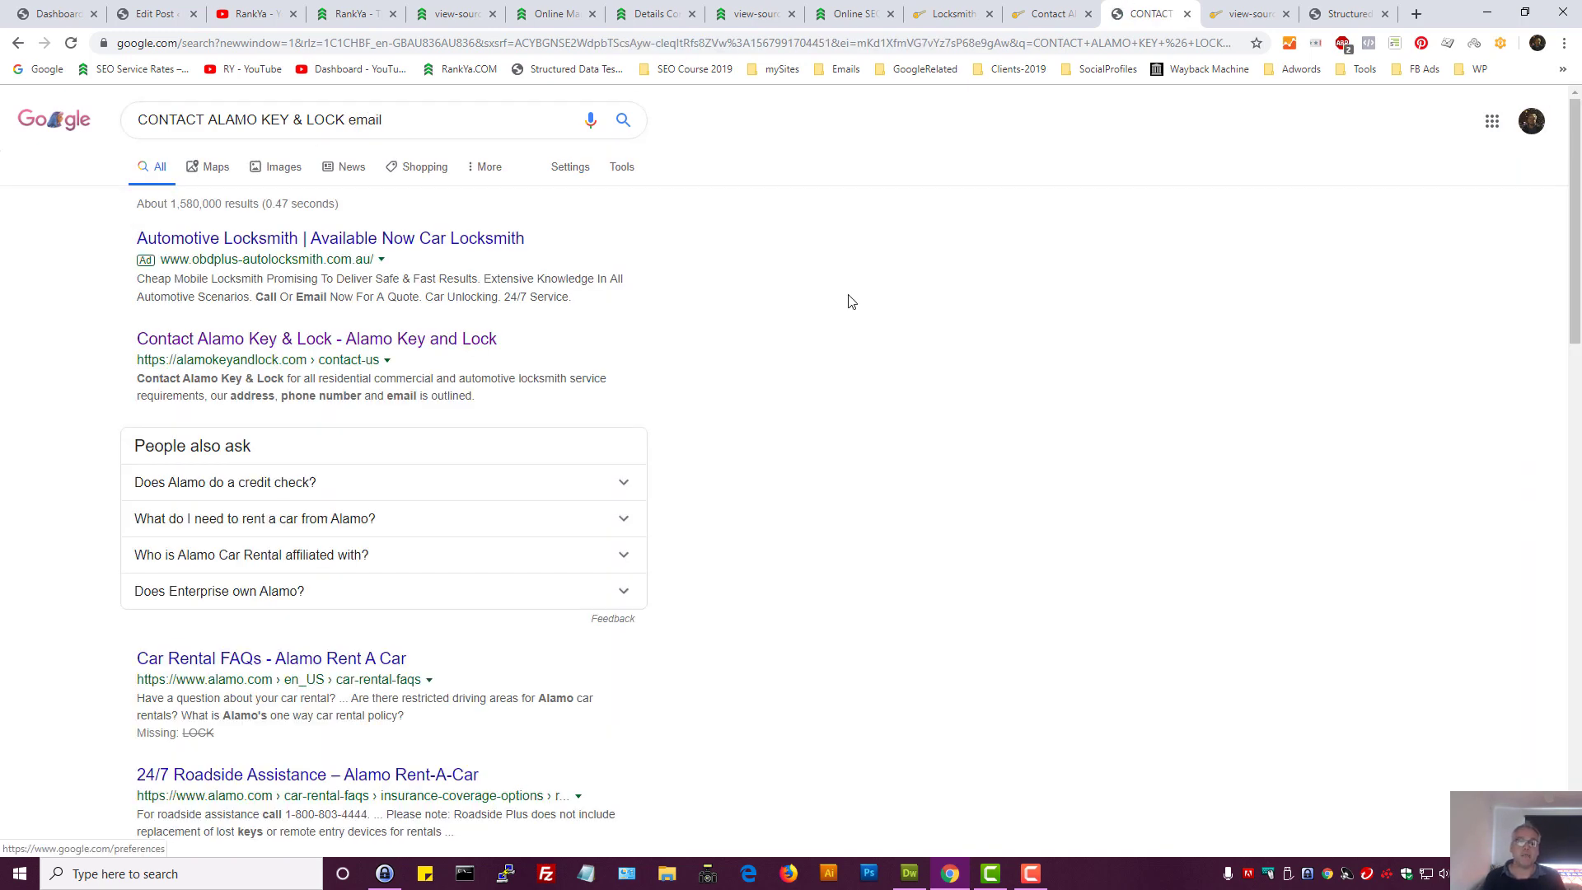
{"action": "scroll", "scroll_direction": "down", "scroll_amount": 3}
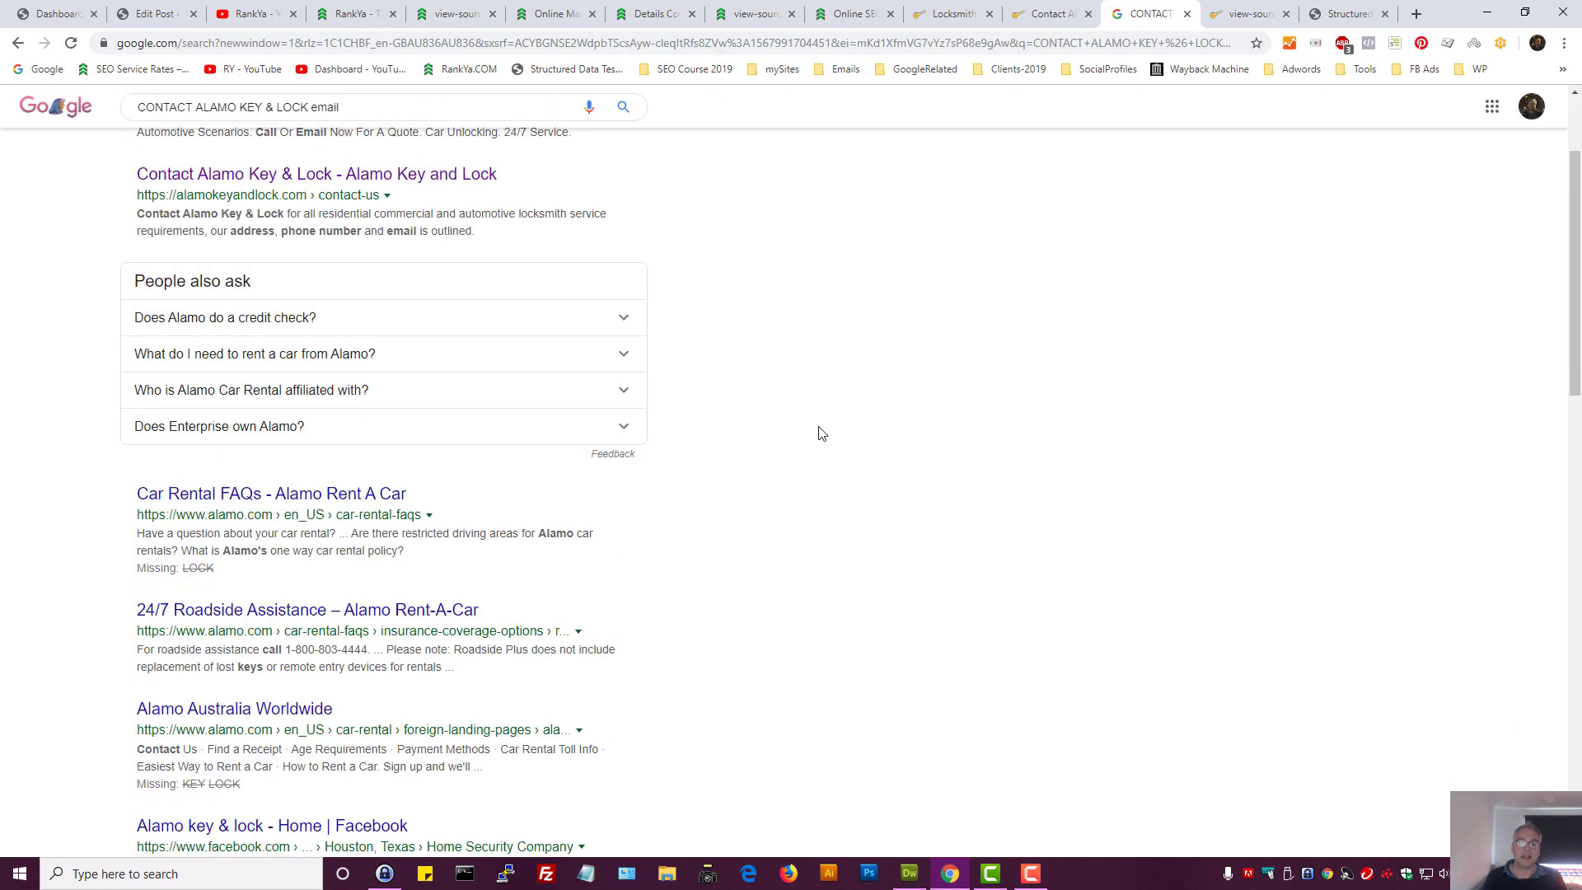
{"action": "scroll", "scroll_direction": "up", "scroll_amount": 3}
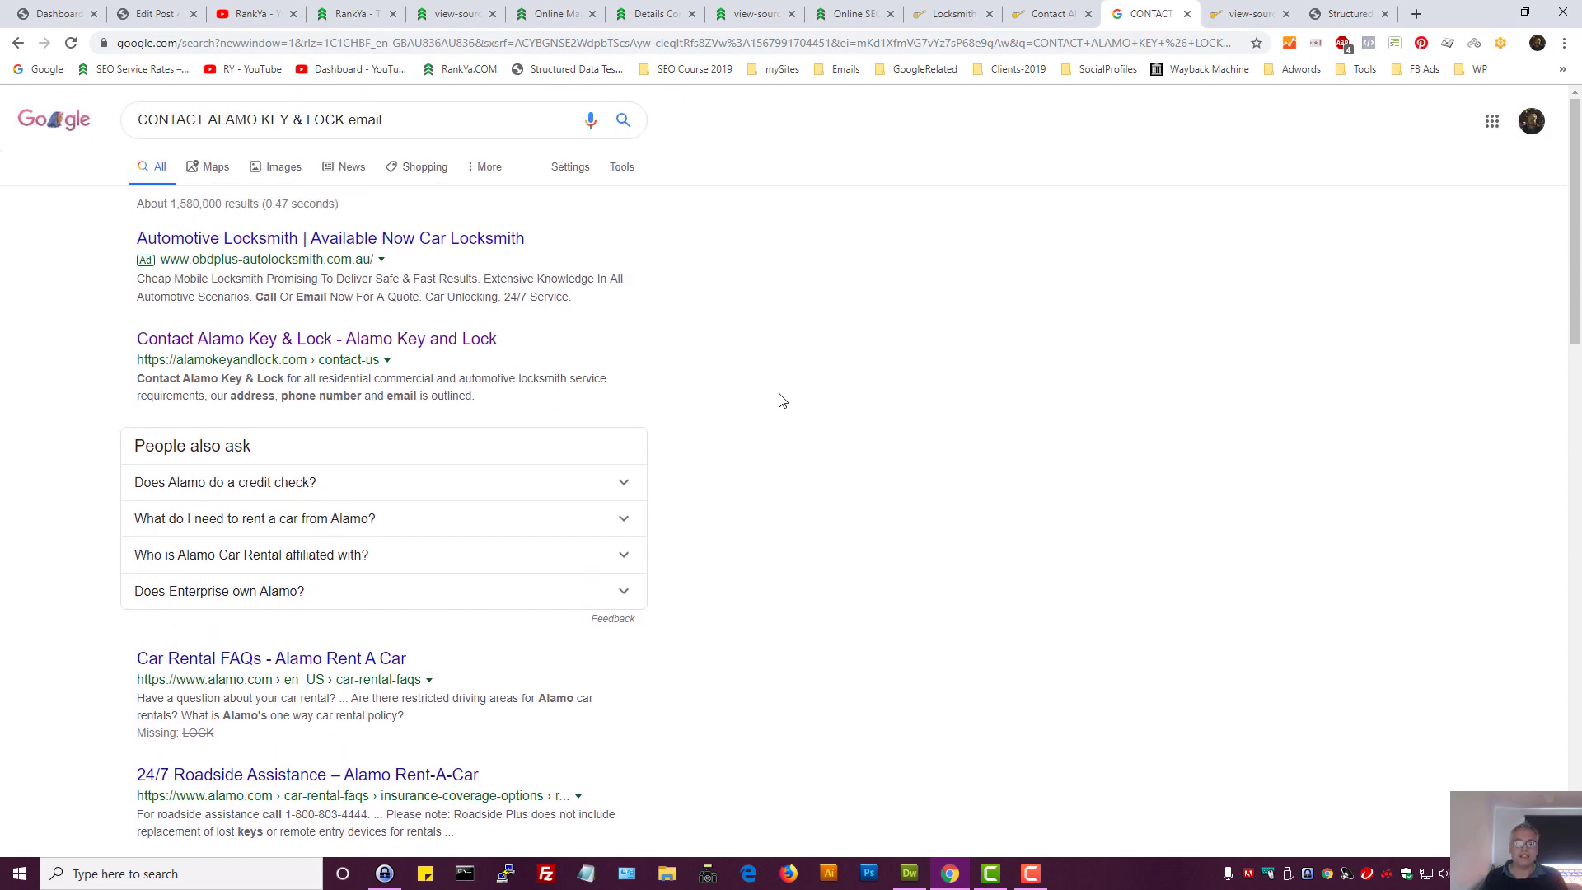
{"action": "left_click", "coordinate": [374, 118]}
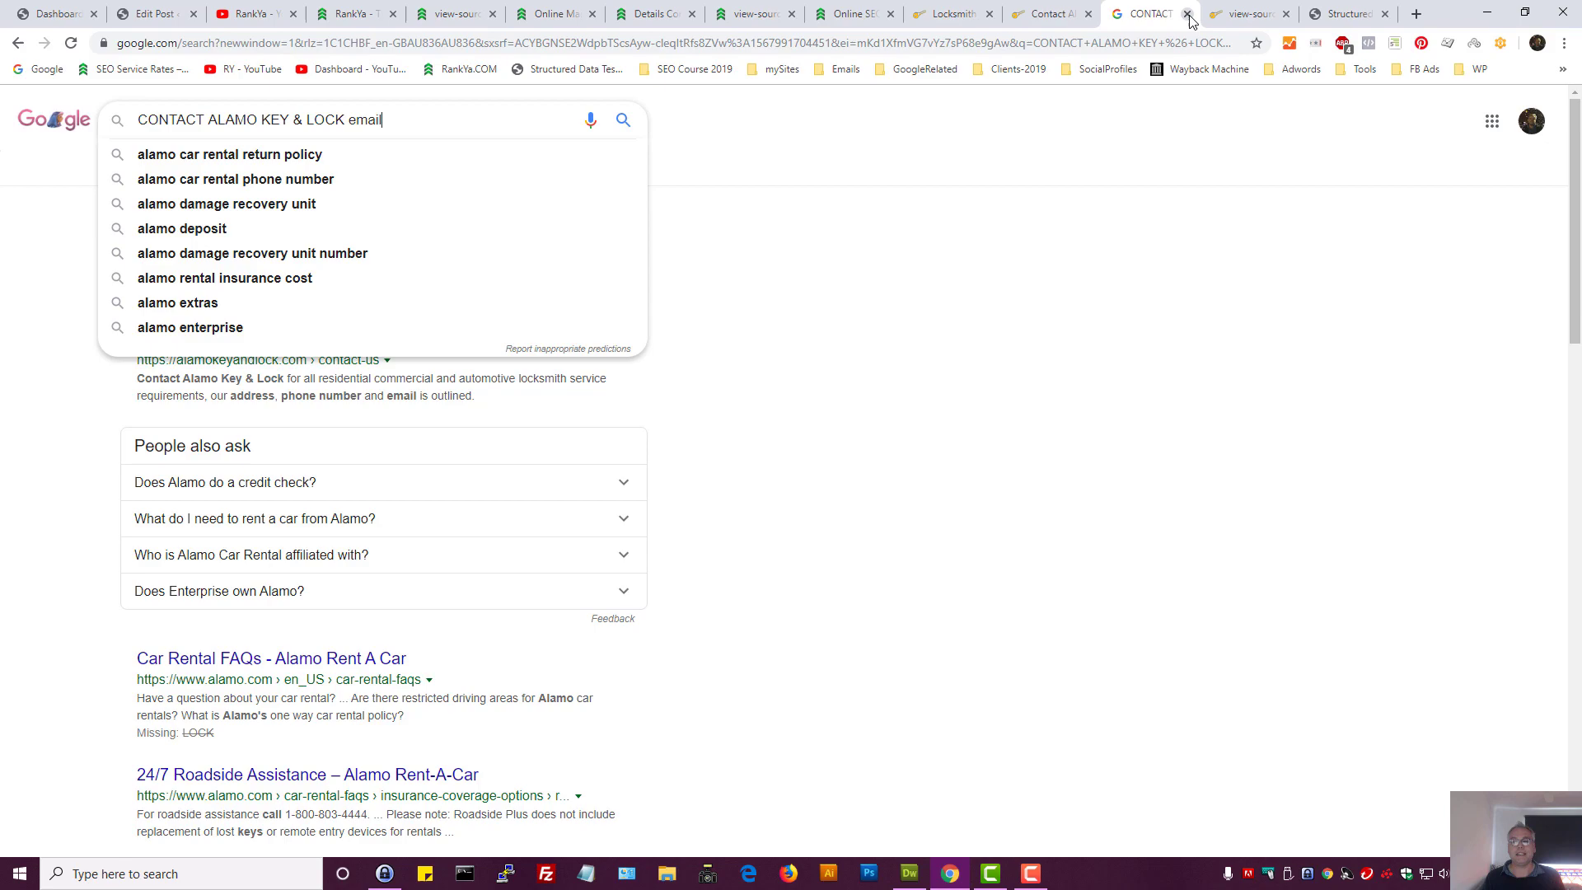
{"action": "left_click", "coordinate": [1188, 13]}
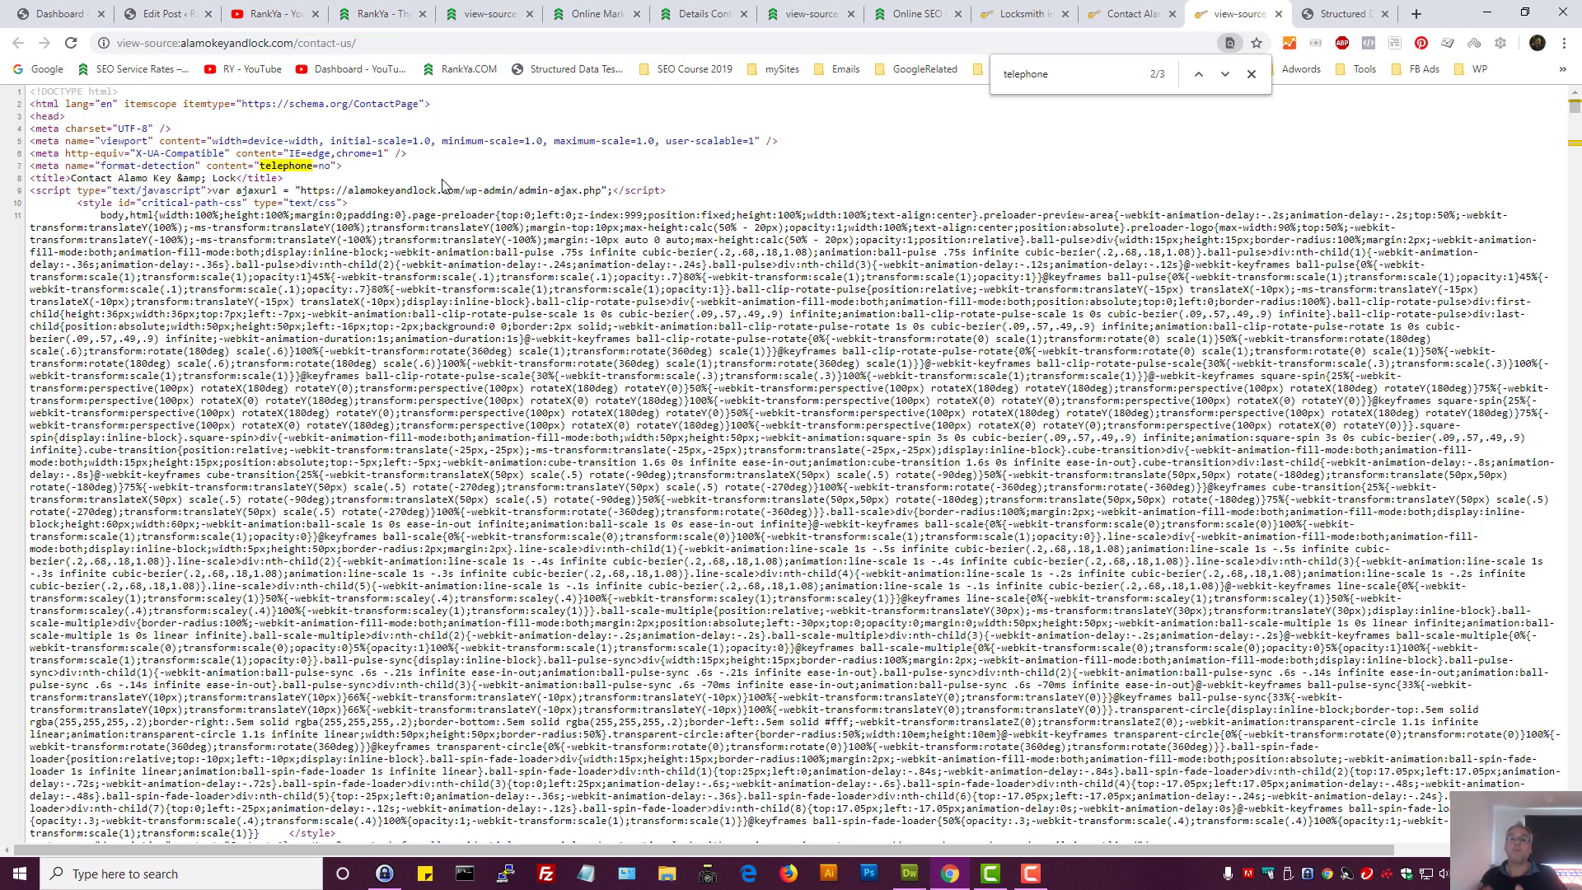
{"action": "mouse_move", "coordinate": [1154, 69]}
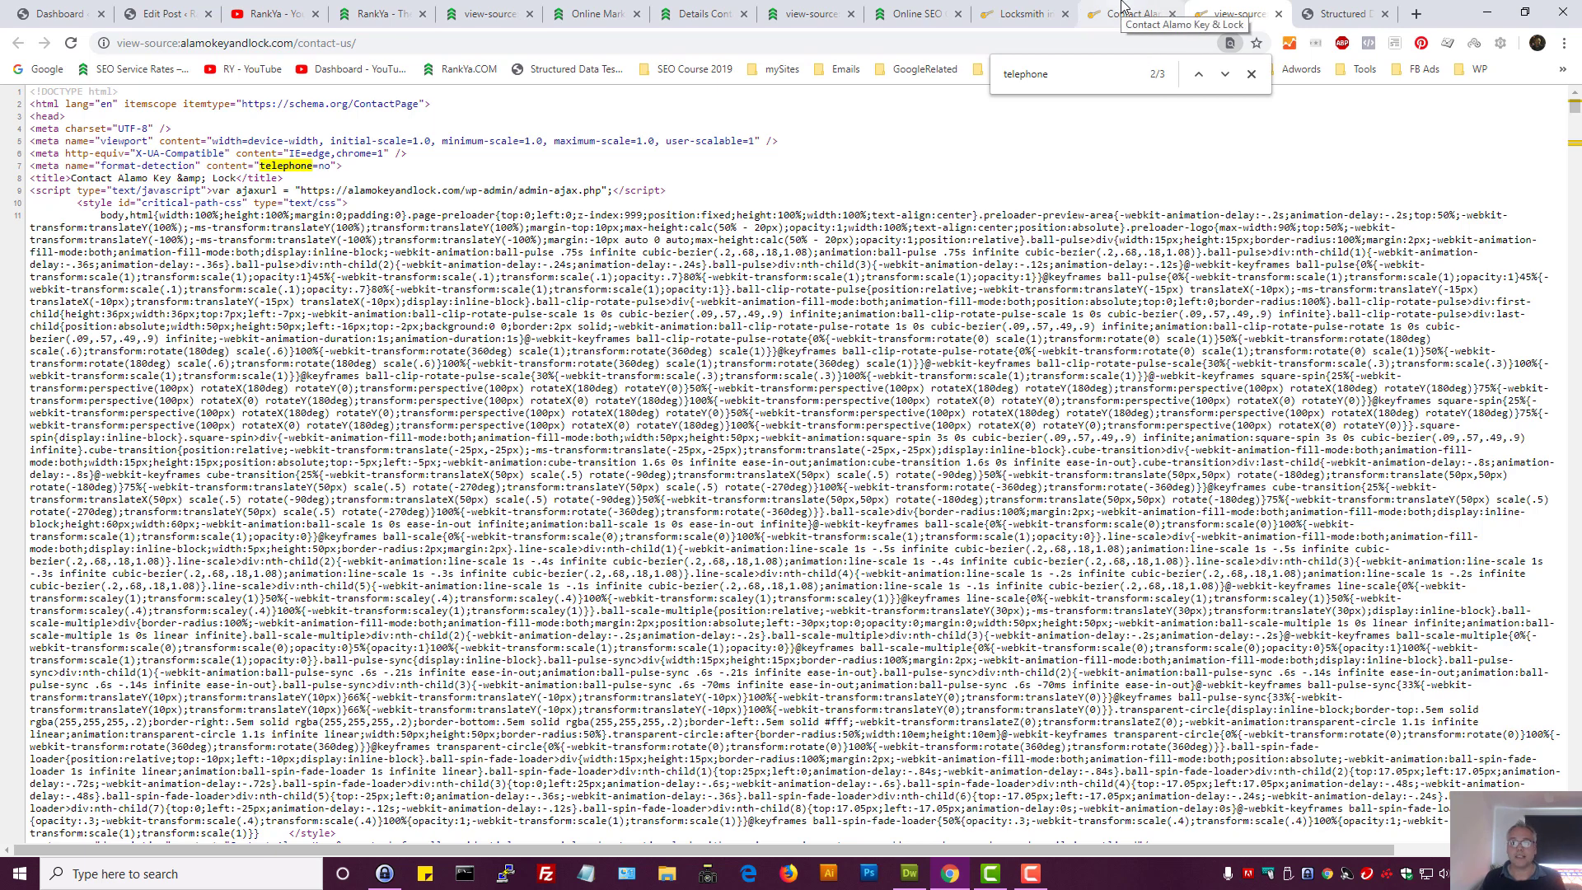
Dismiss the telephone Find bar and switch to the RankYa YouTube channel page
{"action": "left_click", "coordinate": [1251, 74]}
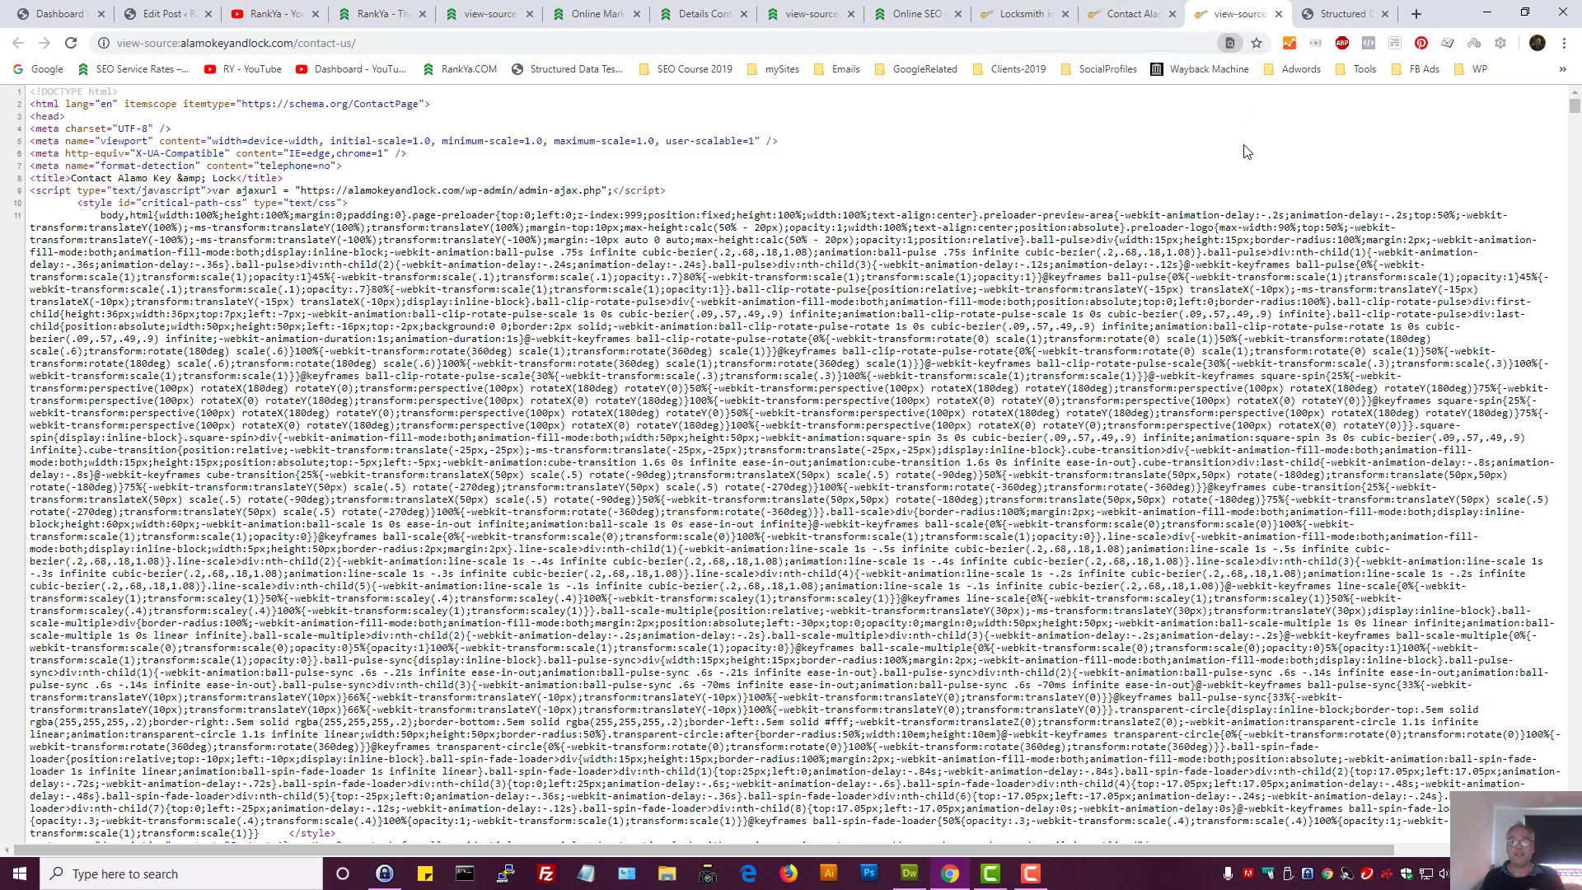
{"action": "mouse_move", "coordinate": [920, 209]}
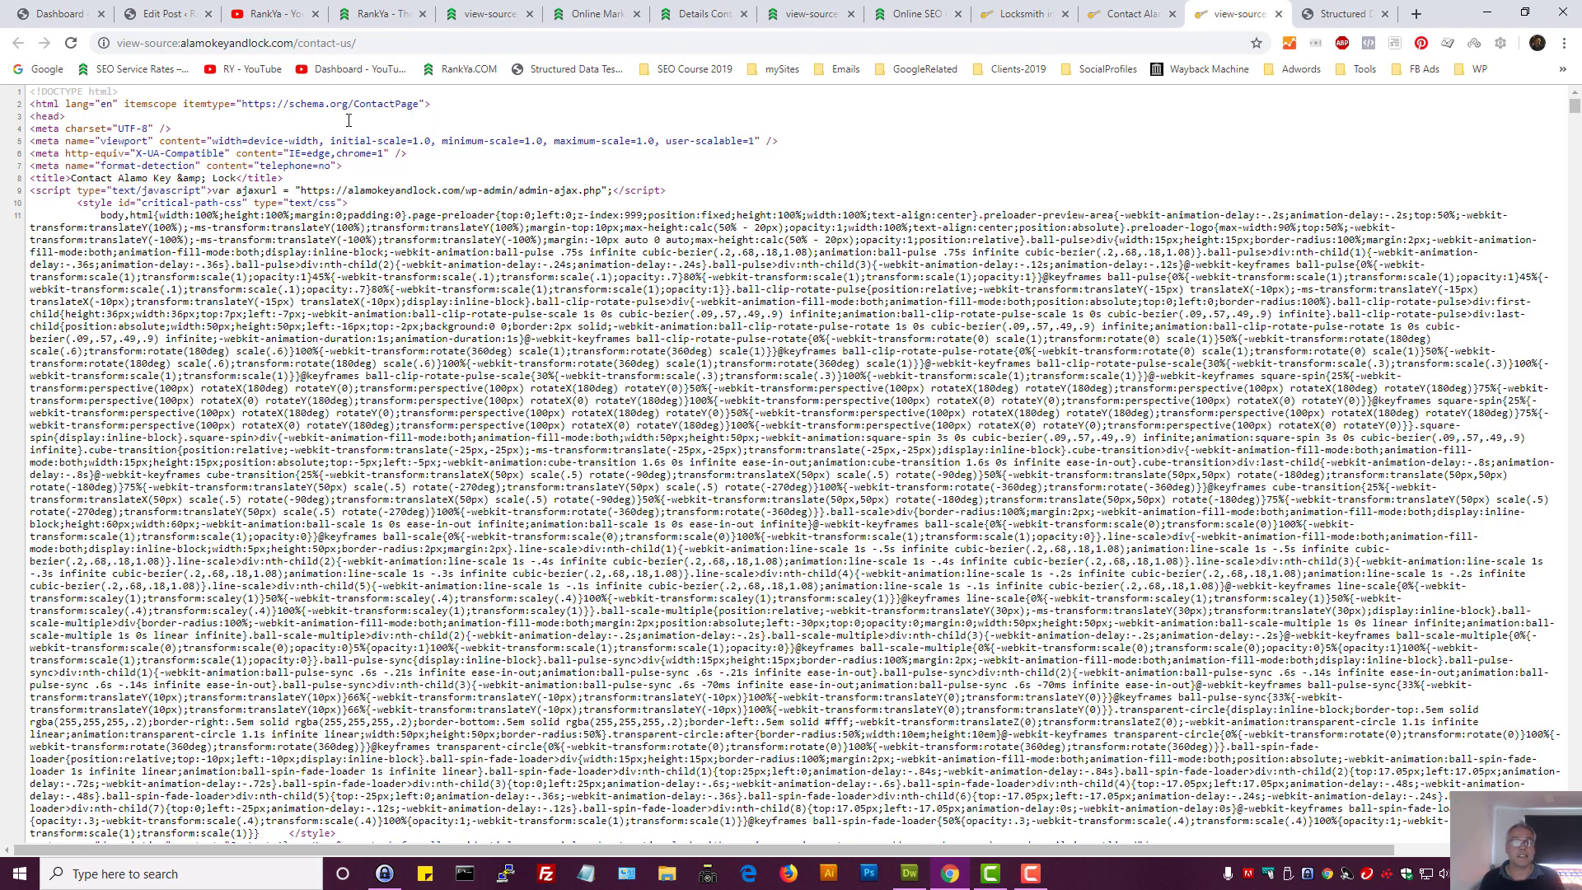
{"action": "left_click", "coordinate": [270, 13]}
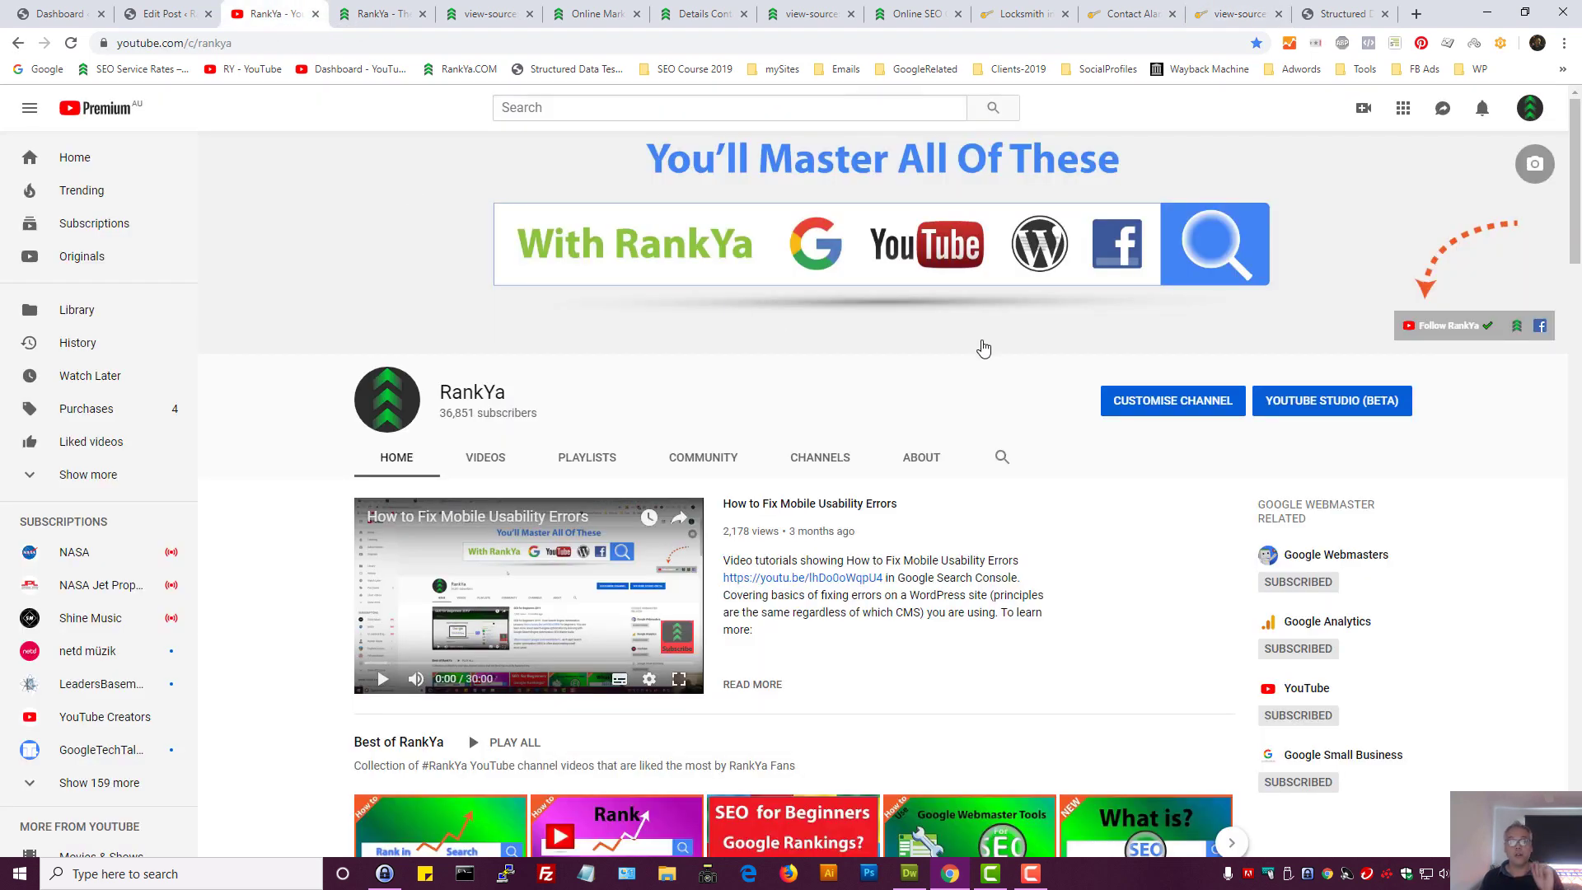